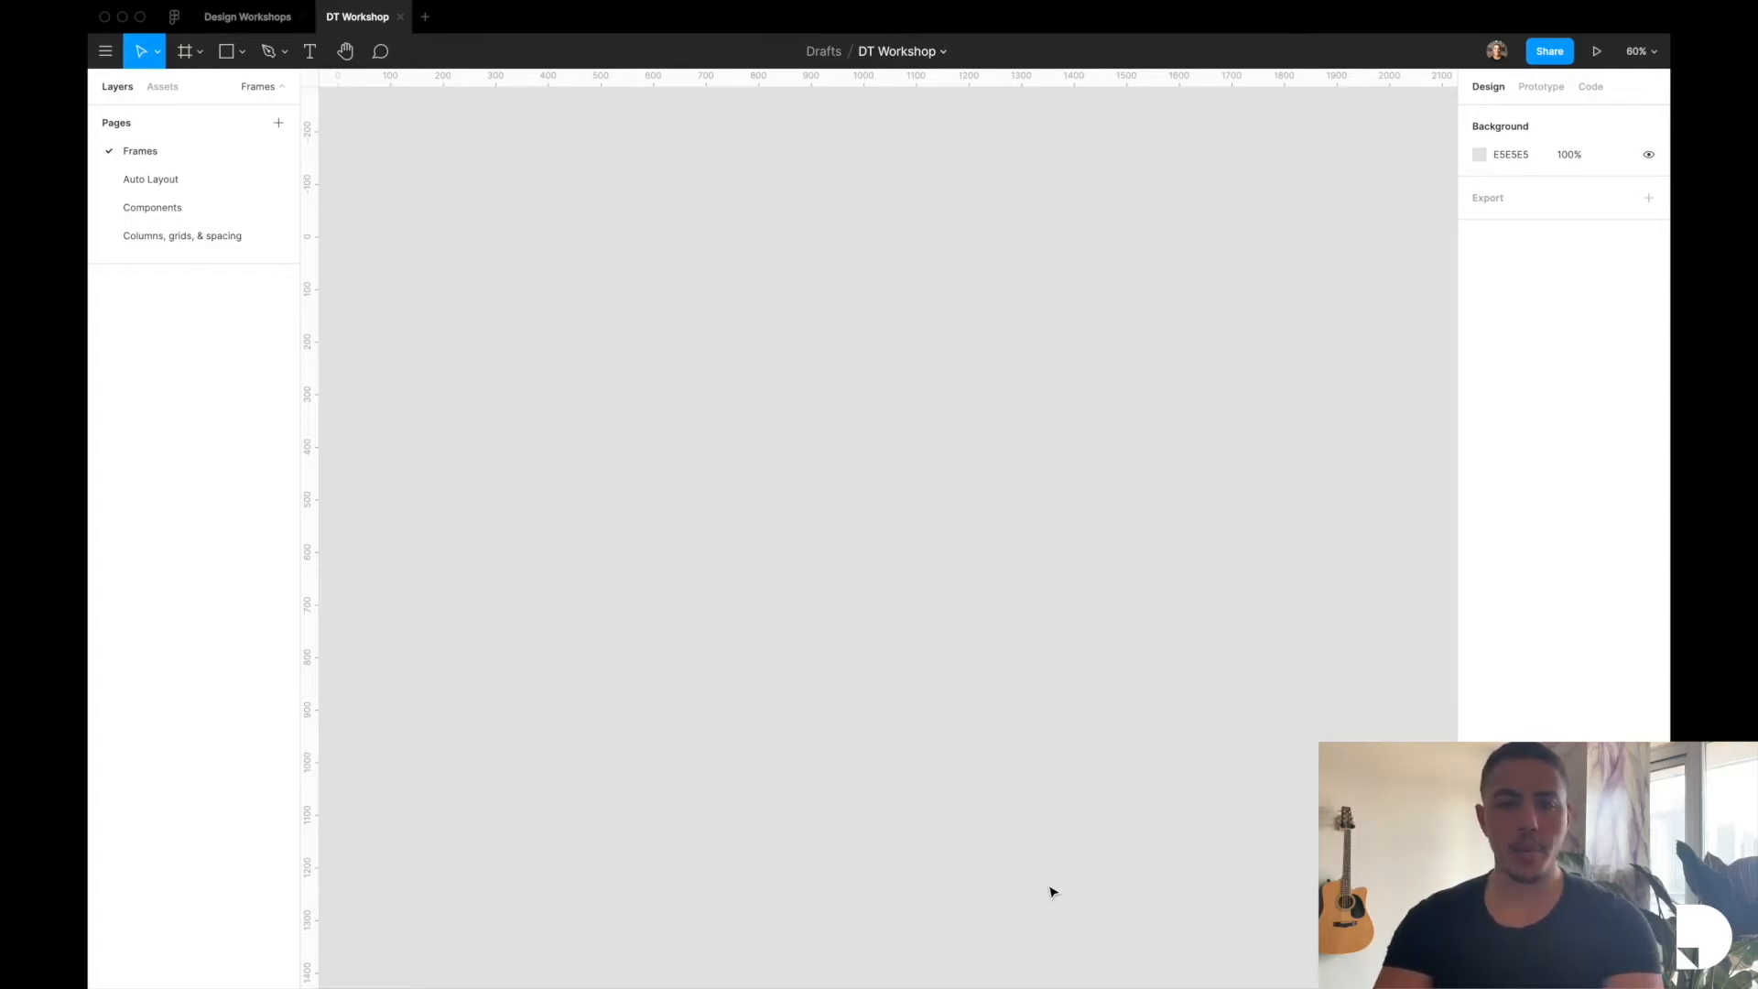
Draw a throwaway test frame, then place a 1440 × 1024 Desktop preset frame on the canvas
left_click(185, 51)
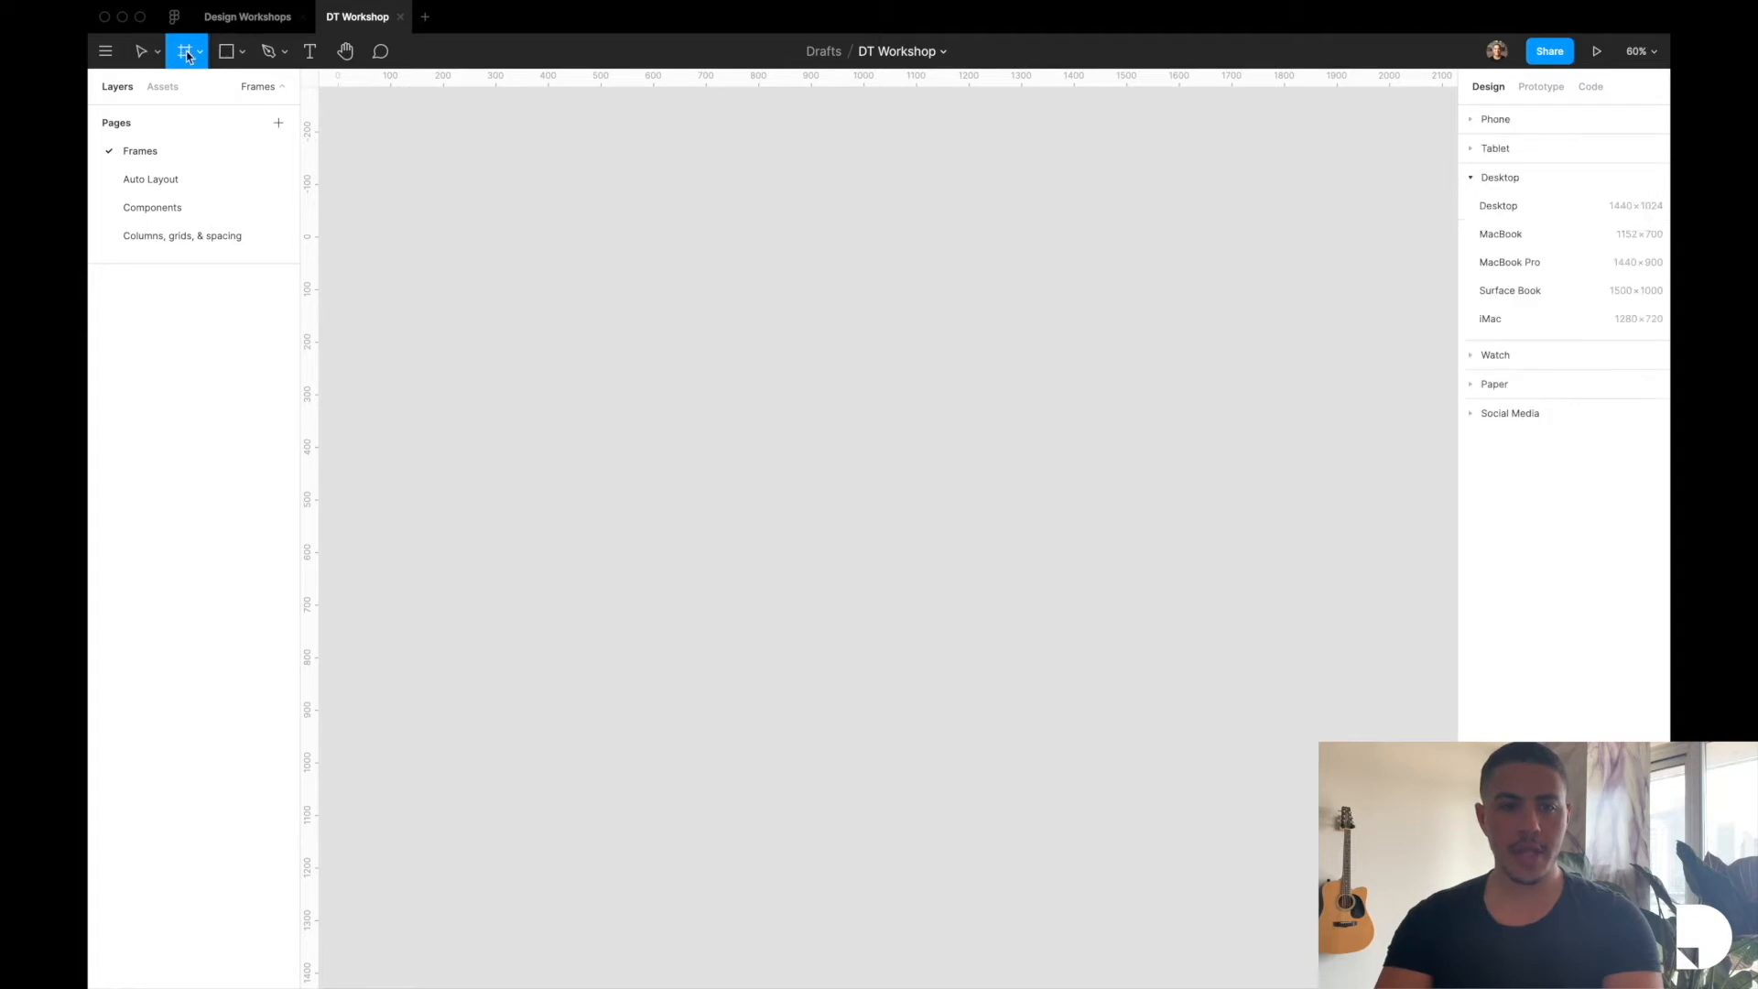
left_click(198, 51)
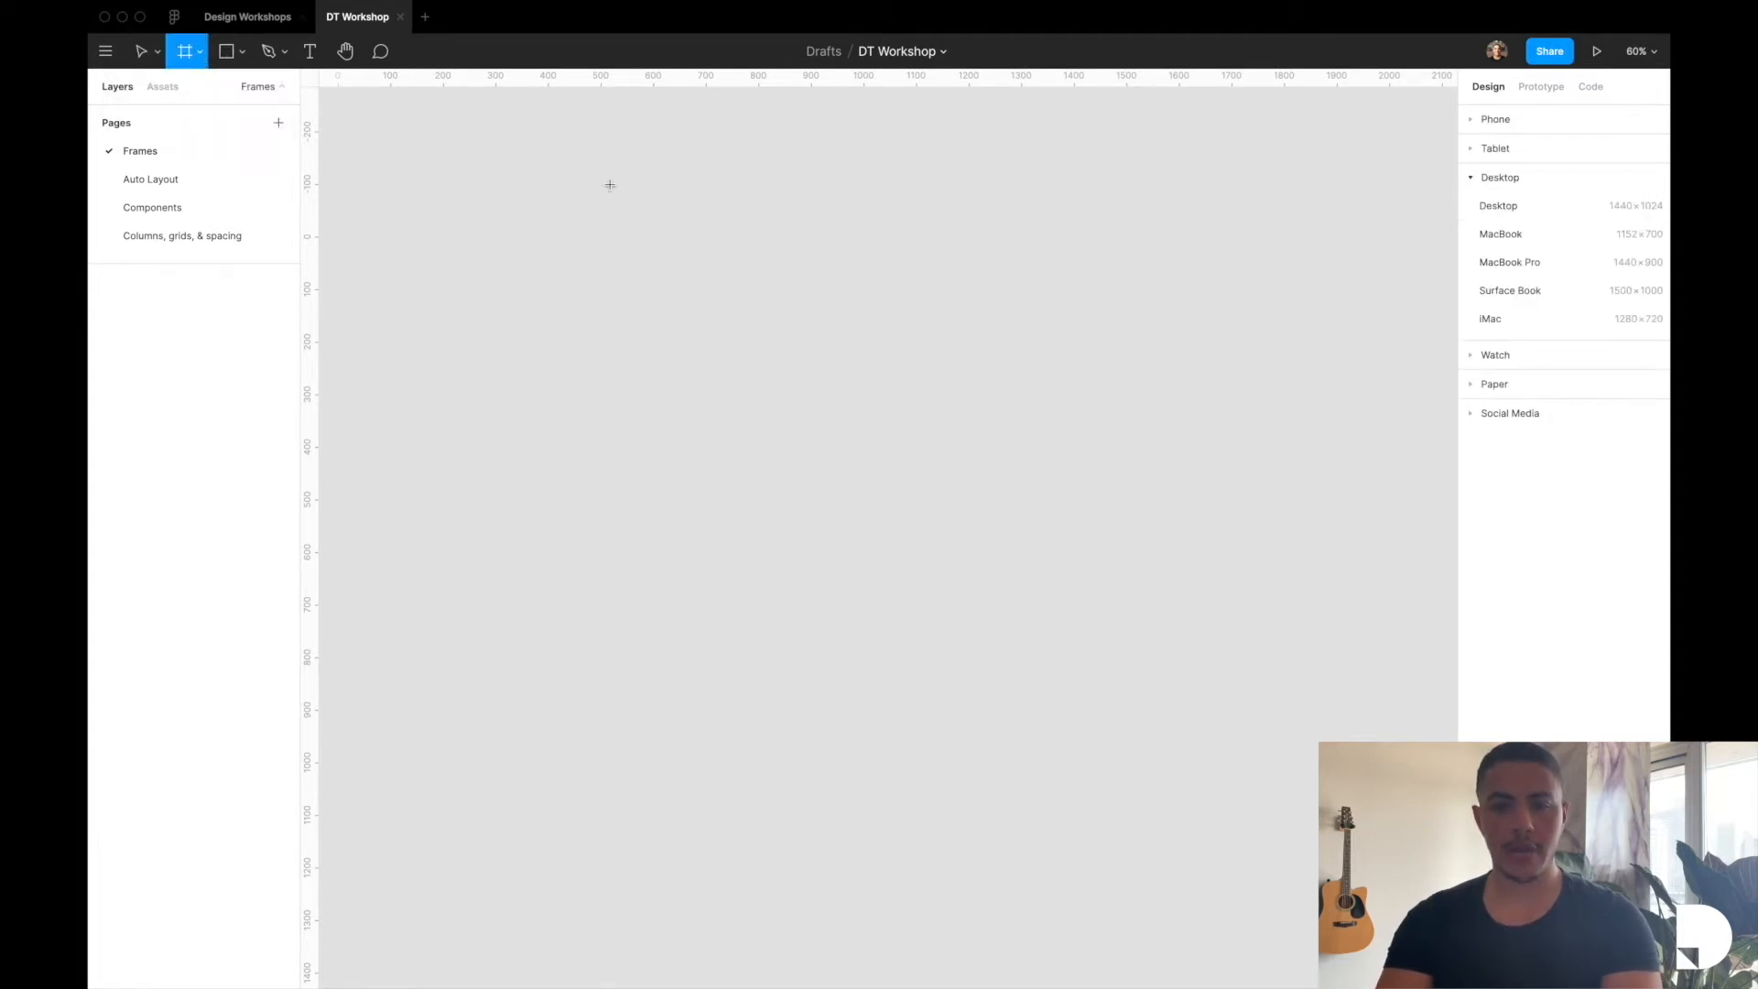
left_click_drag(608, 182, 1134, 628)
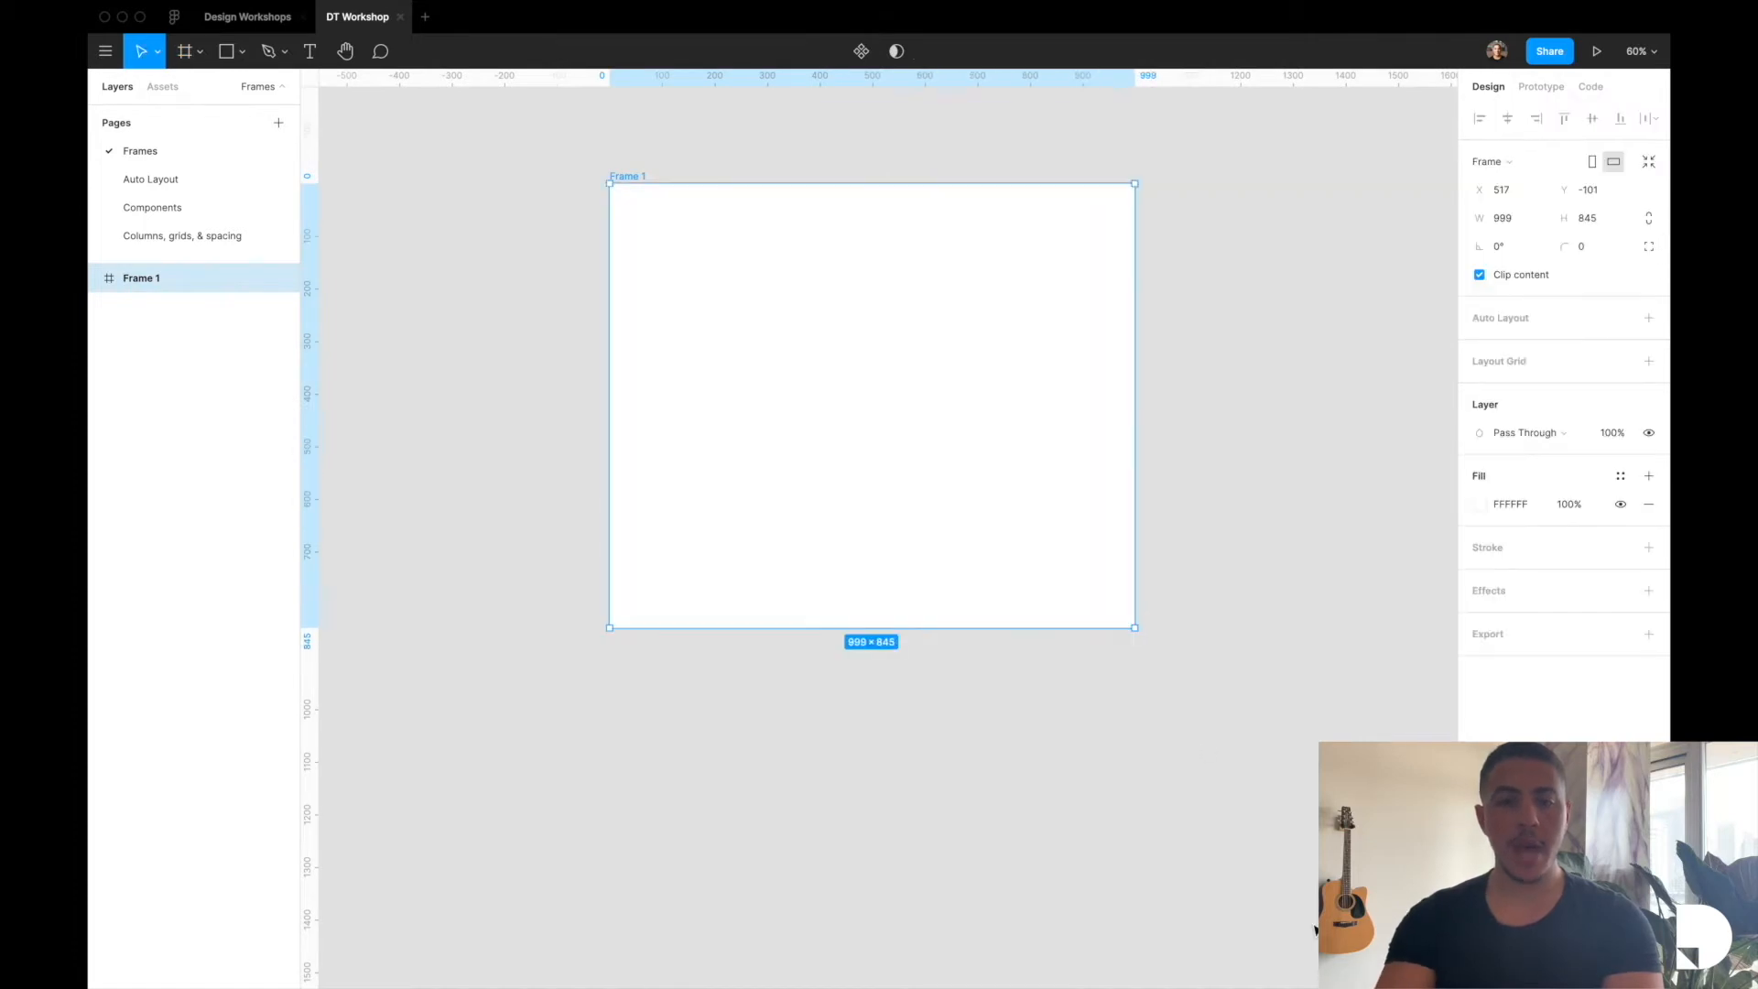
left_click(183, 51)
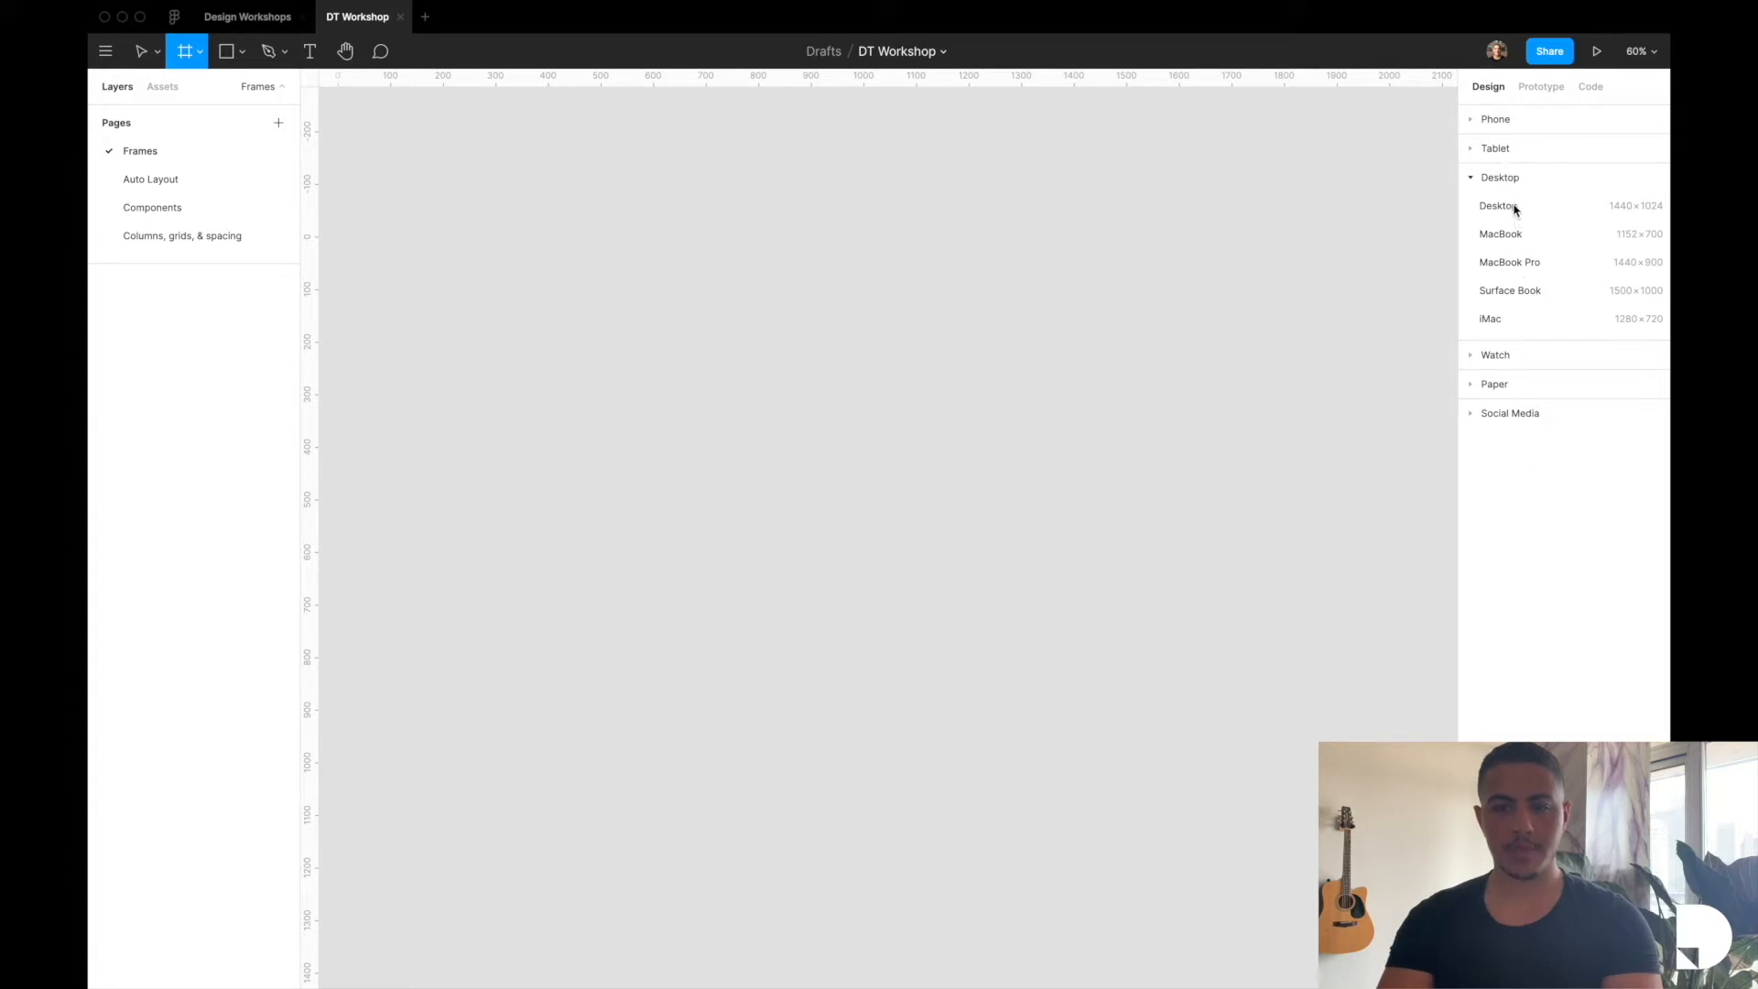
left_click(1498, 206)
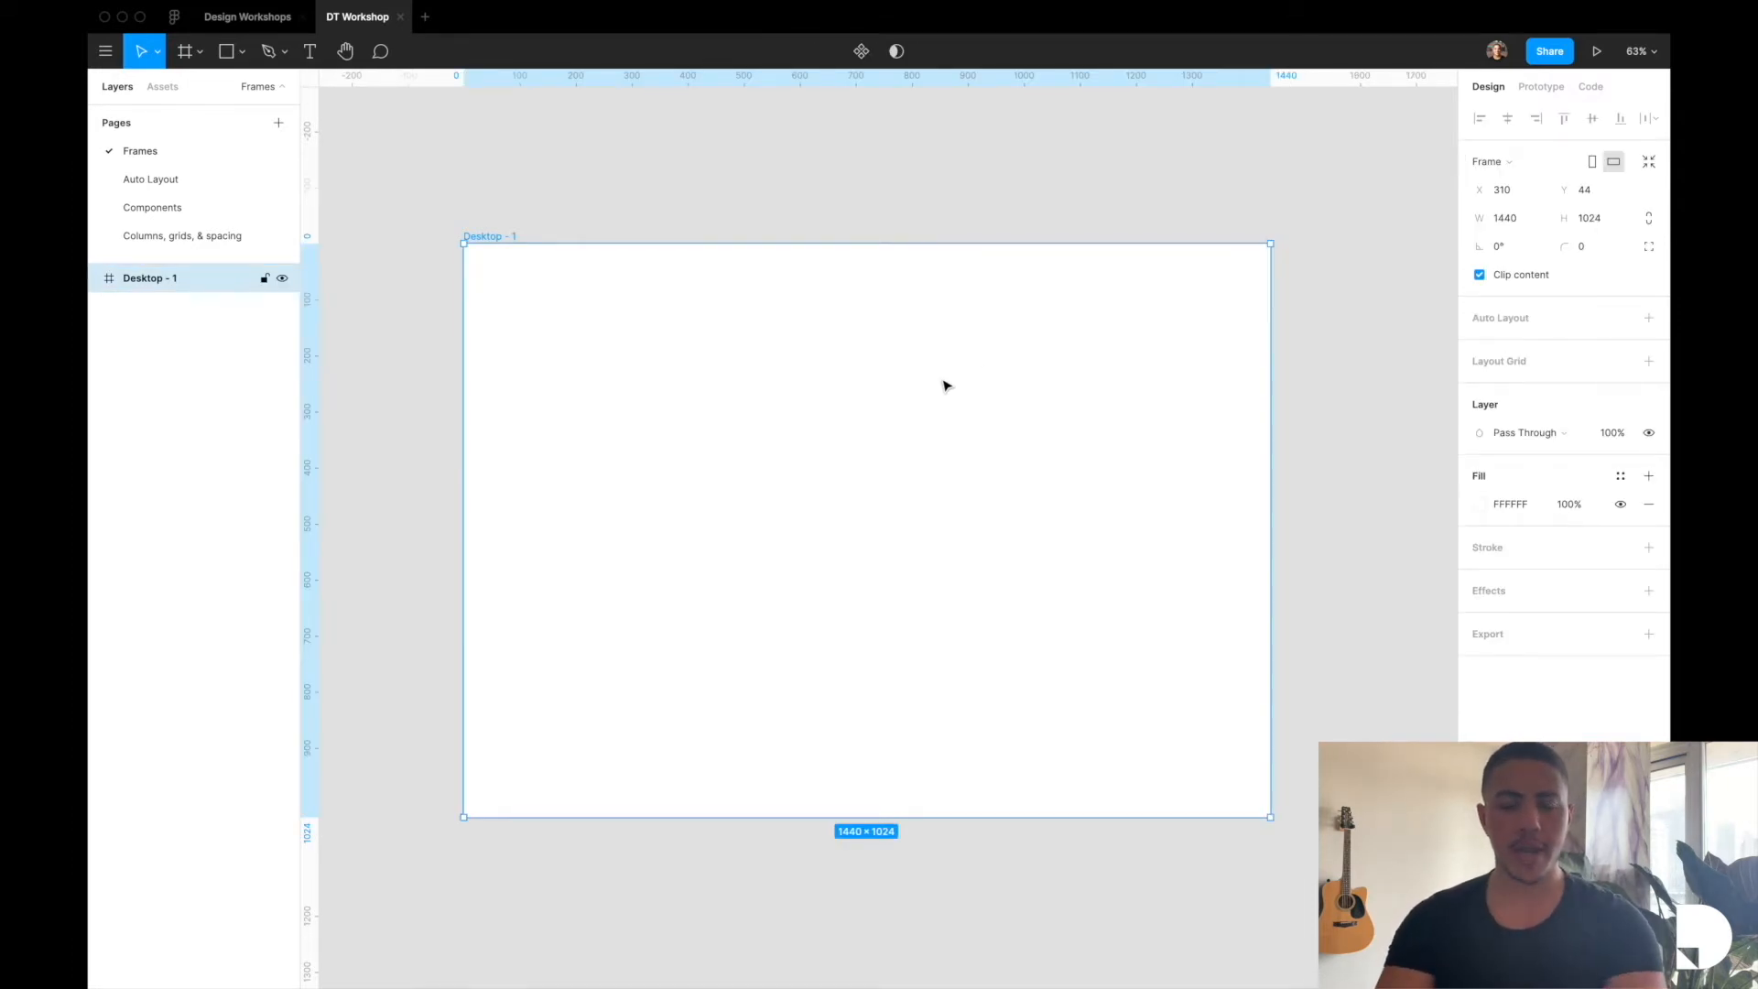
Draw a 366 × 174 frame inside Desktop and name its layer header-notification
left_click(183, 51)
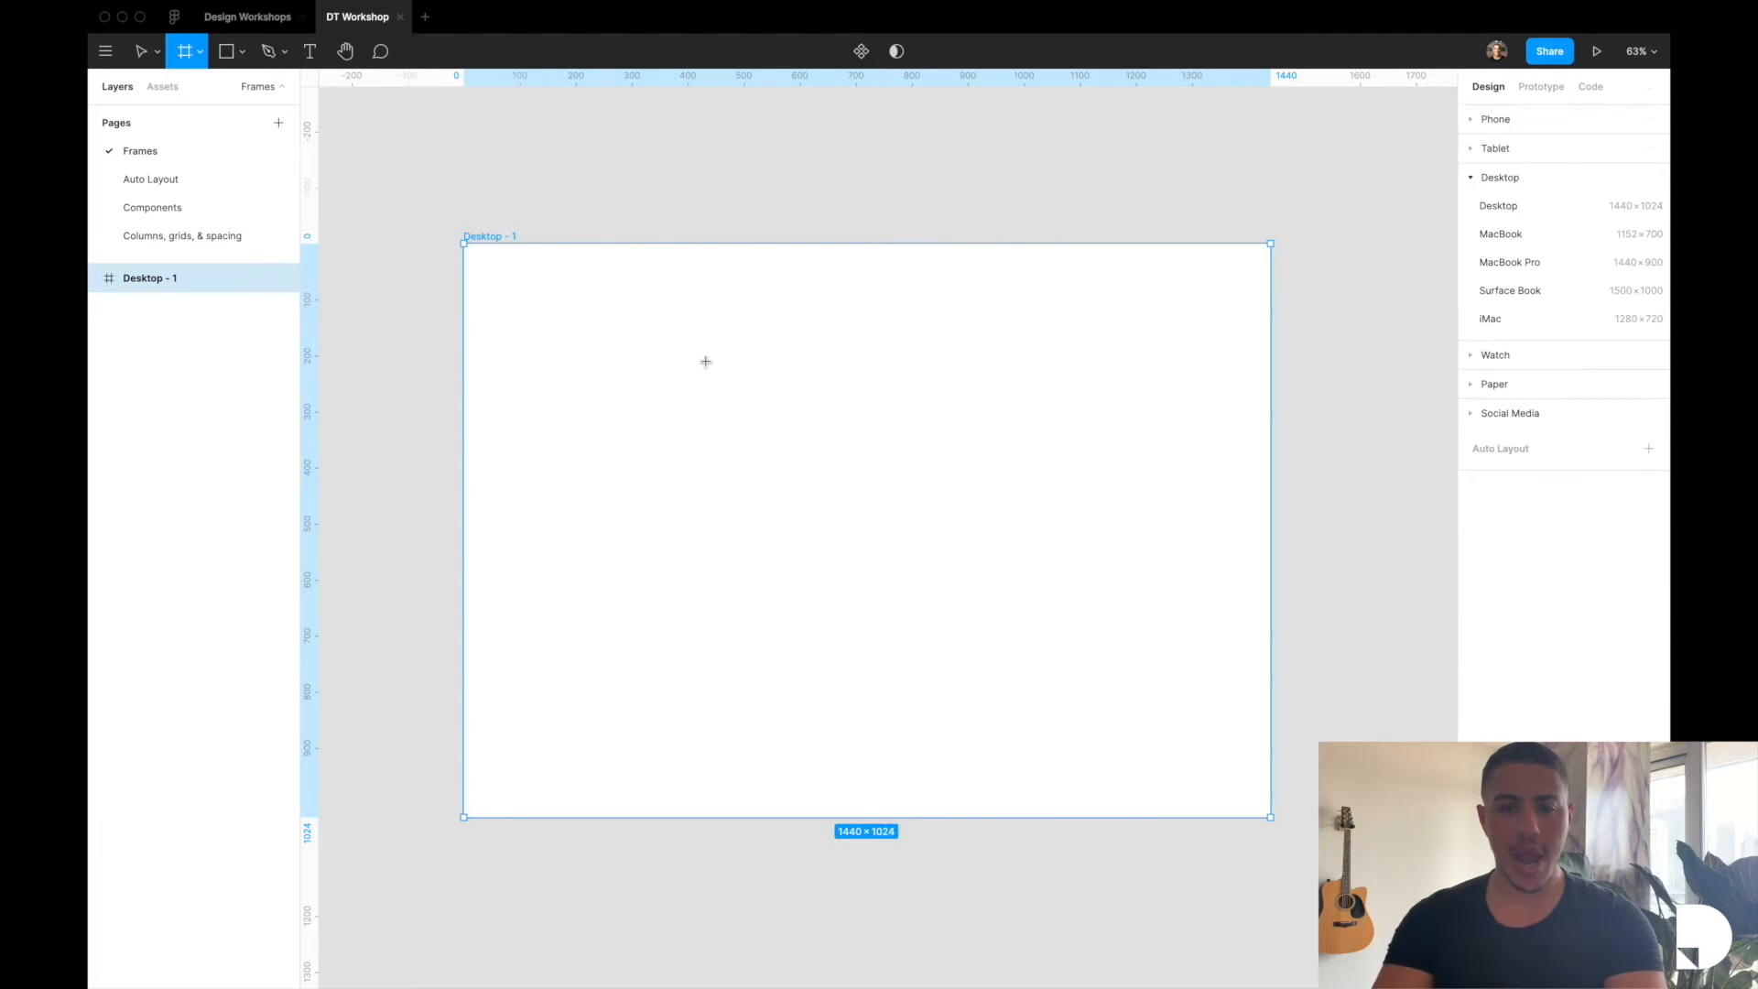
left_click_drag(592, 289, 771, 370)
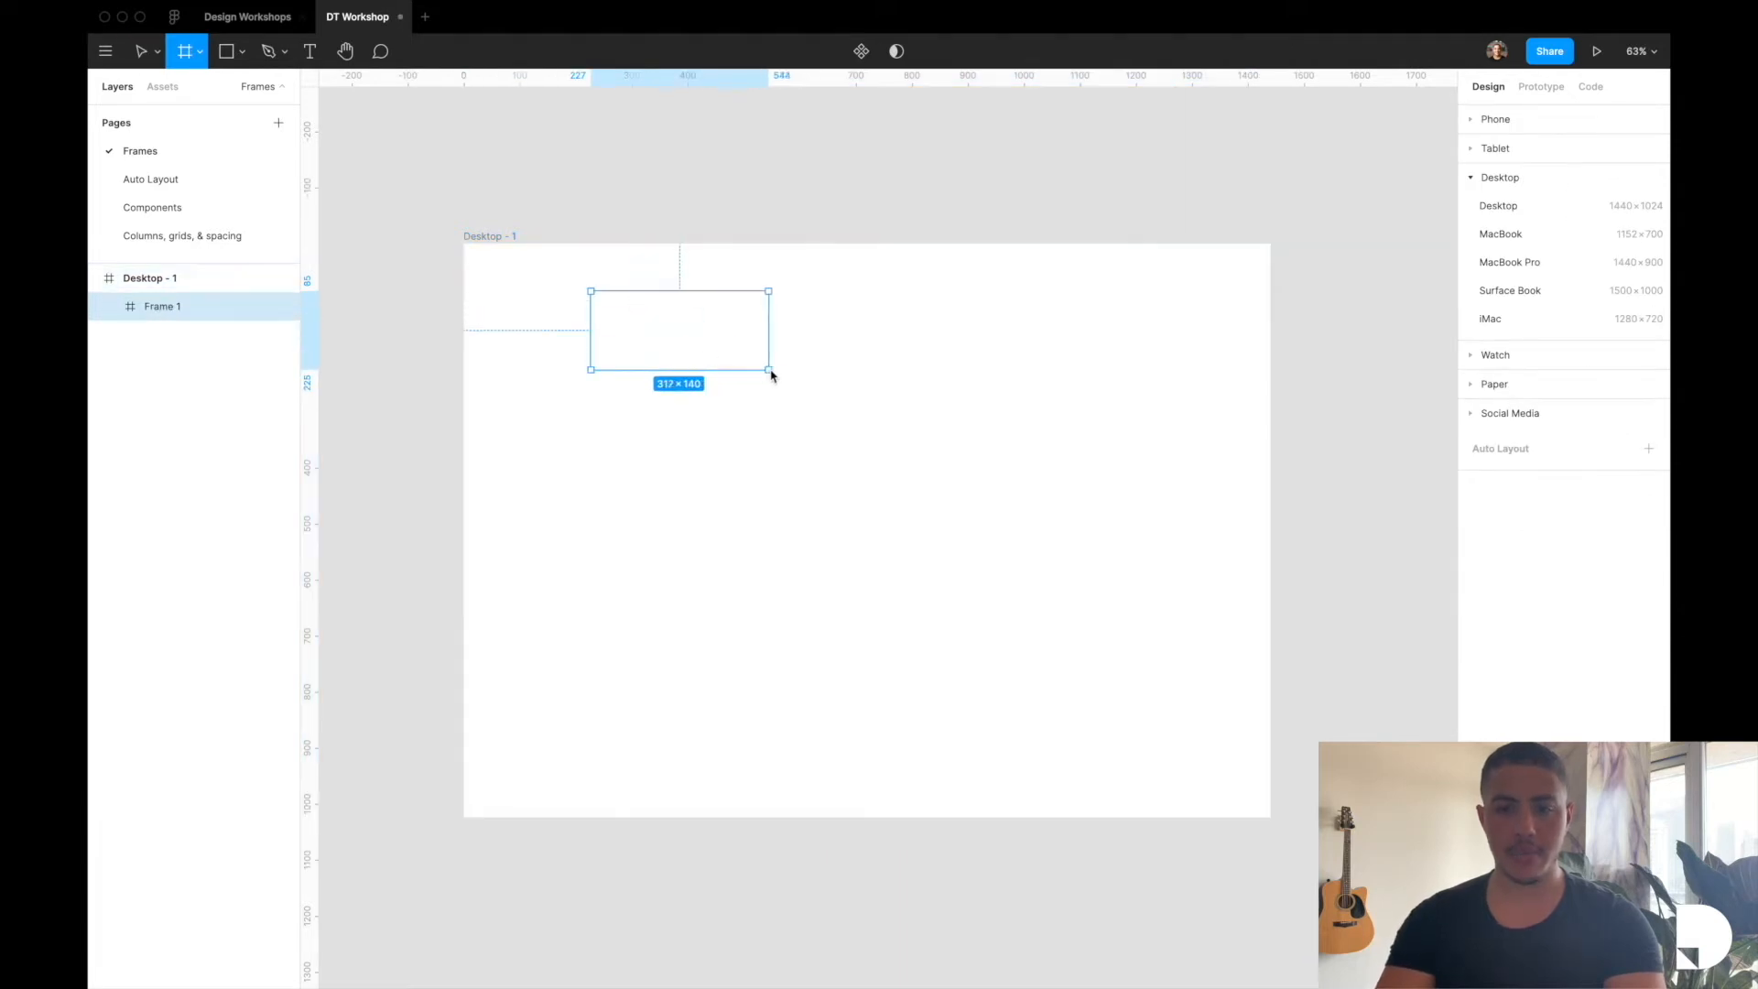
left_click_drag(768, 372, 796, 392)
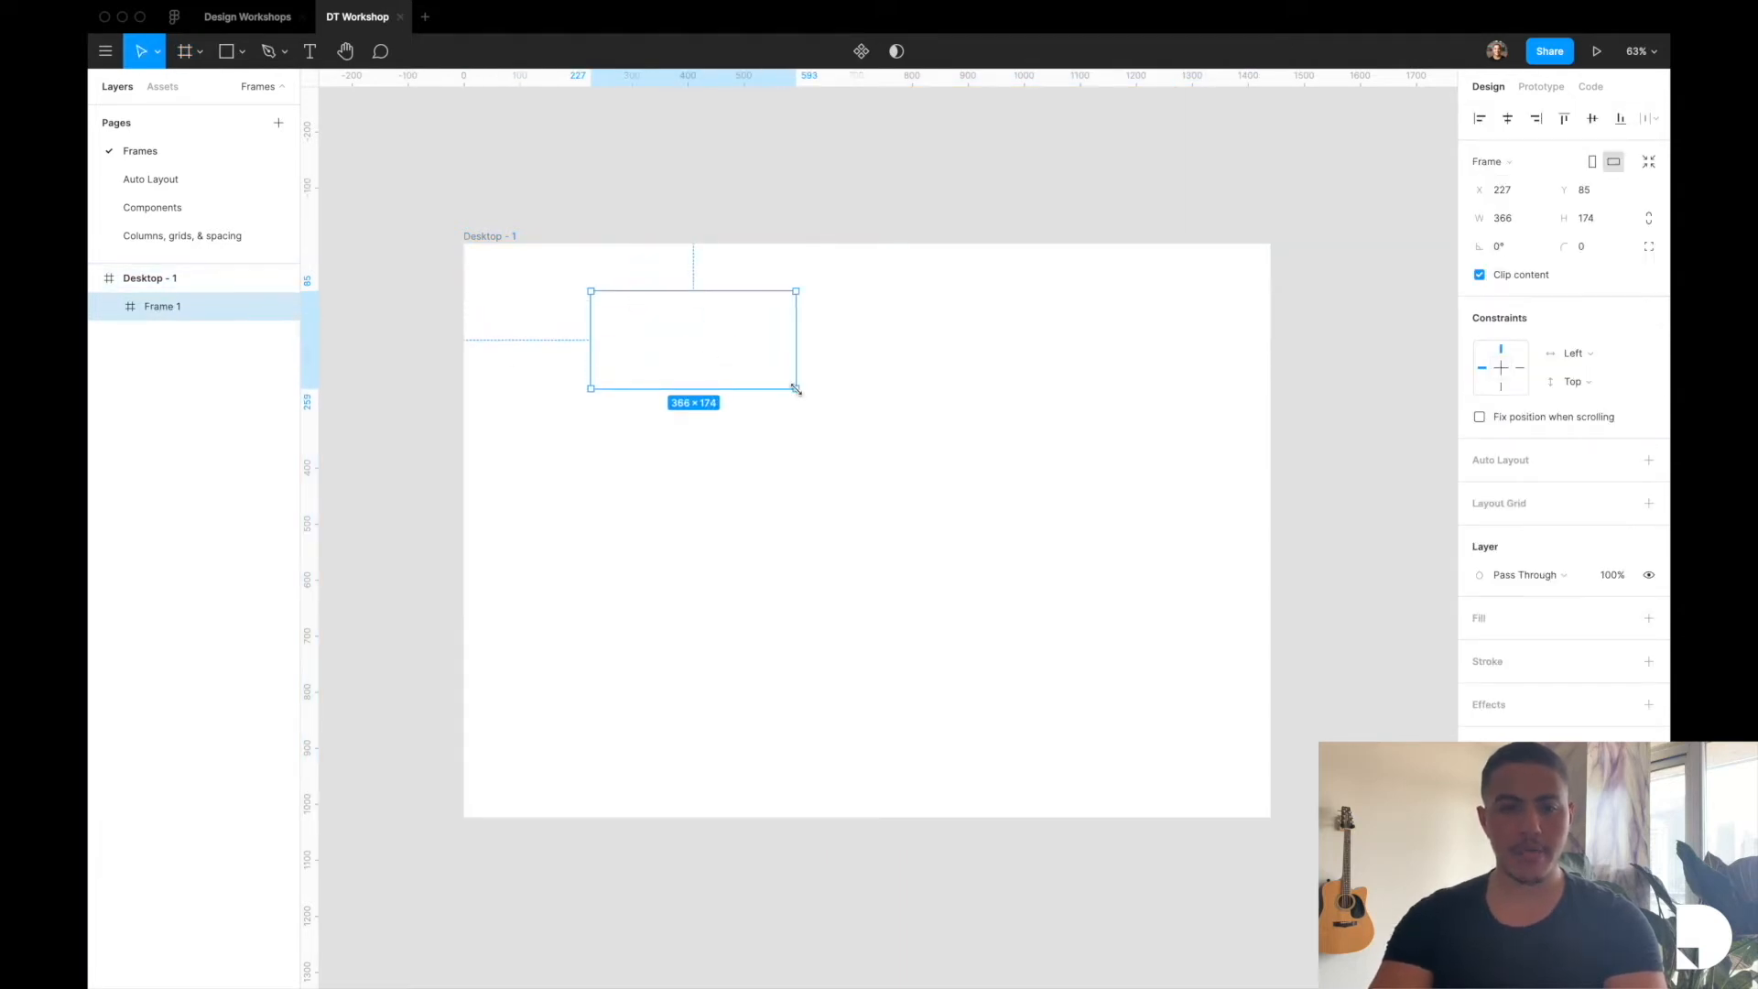
type("hedaer")
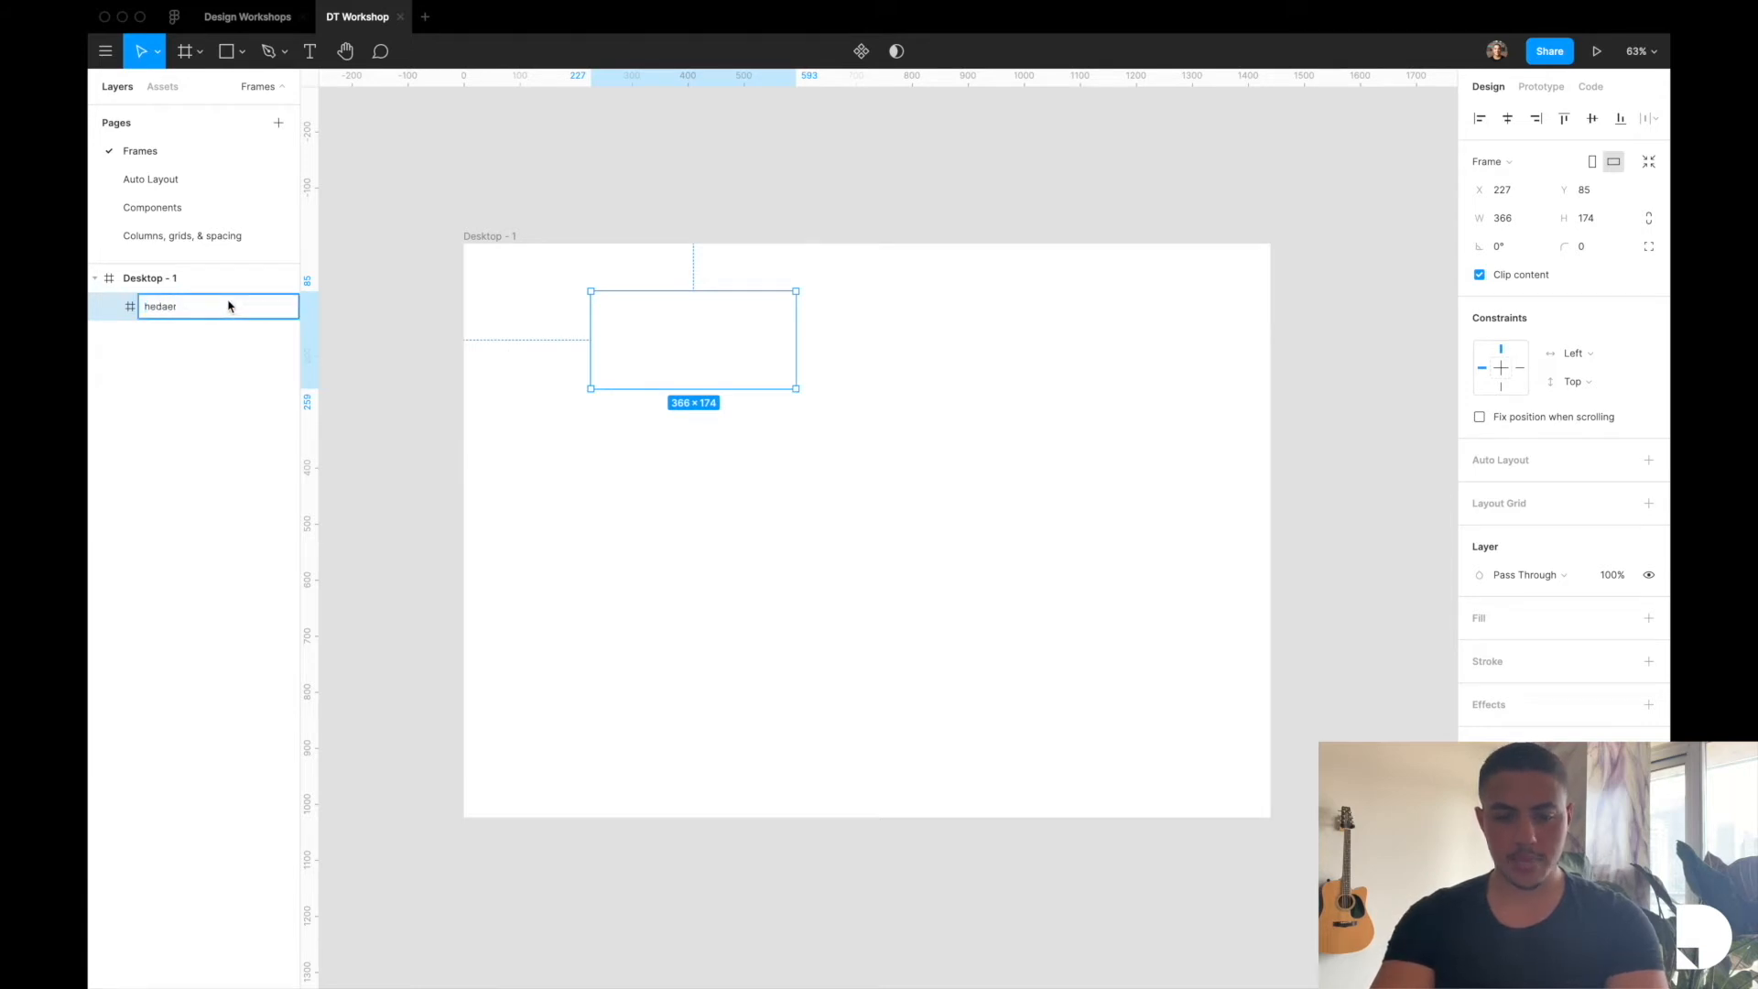
type("header-not")
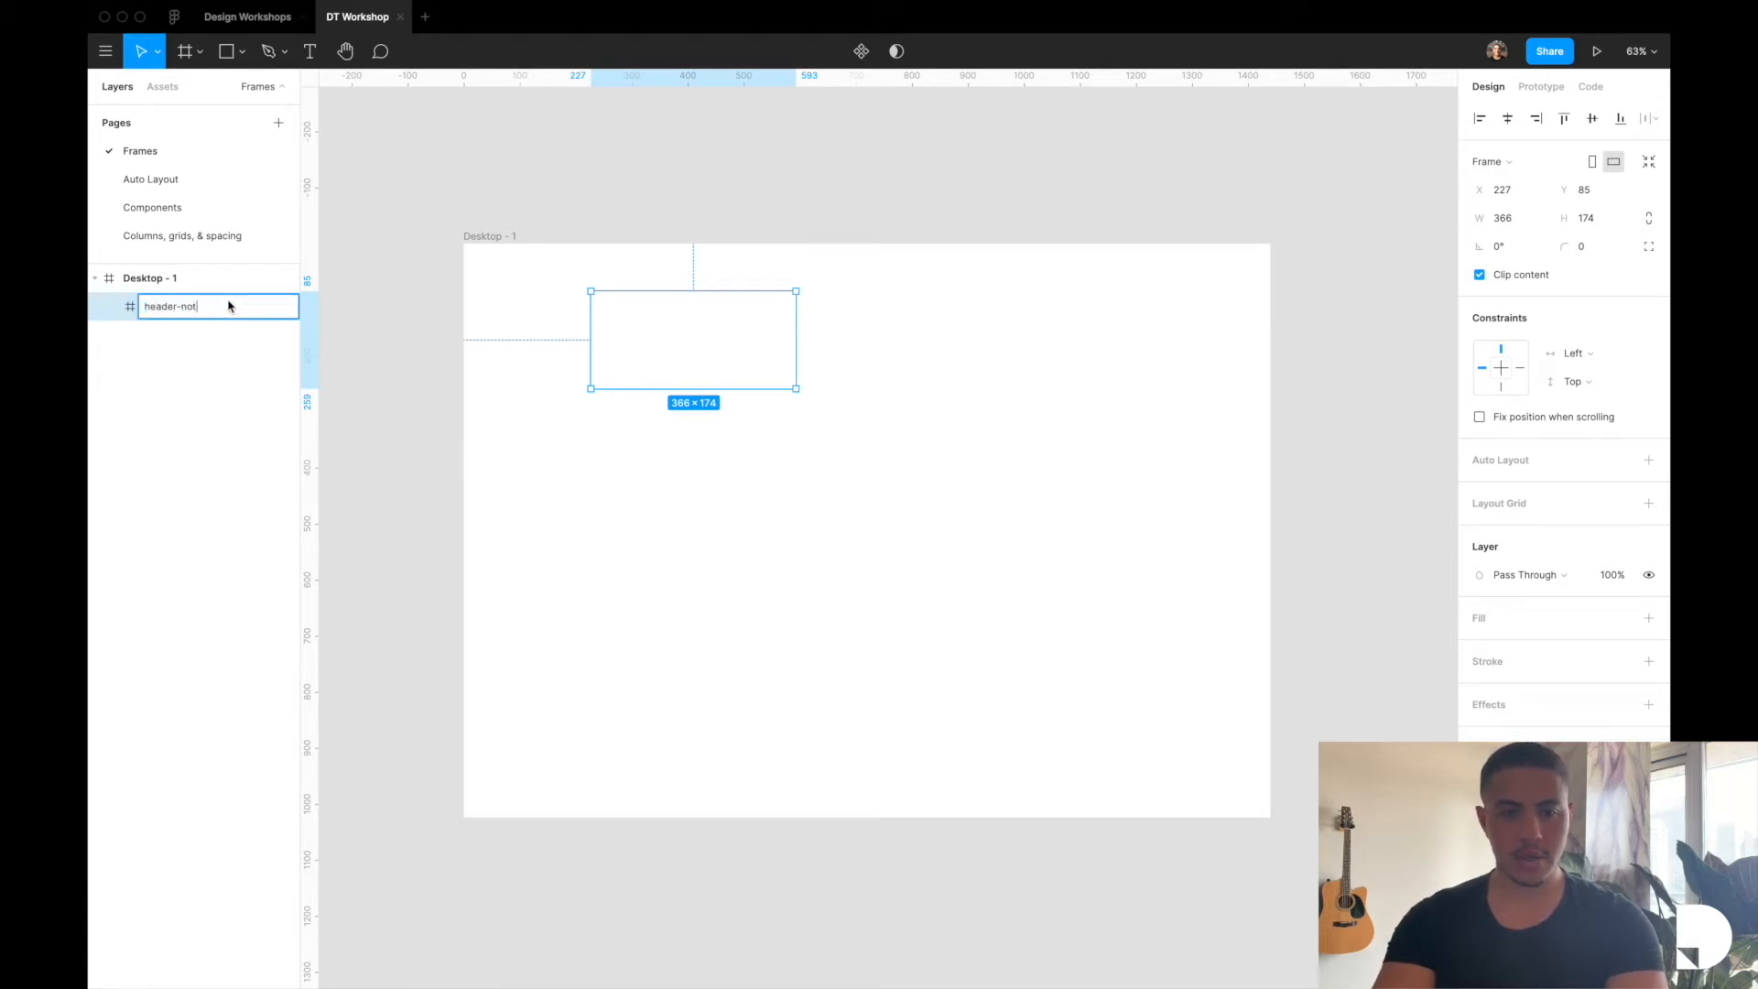
key("Enter")
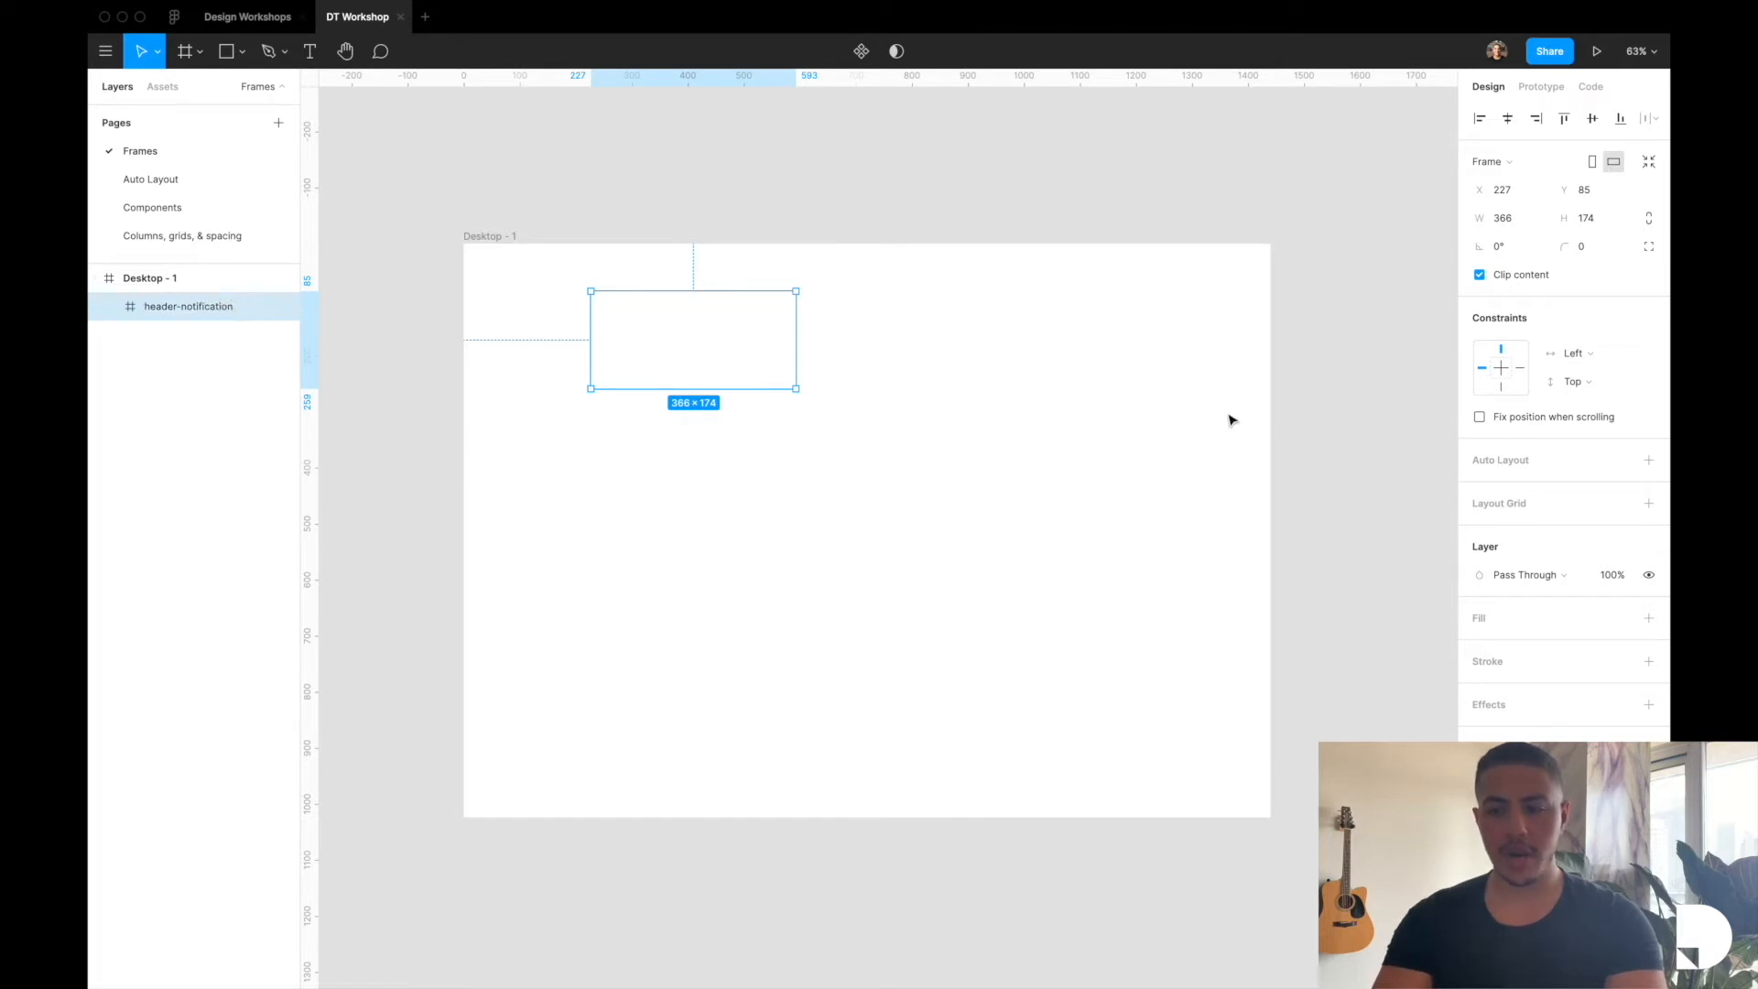
Give the header-notification frame a blue fill
left_click(1479, 646)
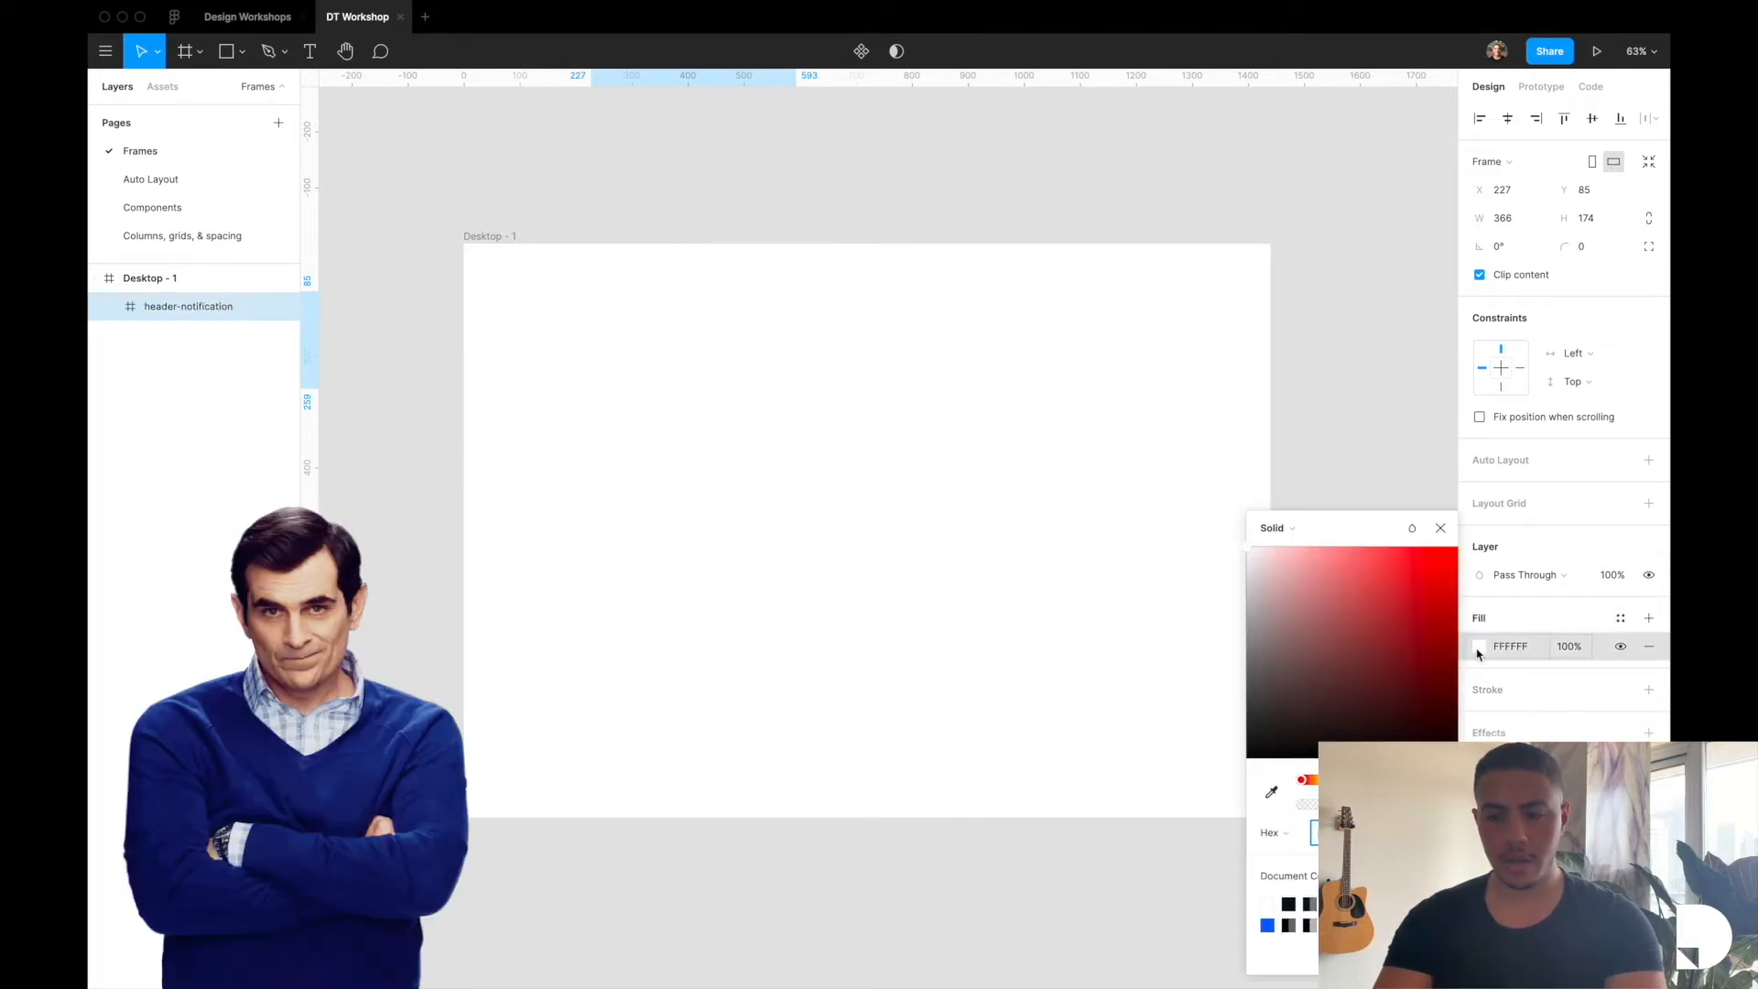
left_click(1425, 623)
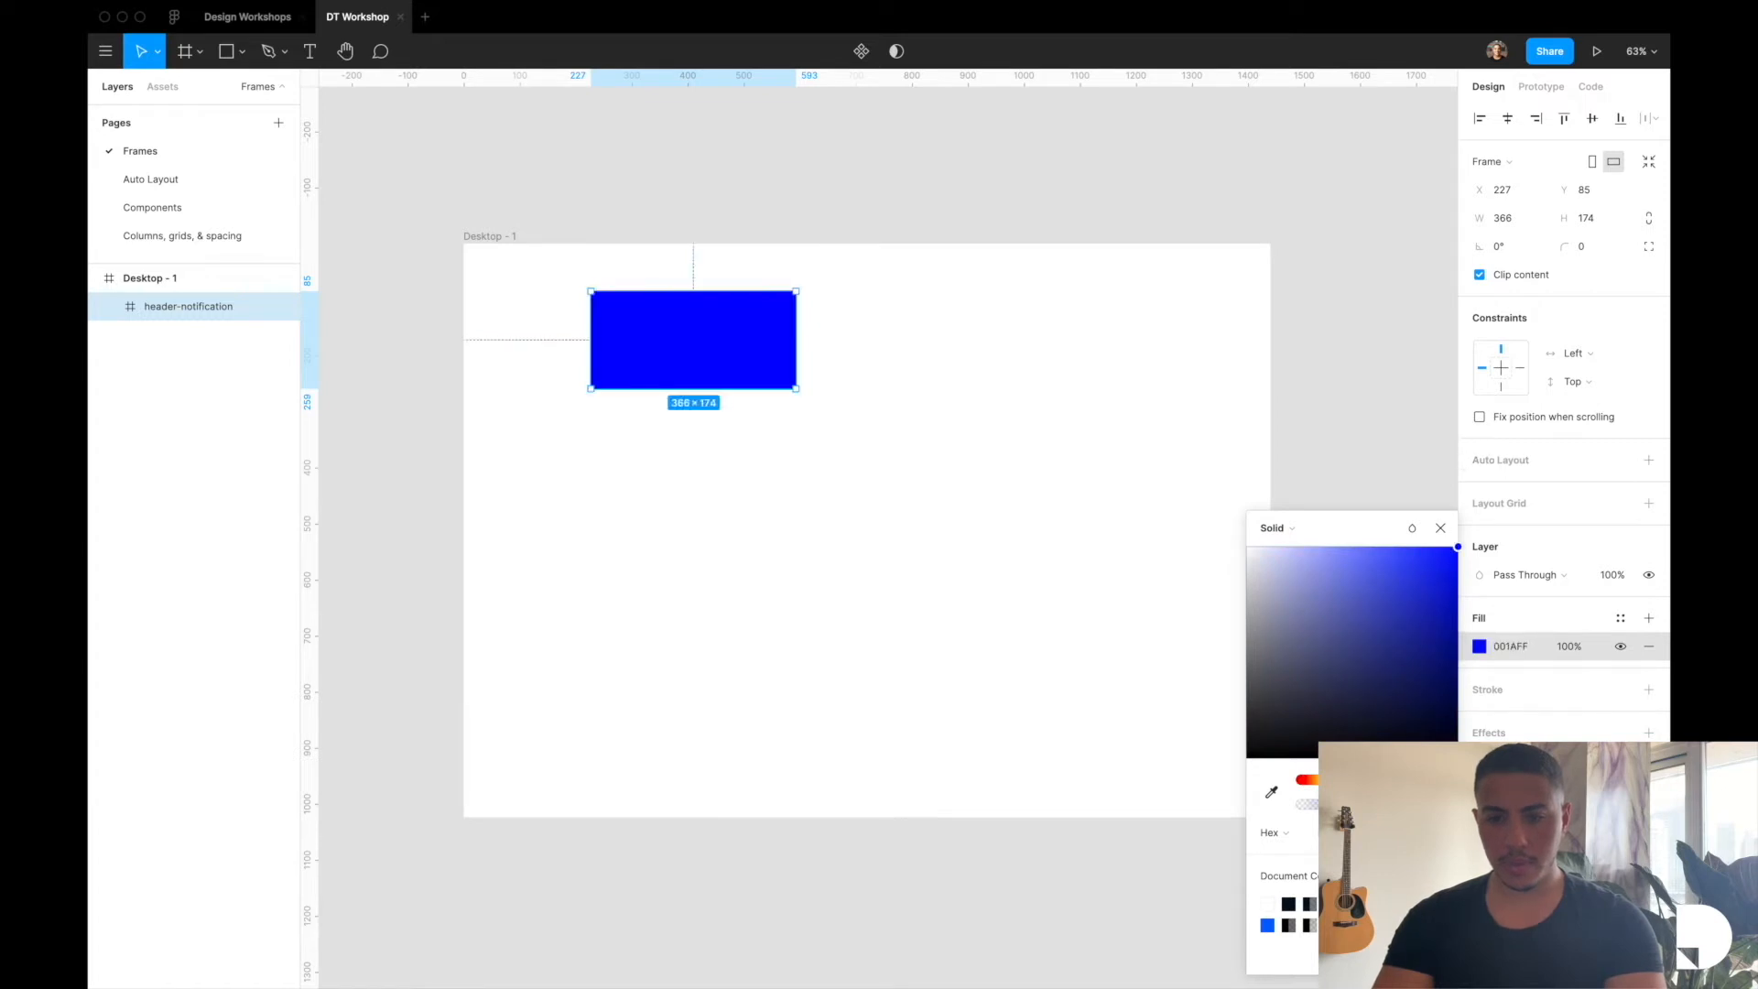
left_click(1440, 527)
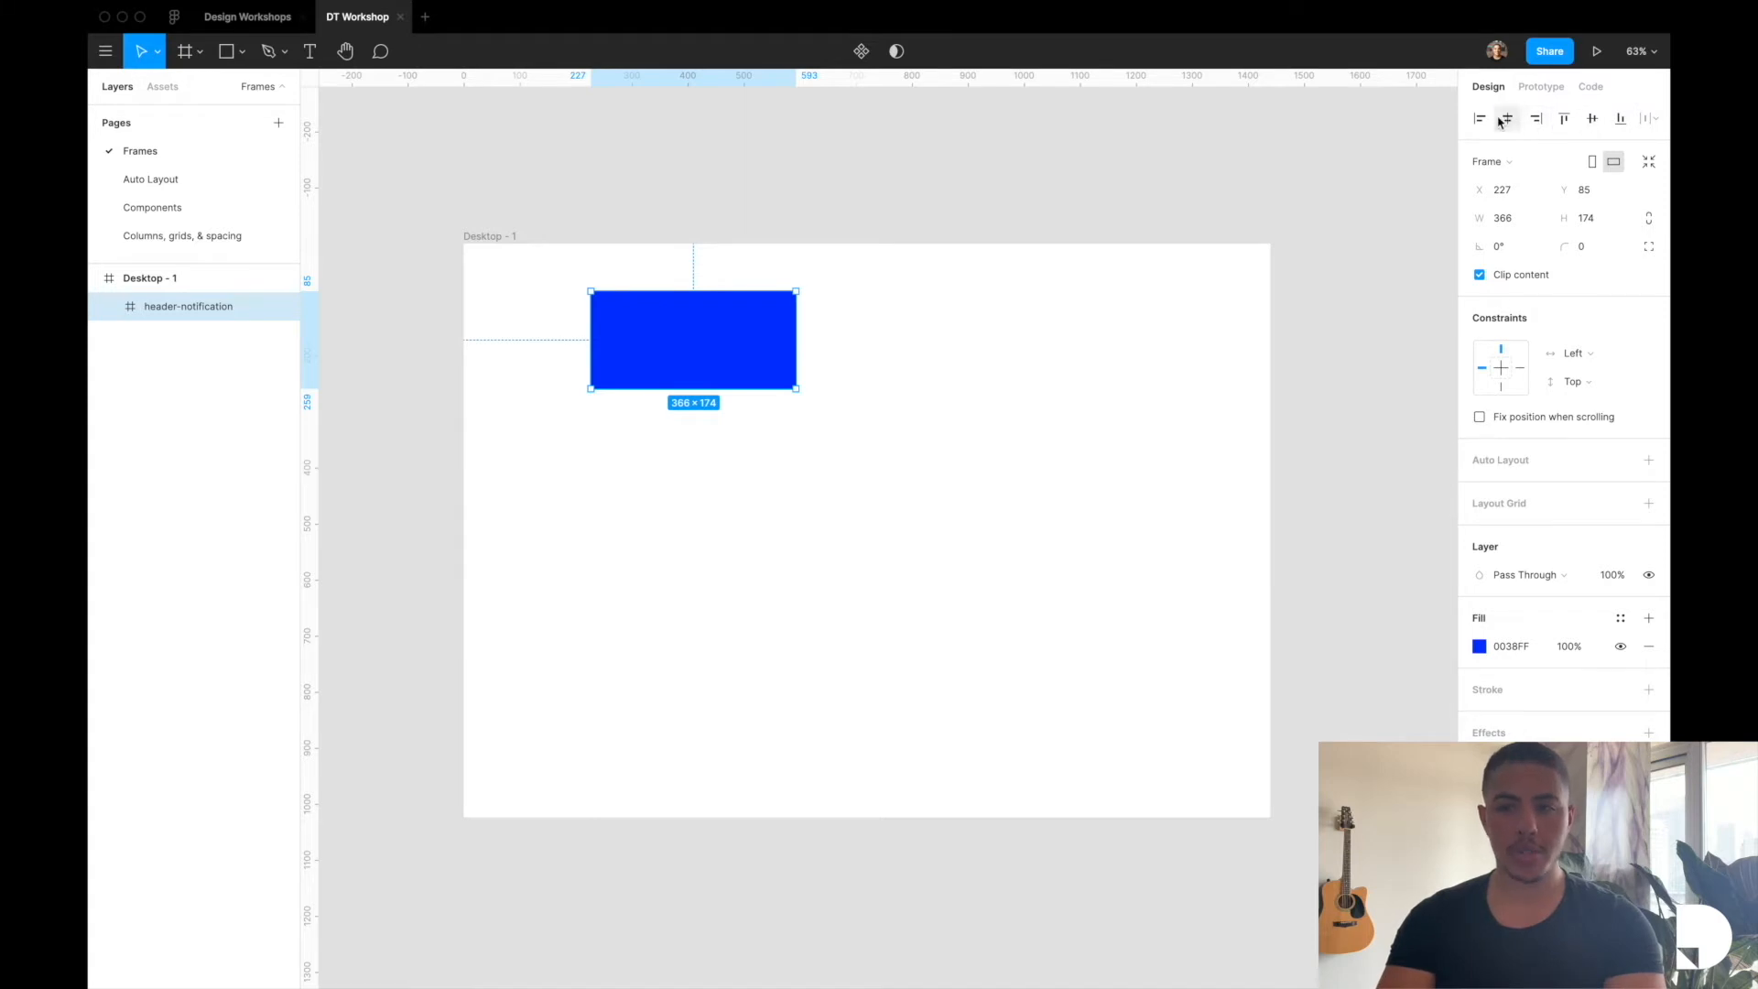
mouse_move(1509, 118)
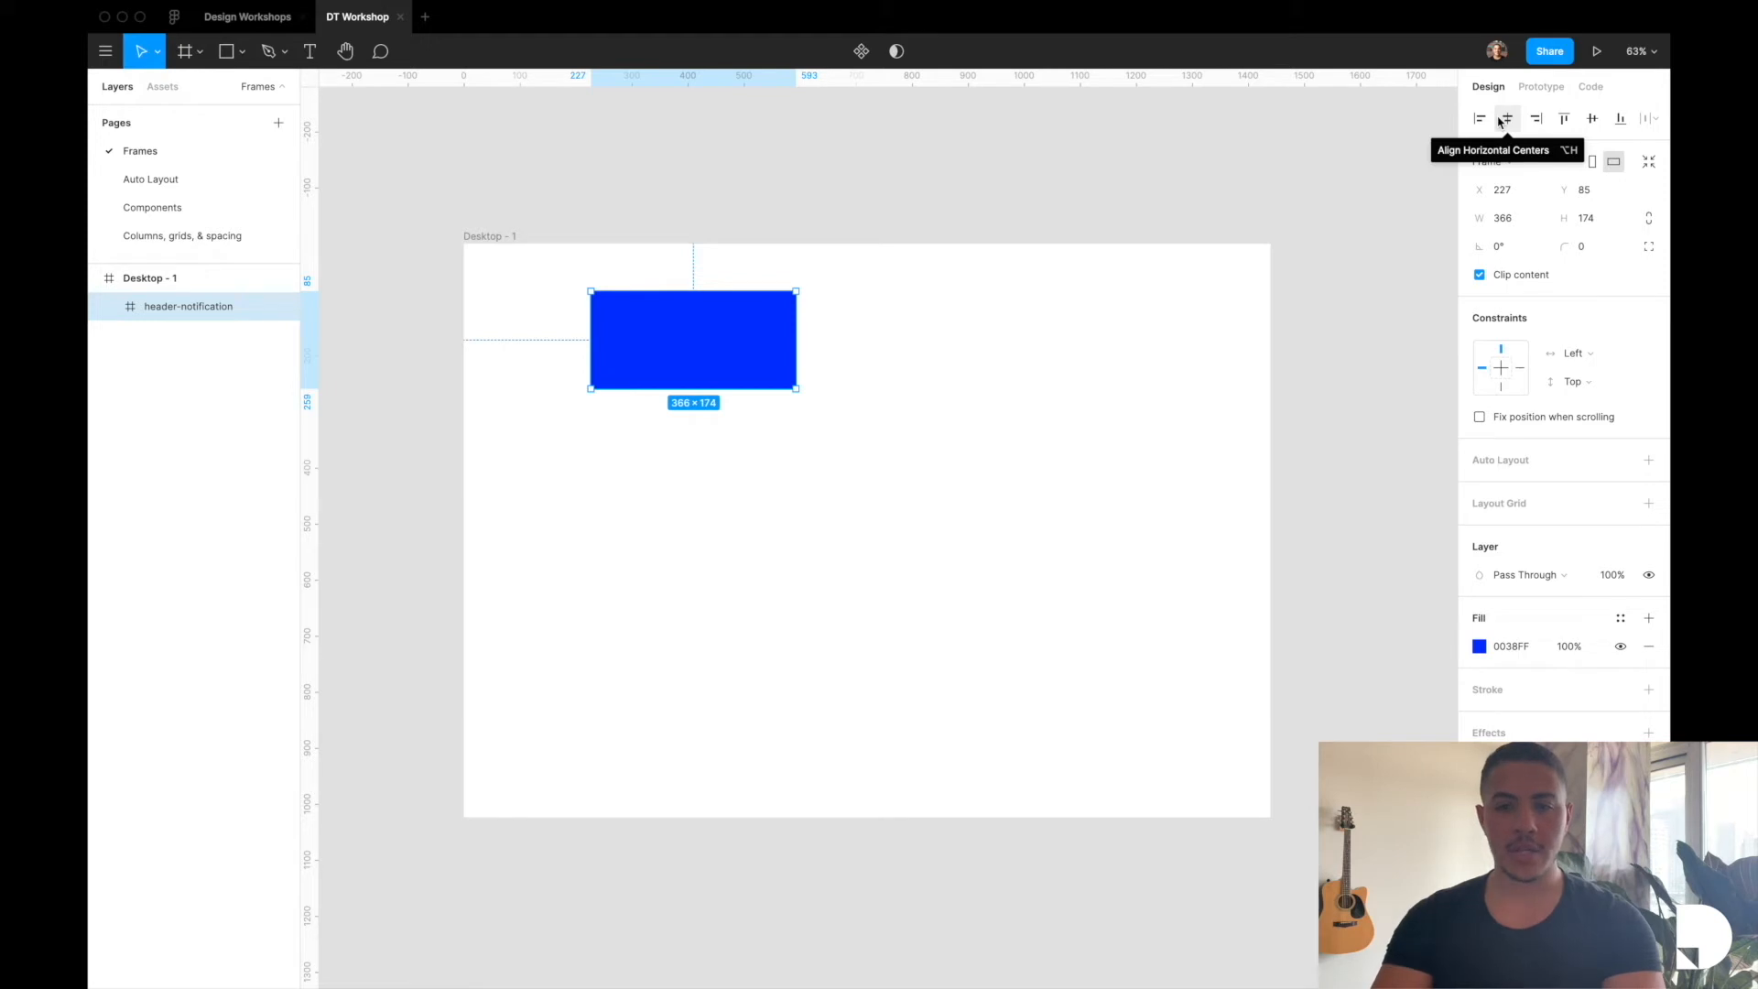
Align the header frame to the horizontal and vertical centre of the Desktop frame
left_click(1531, 117)
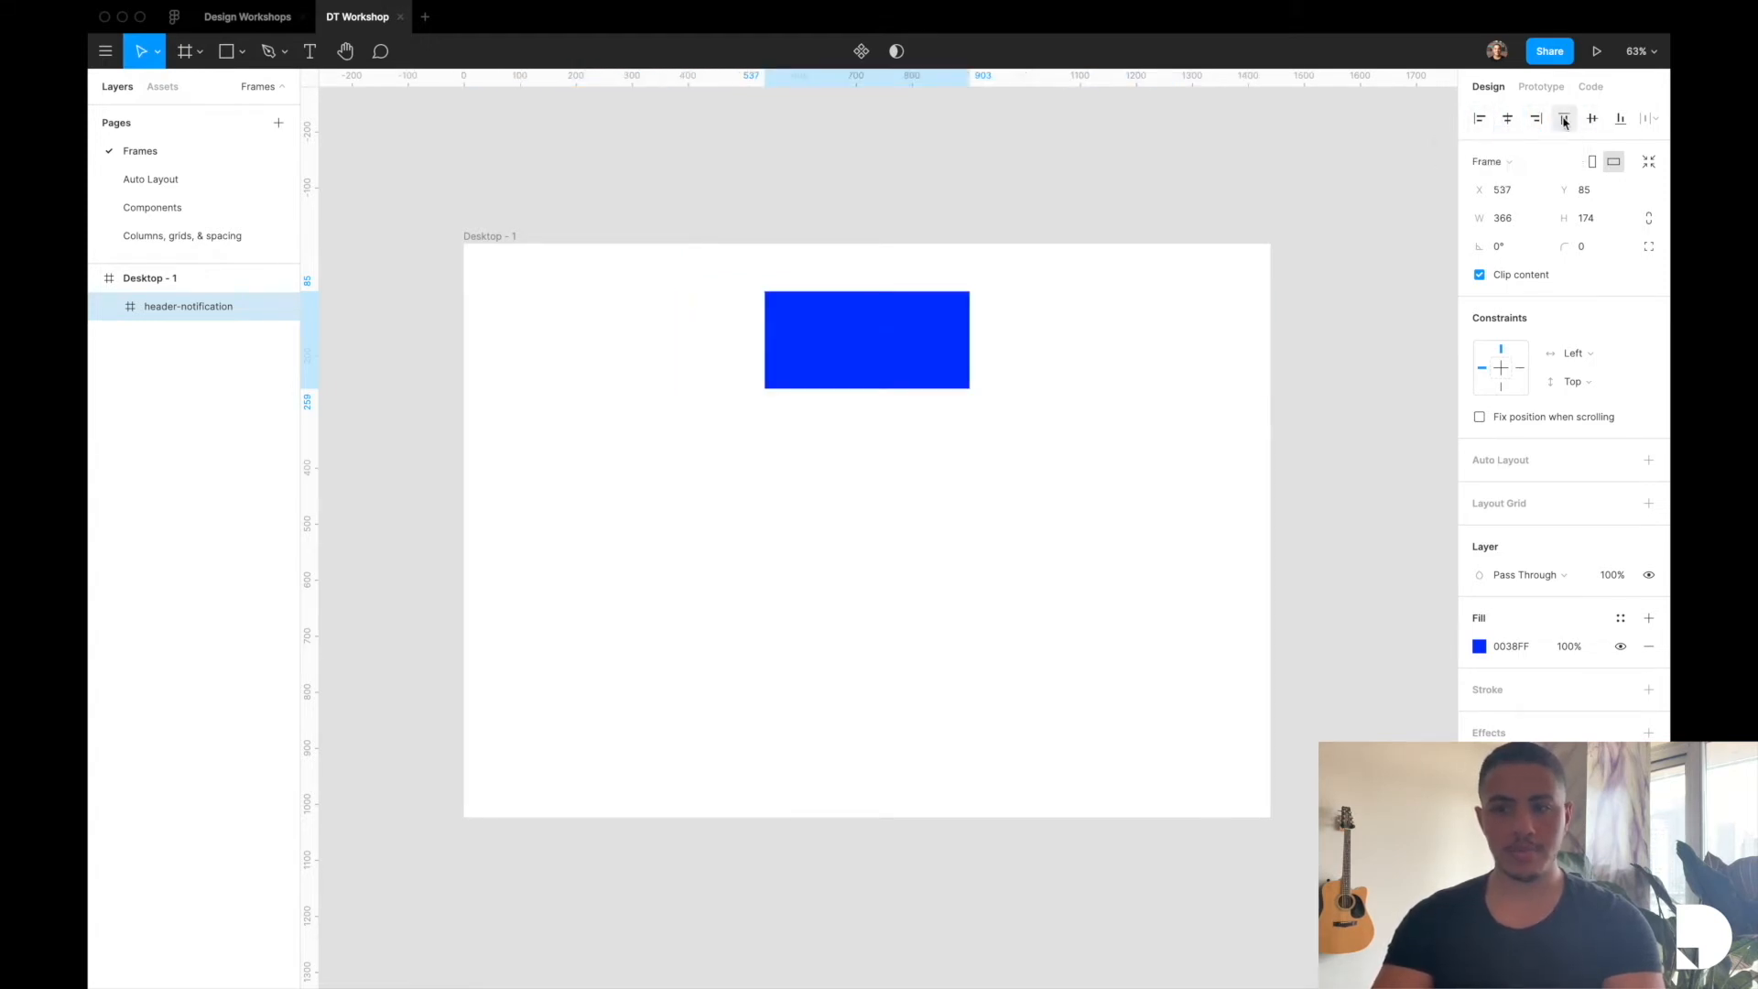
left_click(1592, 117)
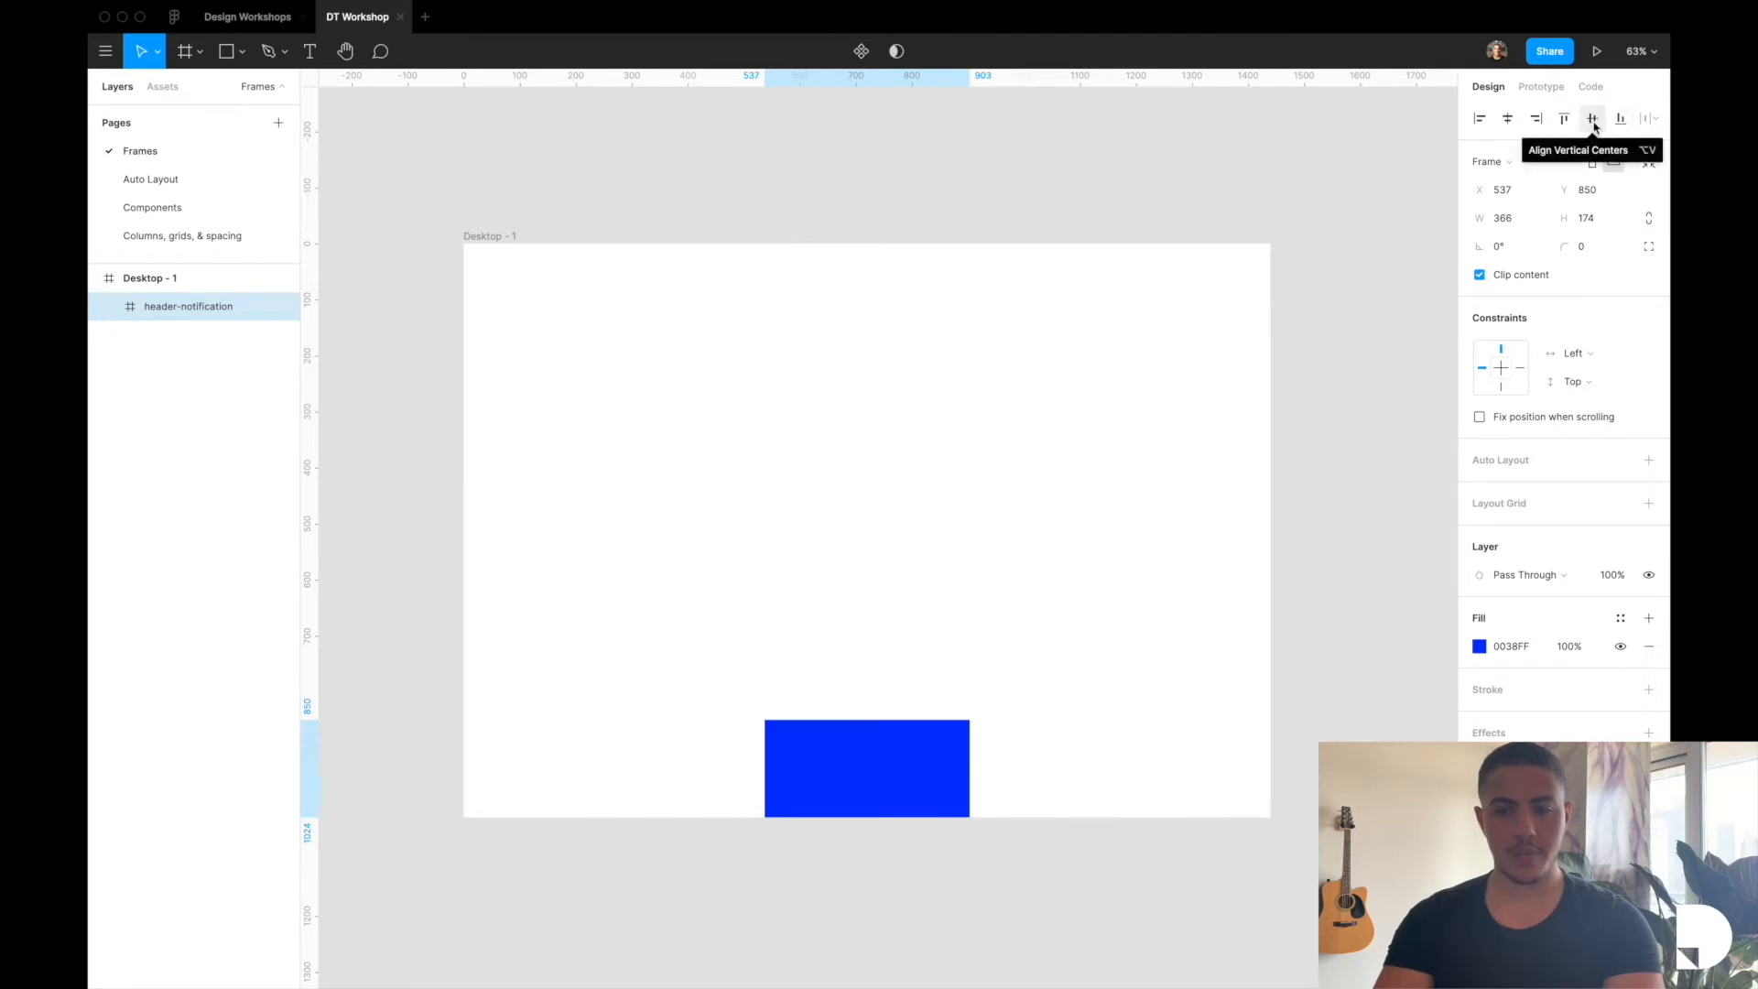
left_click(1593, 117)
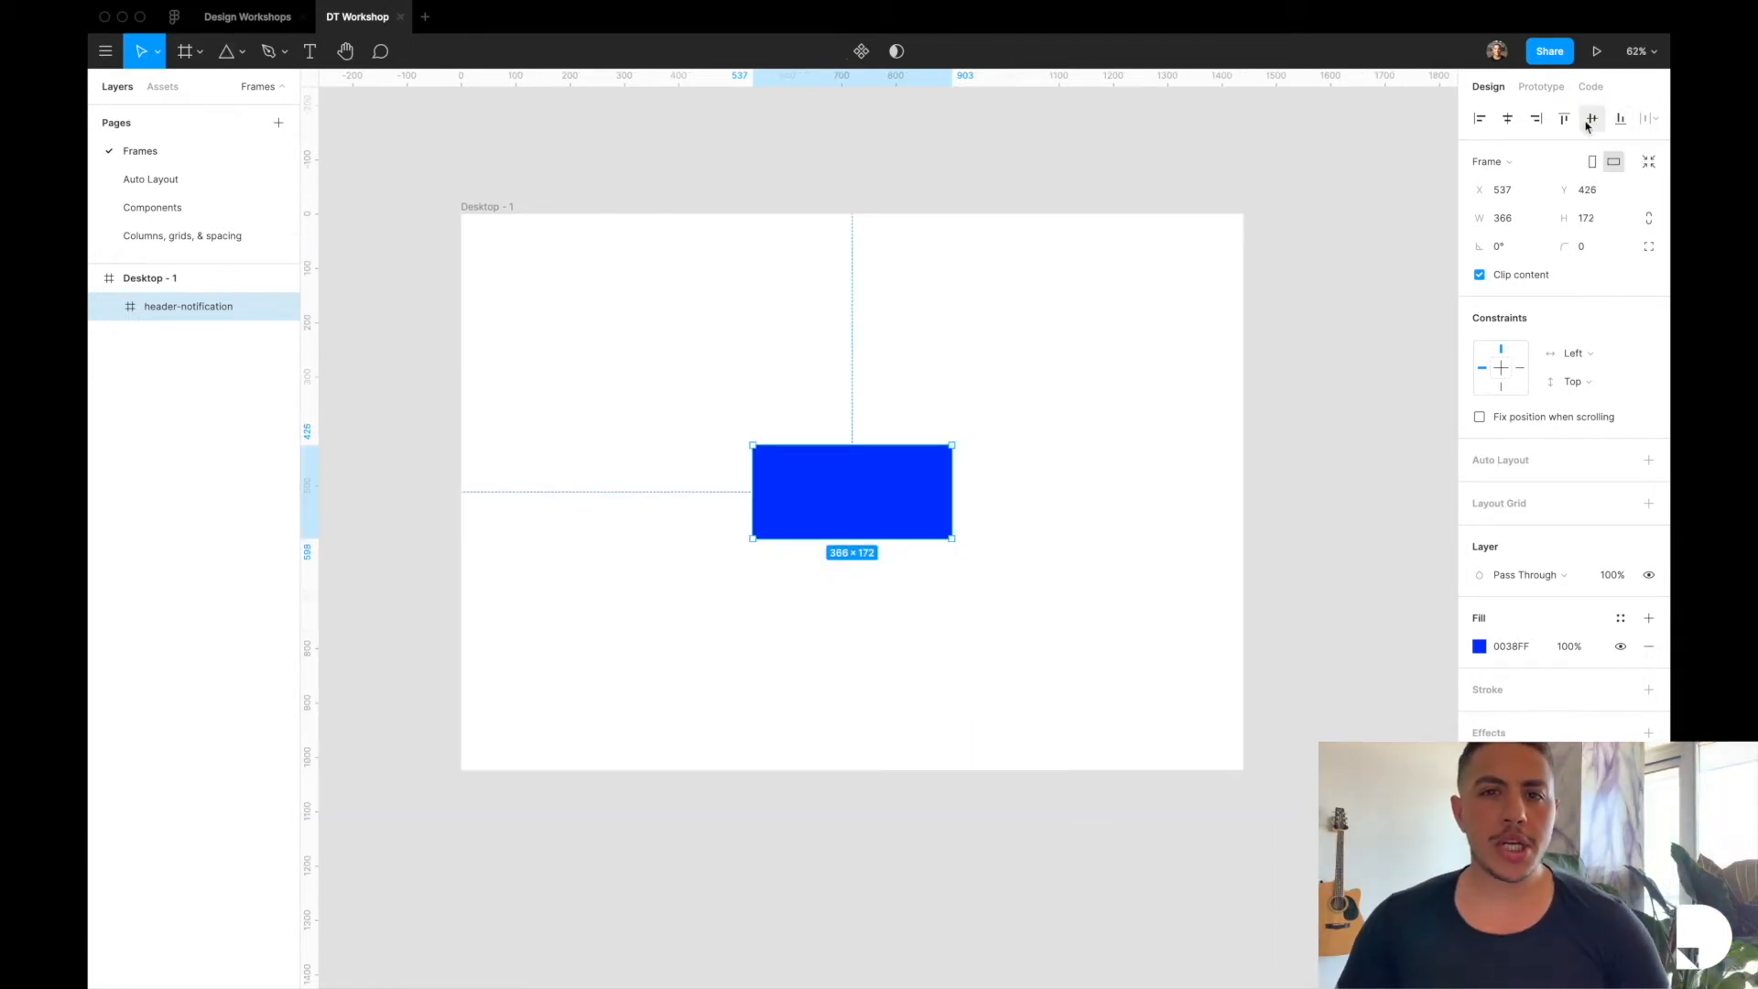
mouse_move(879, 222)
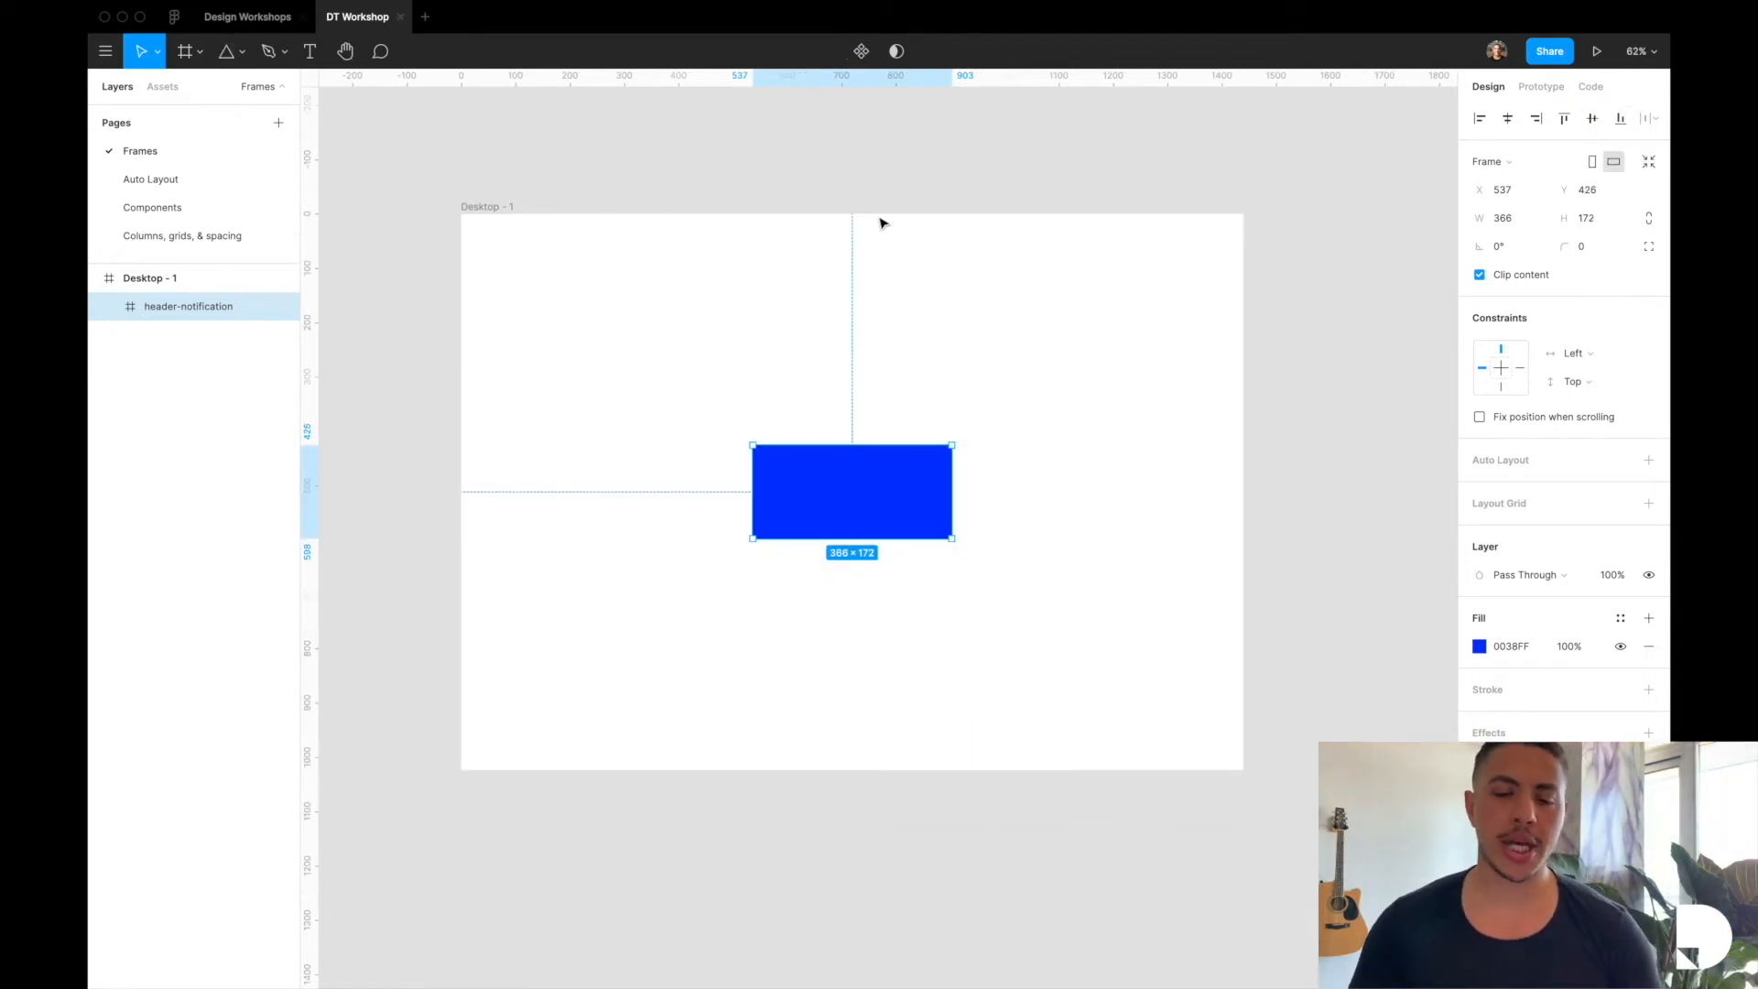
mouse_move(799, 505)
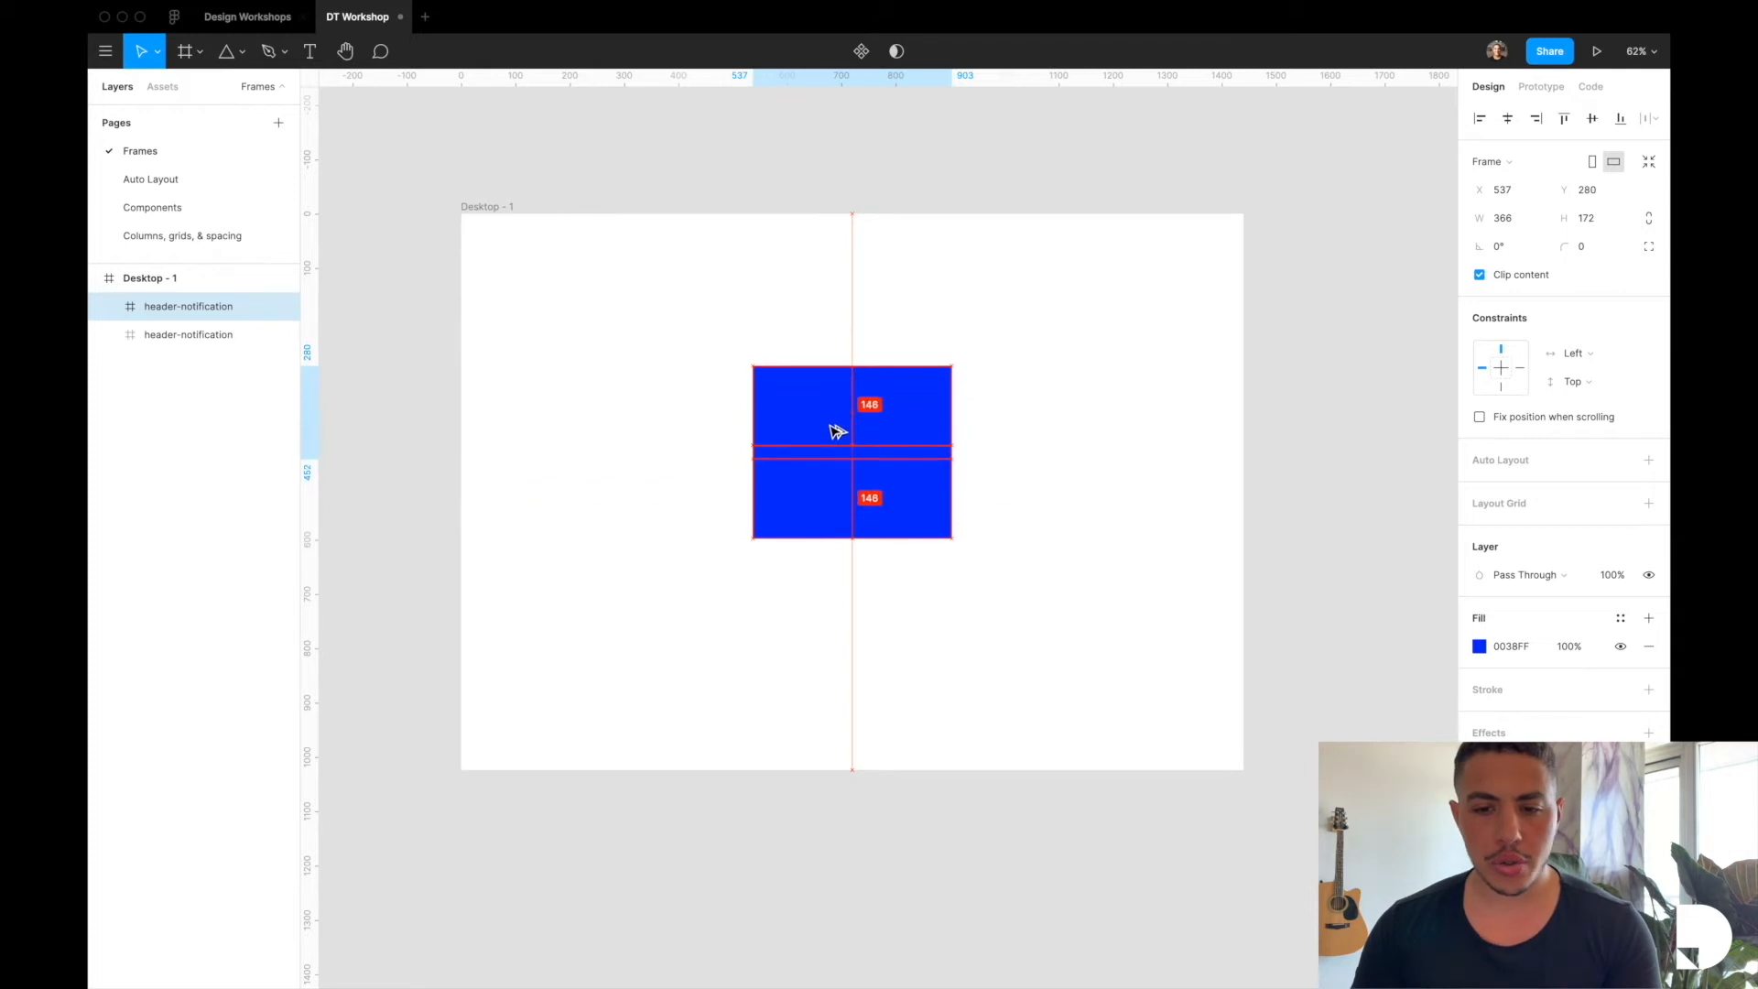
Alt-drag the header frame to duplicate it just above the original
left_click_drag(835, 433, 835, 401)
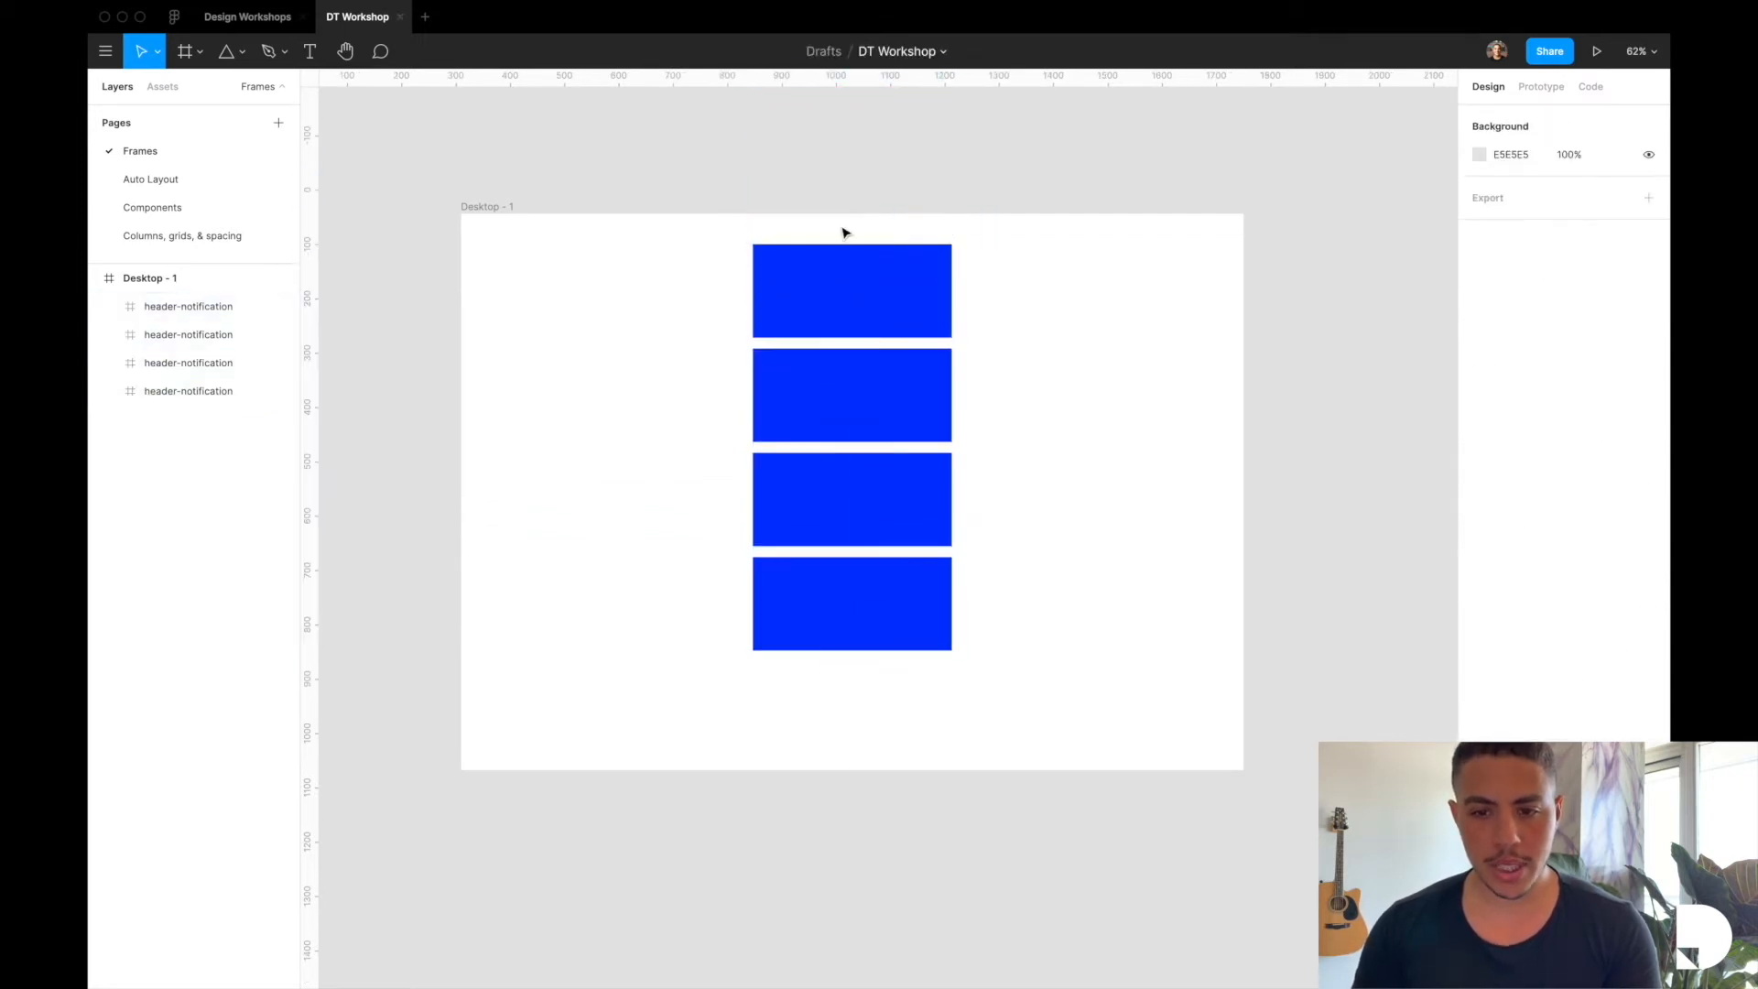
Align the four header frames left and centred, tidy them up, leaving one 588 × 172 frame near the top
left_click(850, 291)
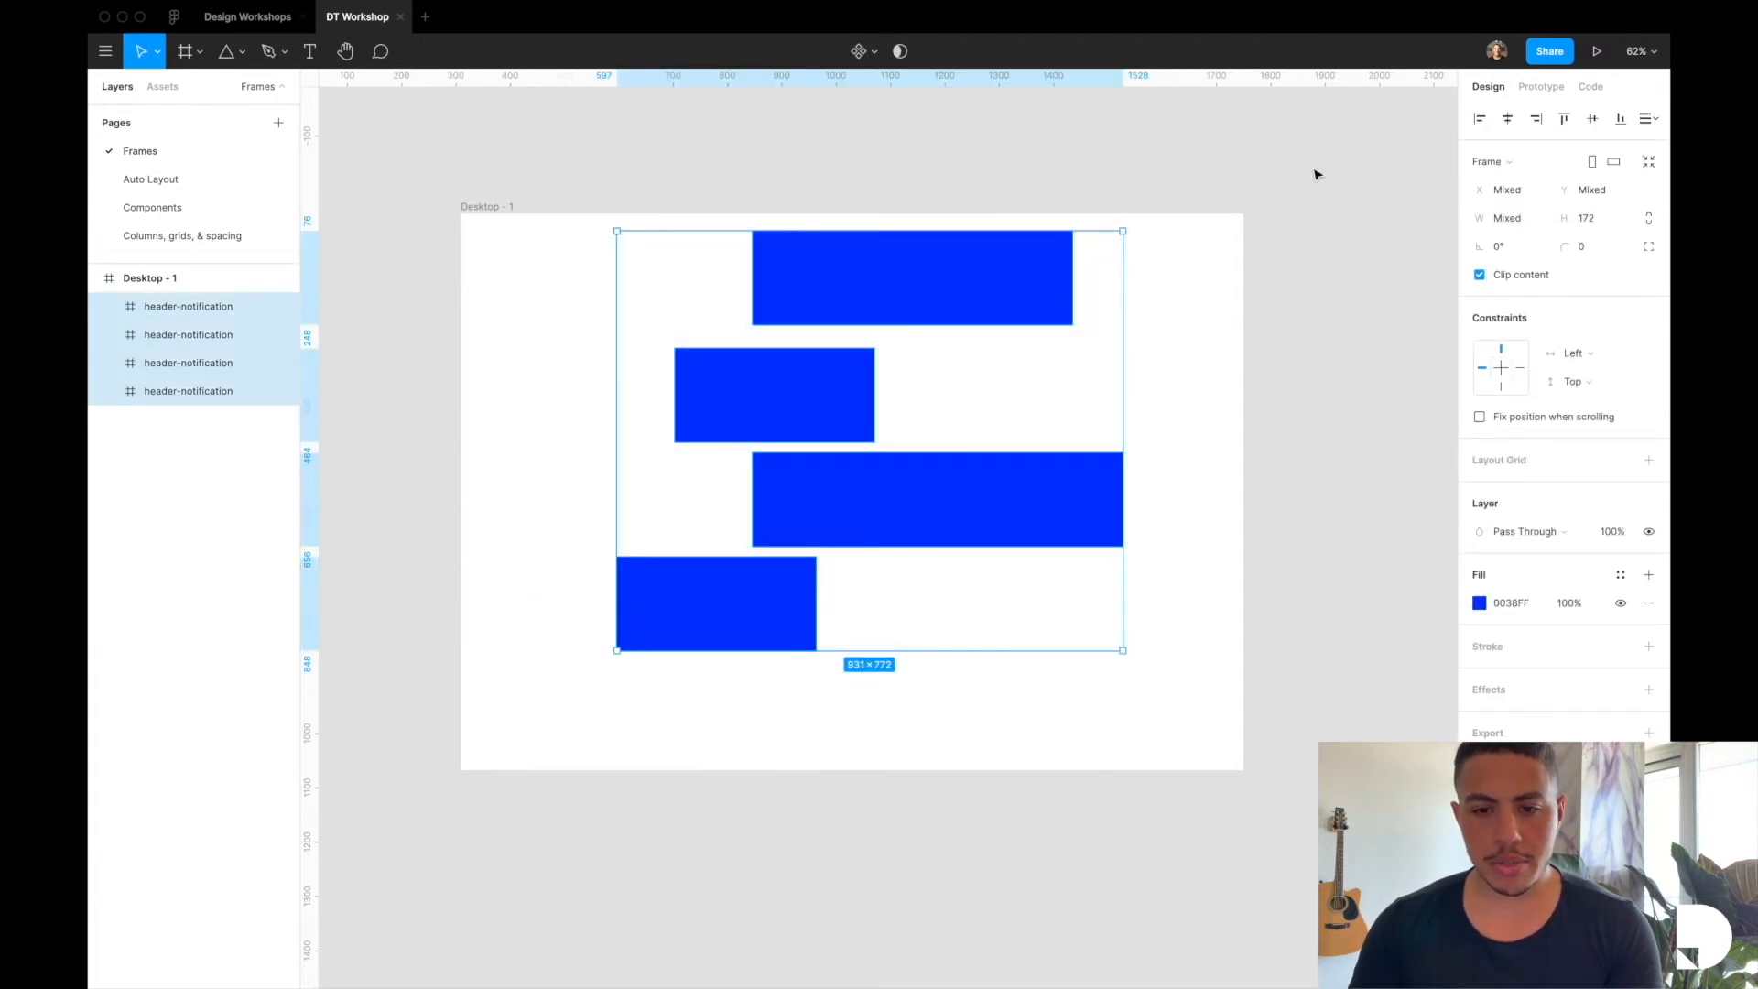
mouse_move(1480, 117)
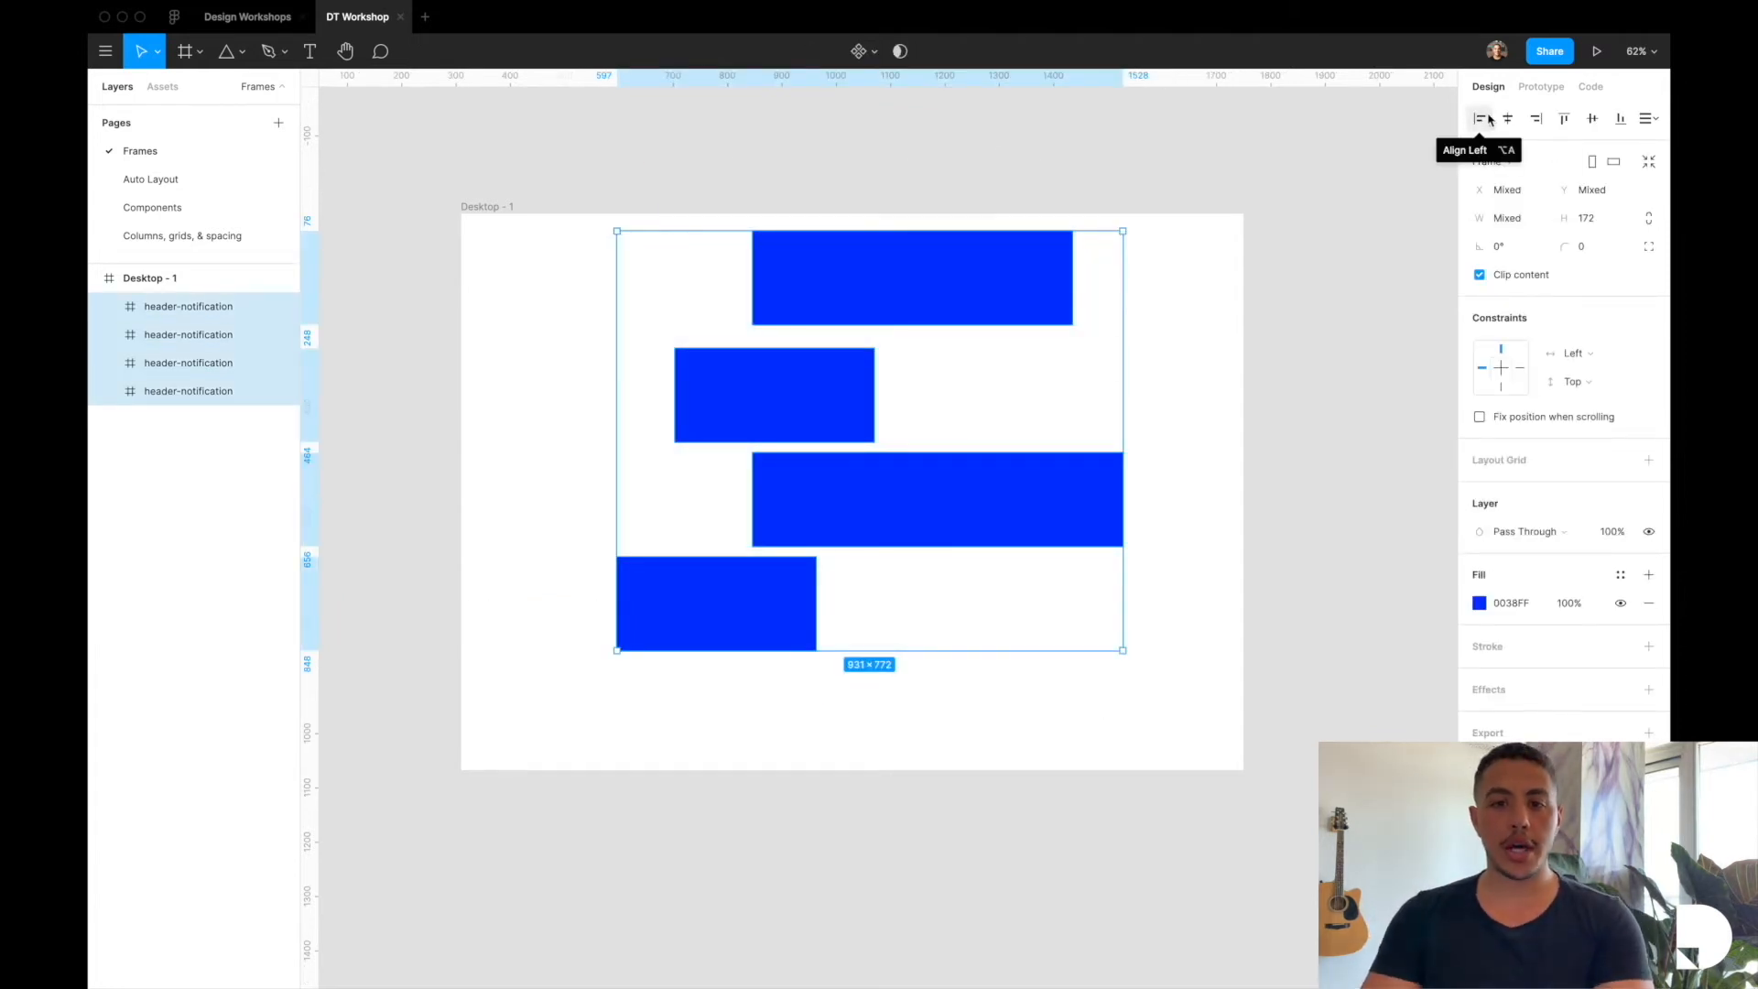
left_click(1479, 118)
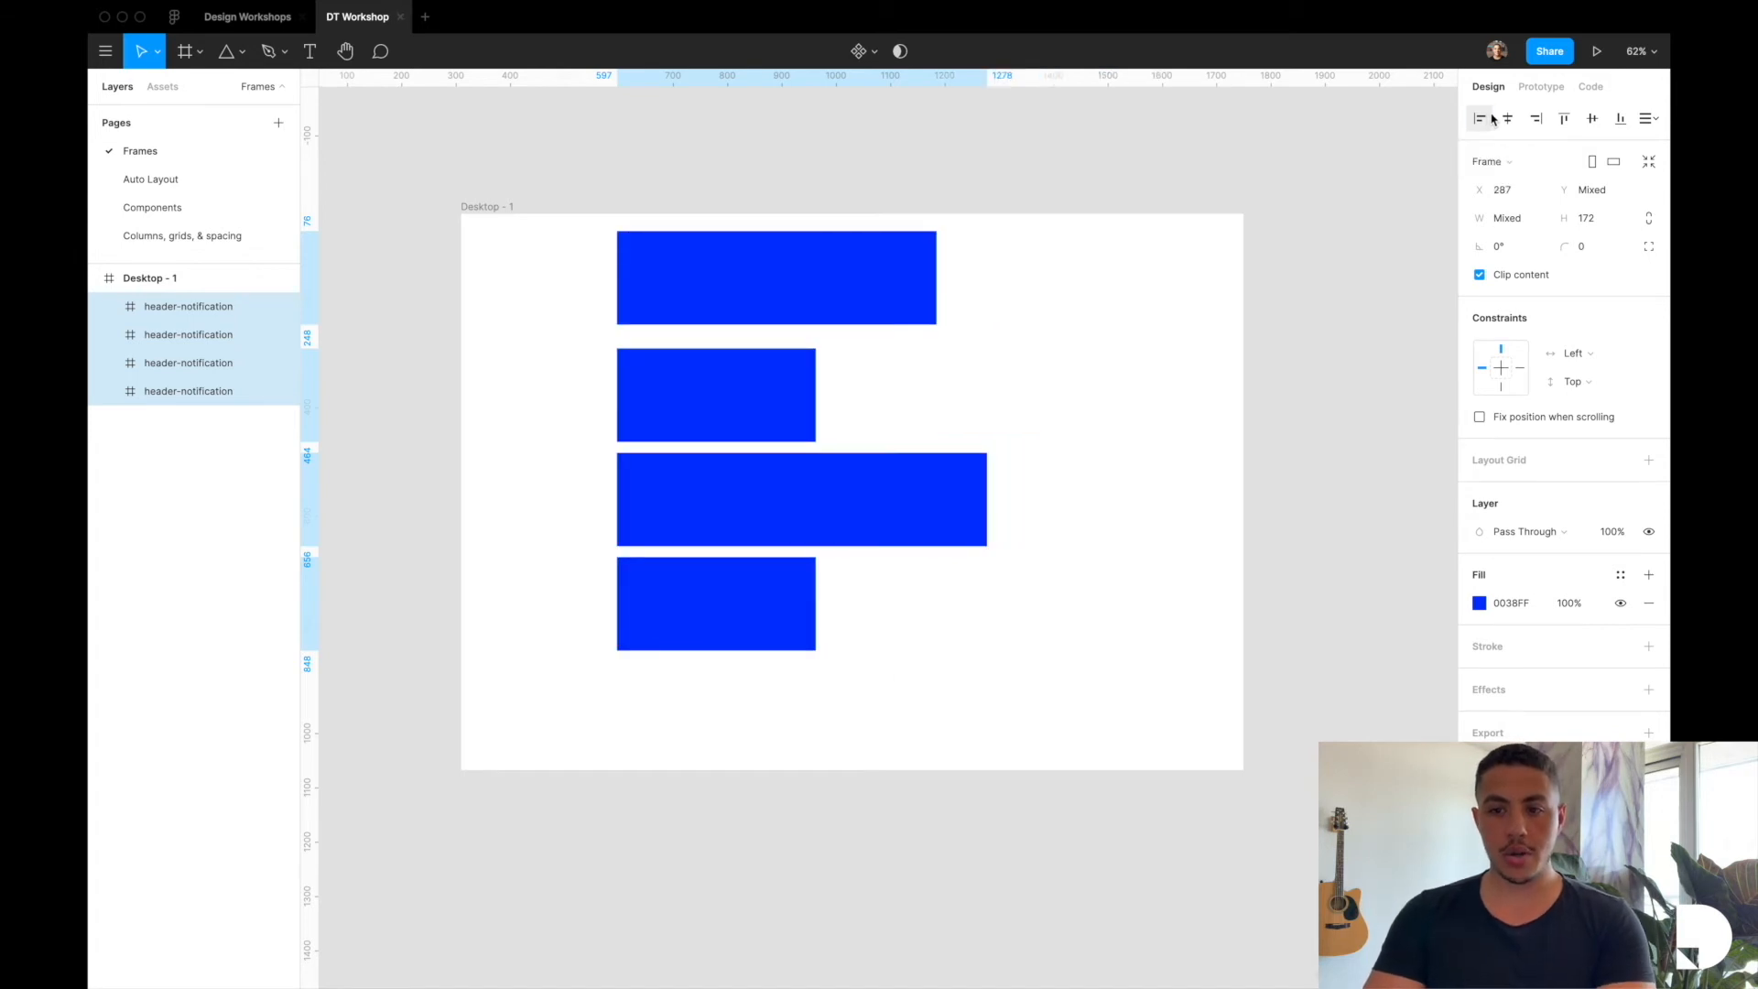
left_click(1509, 117)
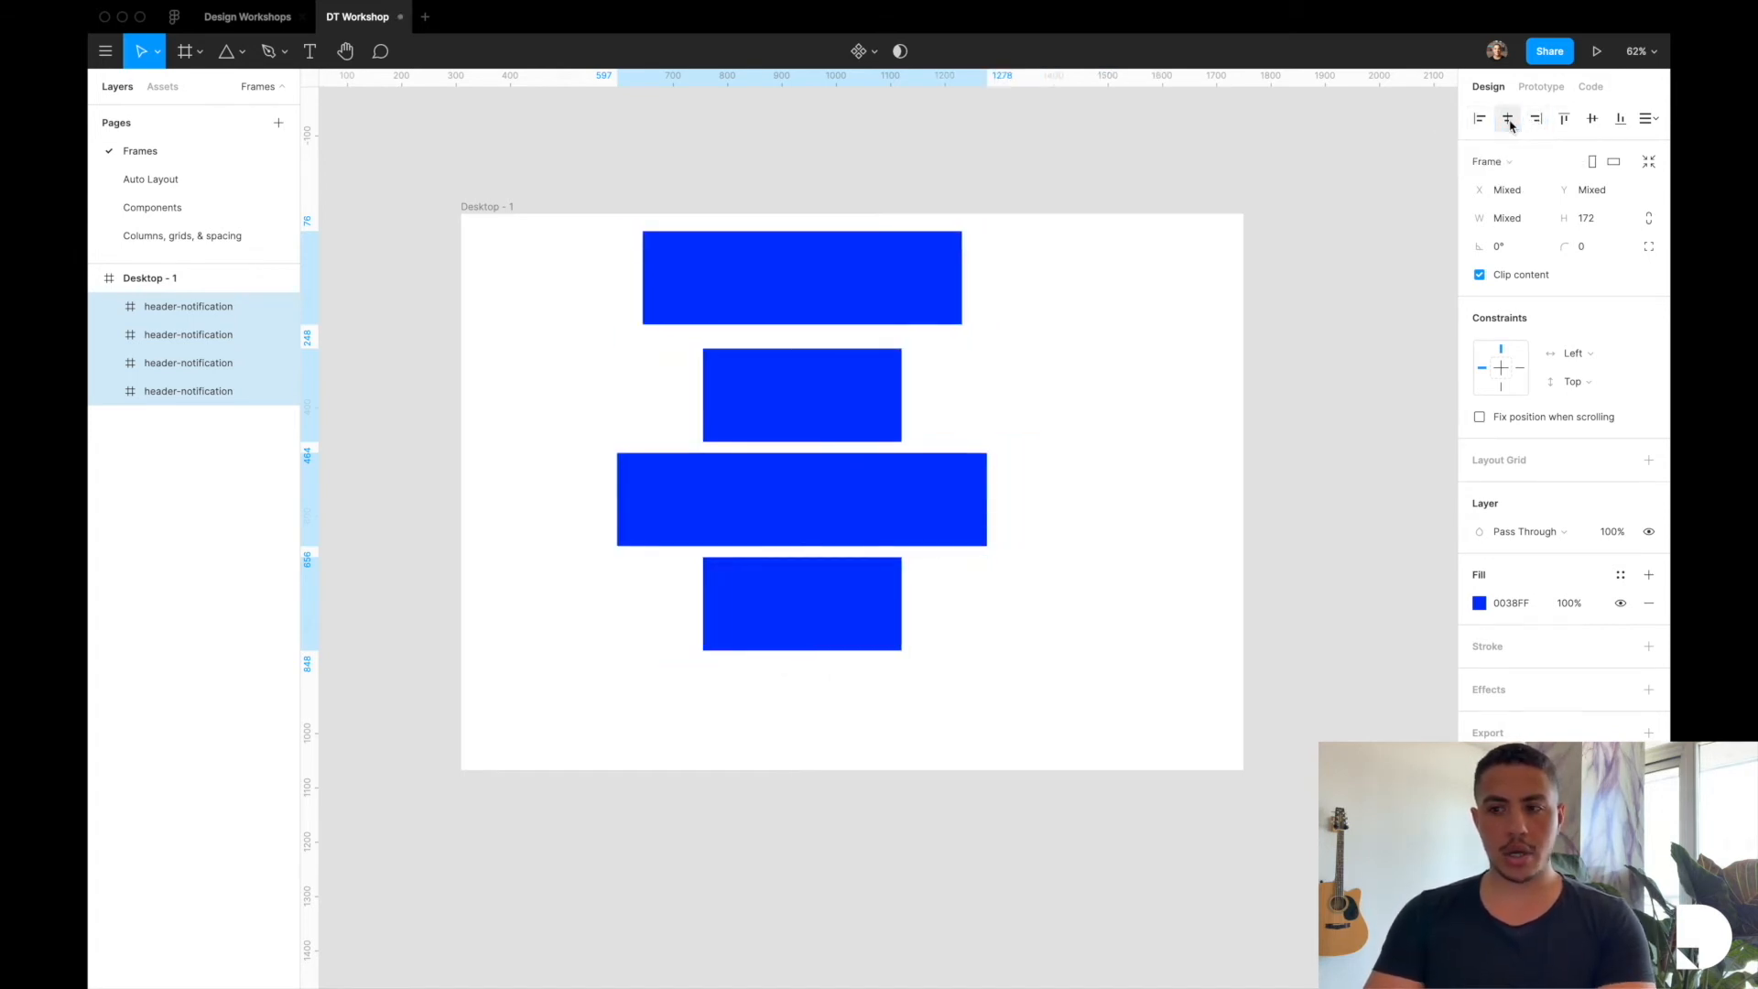
left_click(1649, 117)
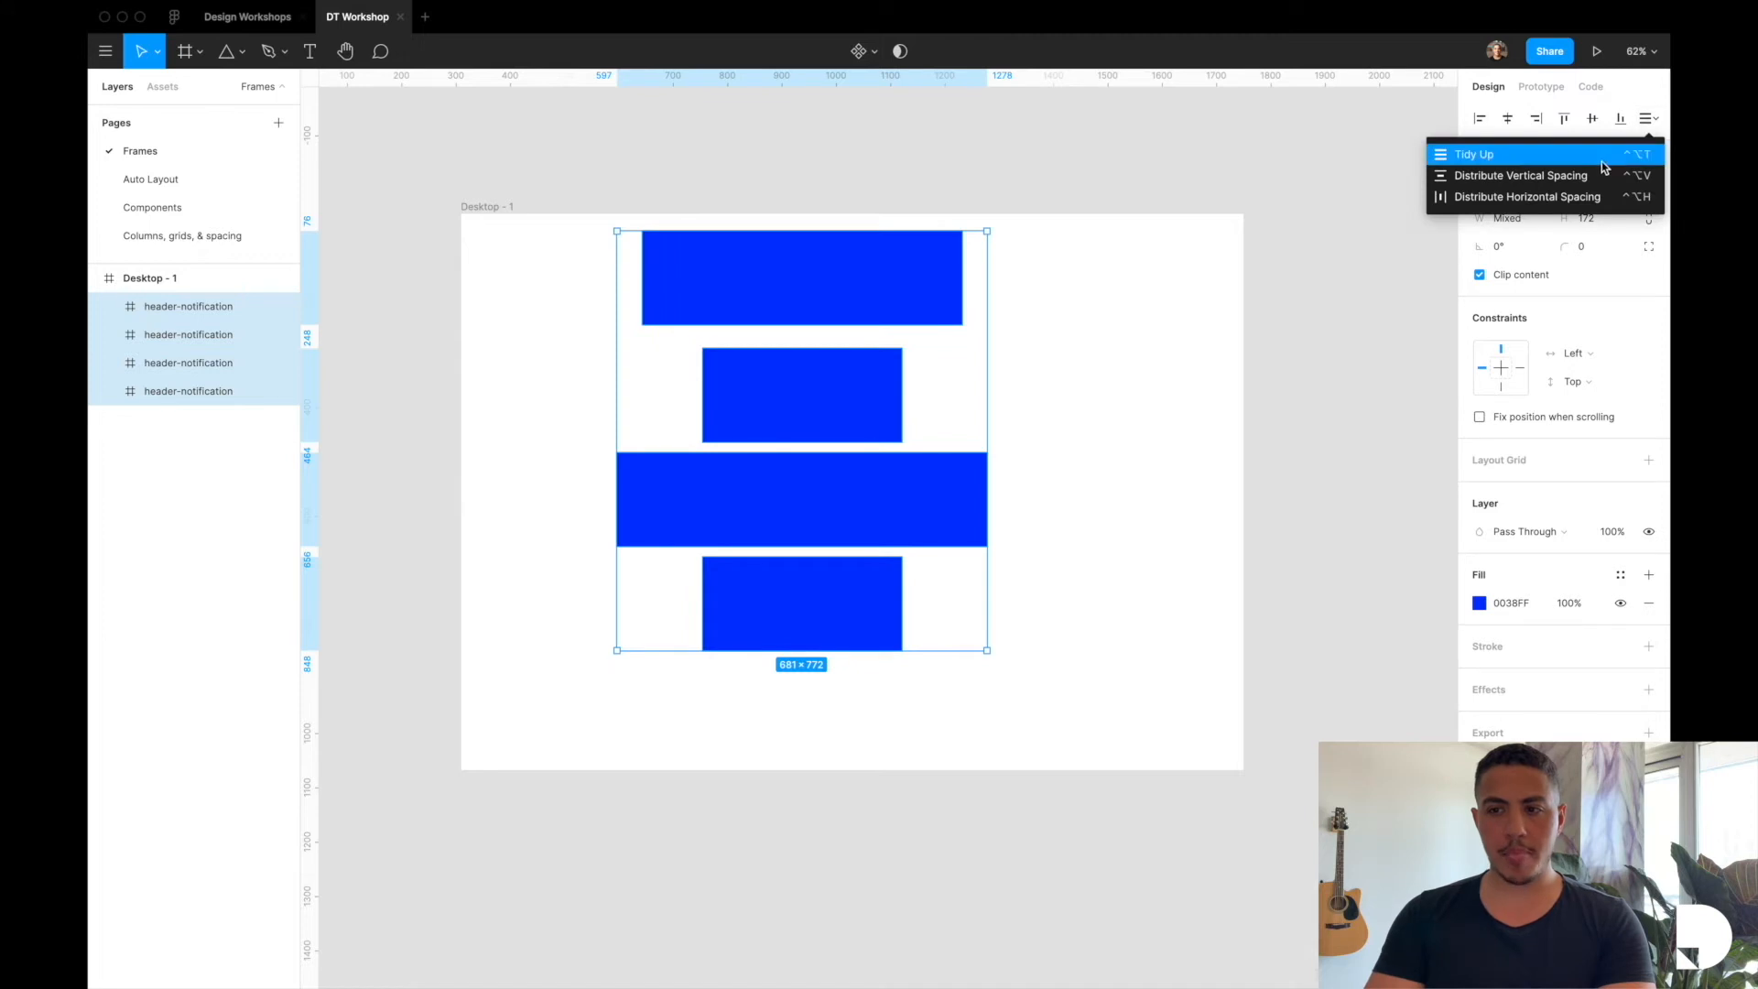
left_click(1474, 154)
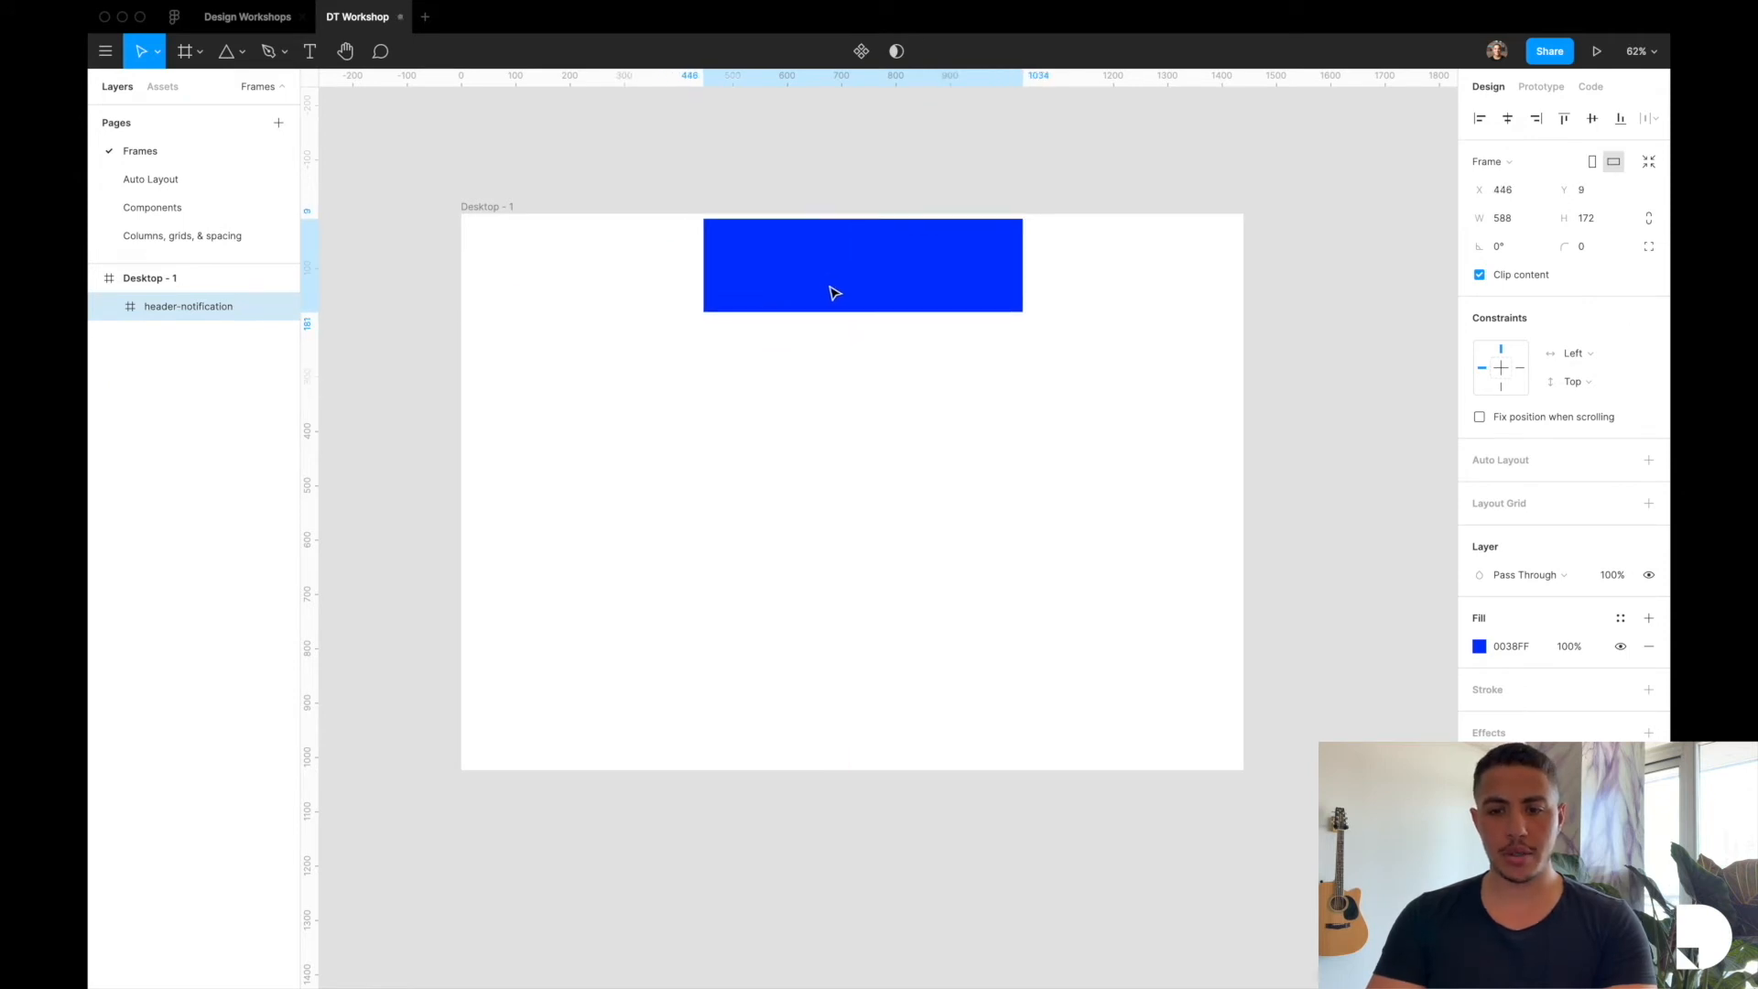
Reshape the header into a 1440 × 75 bar along the Desktop's top edge
left_click_drag(861, 265, 846, 258)
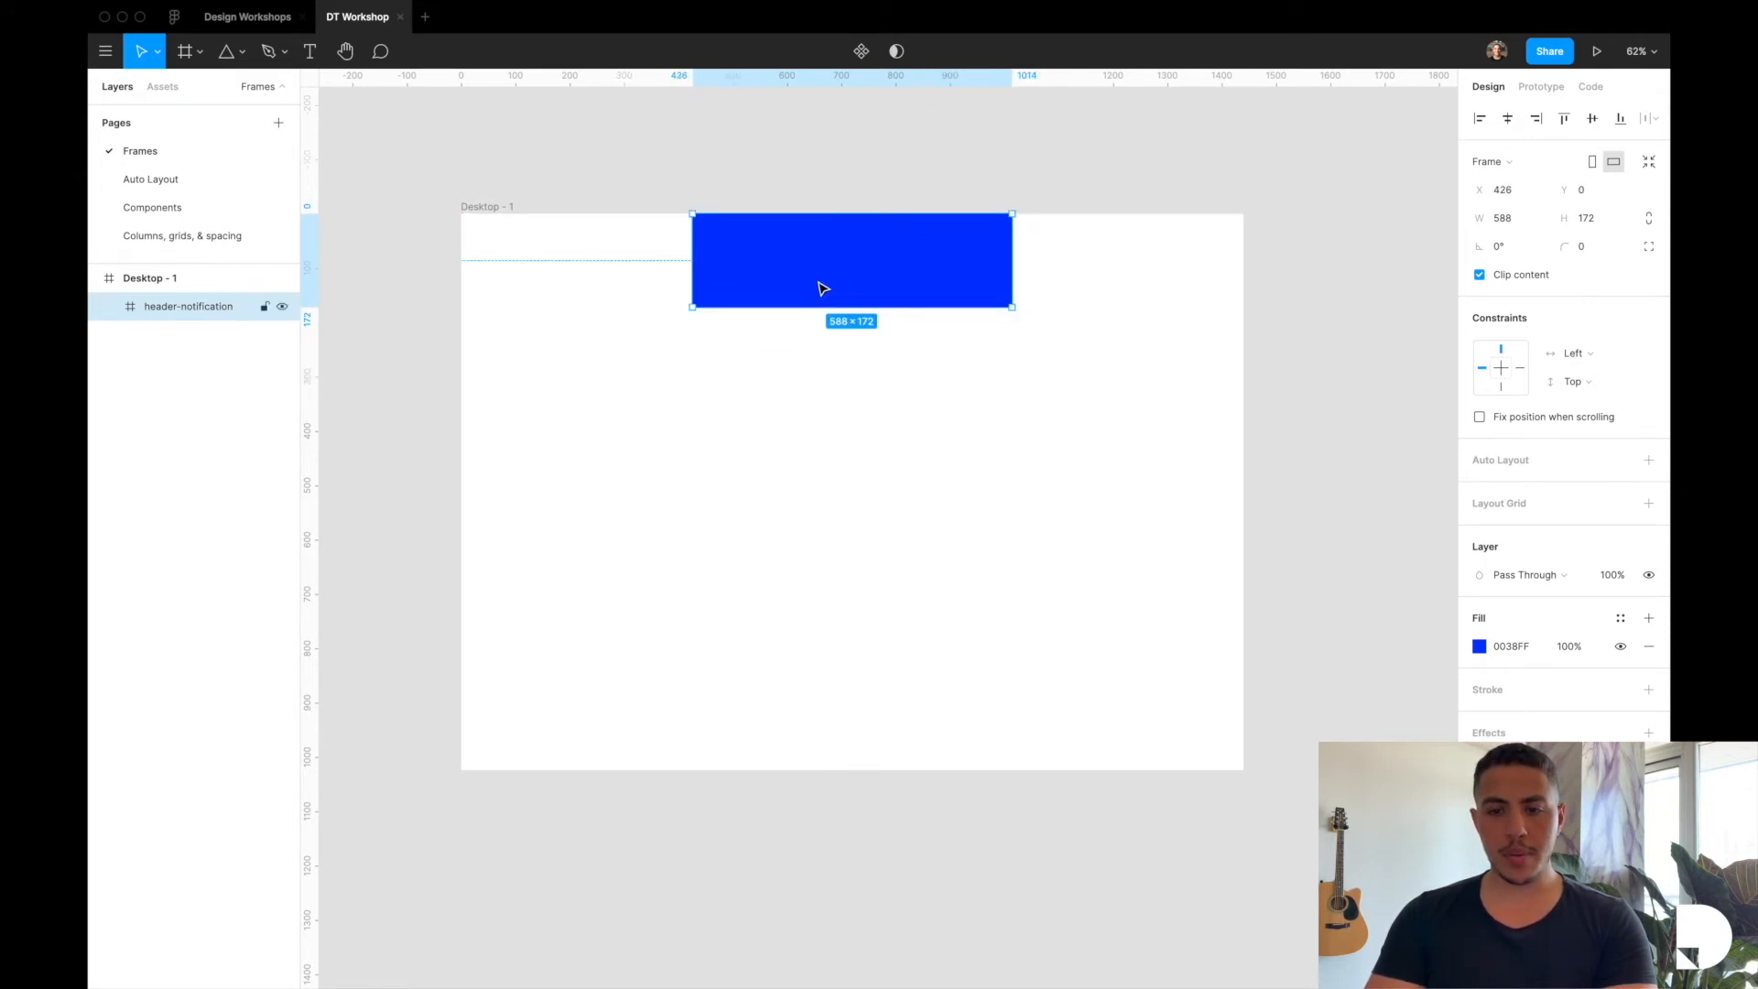
left_click_drag(852, 305, 852, 253)
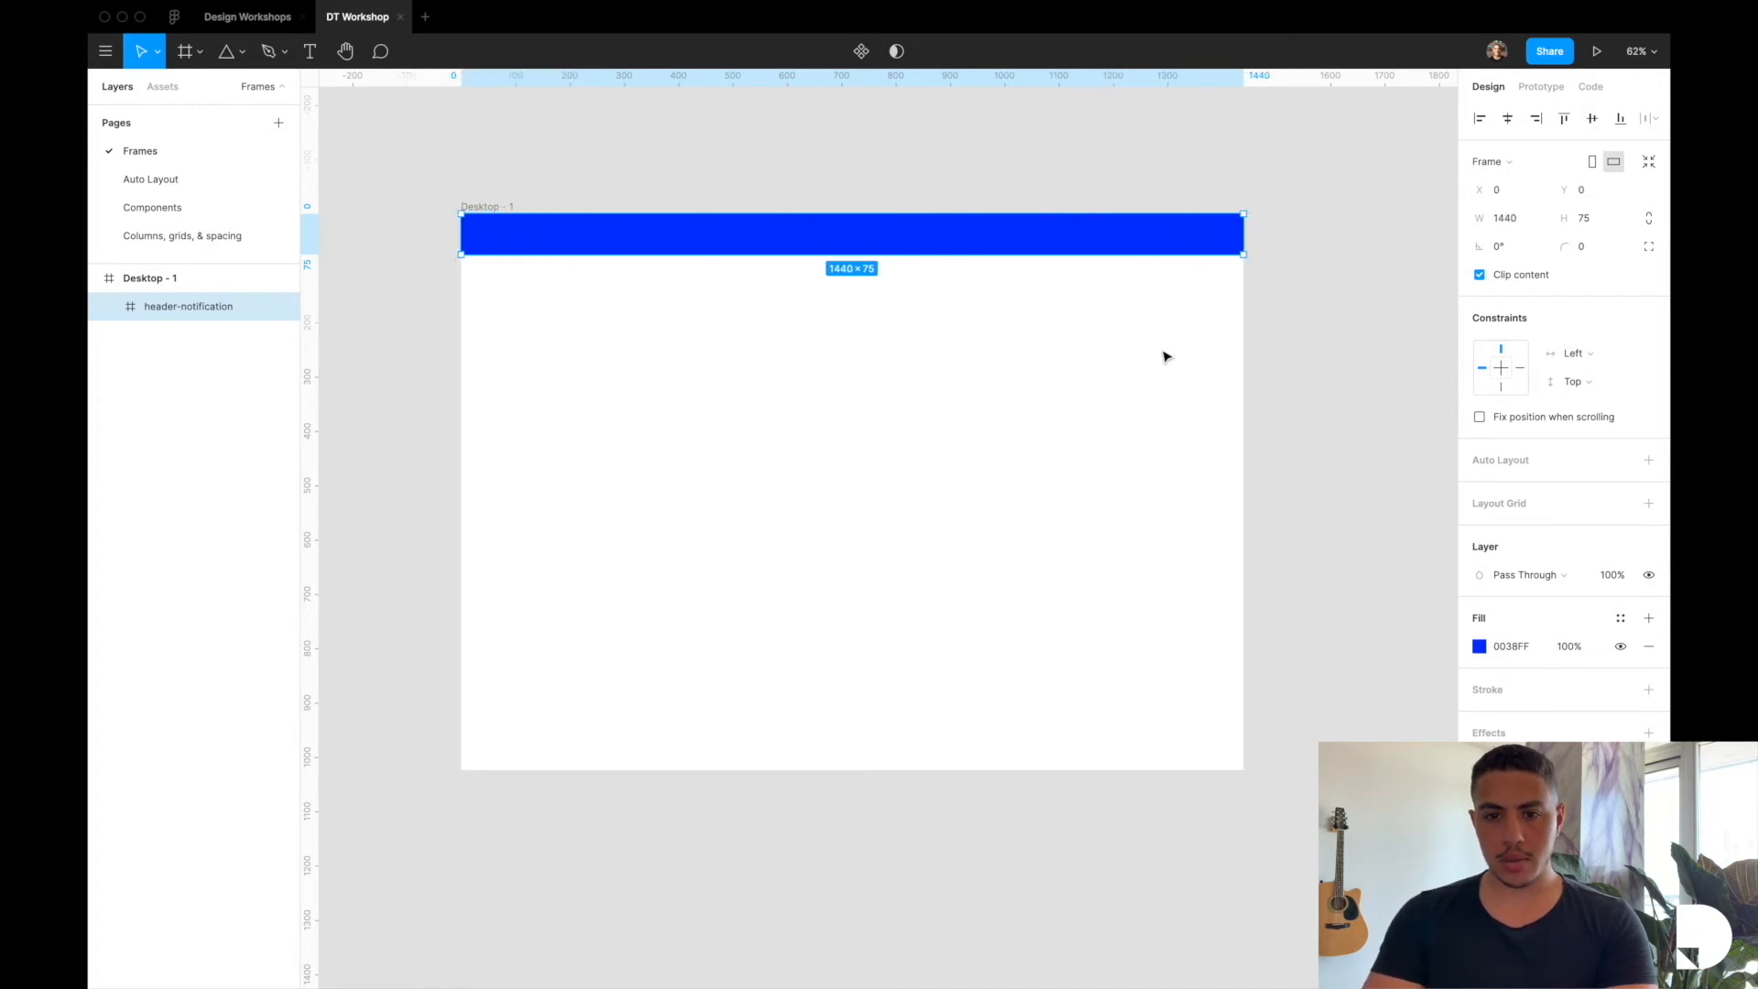
left_click_drag(852, 253, 852, 244)
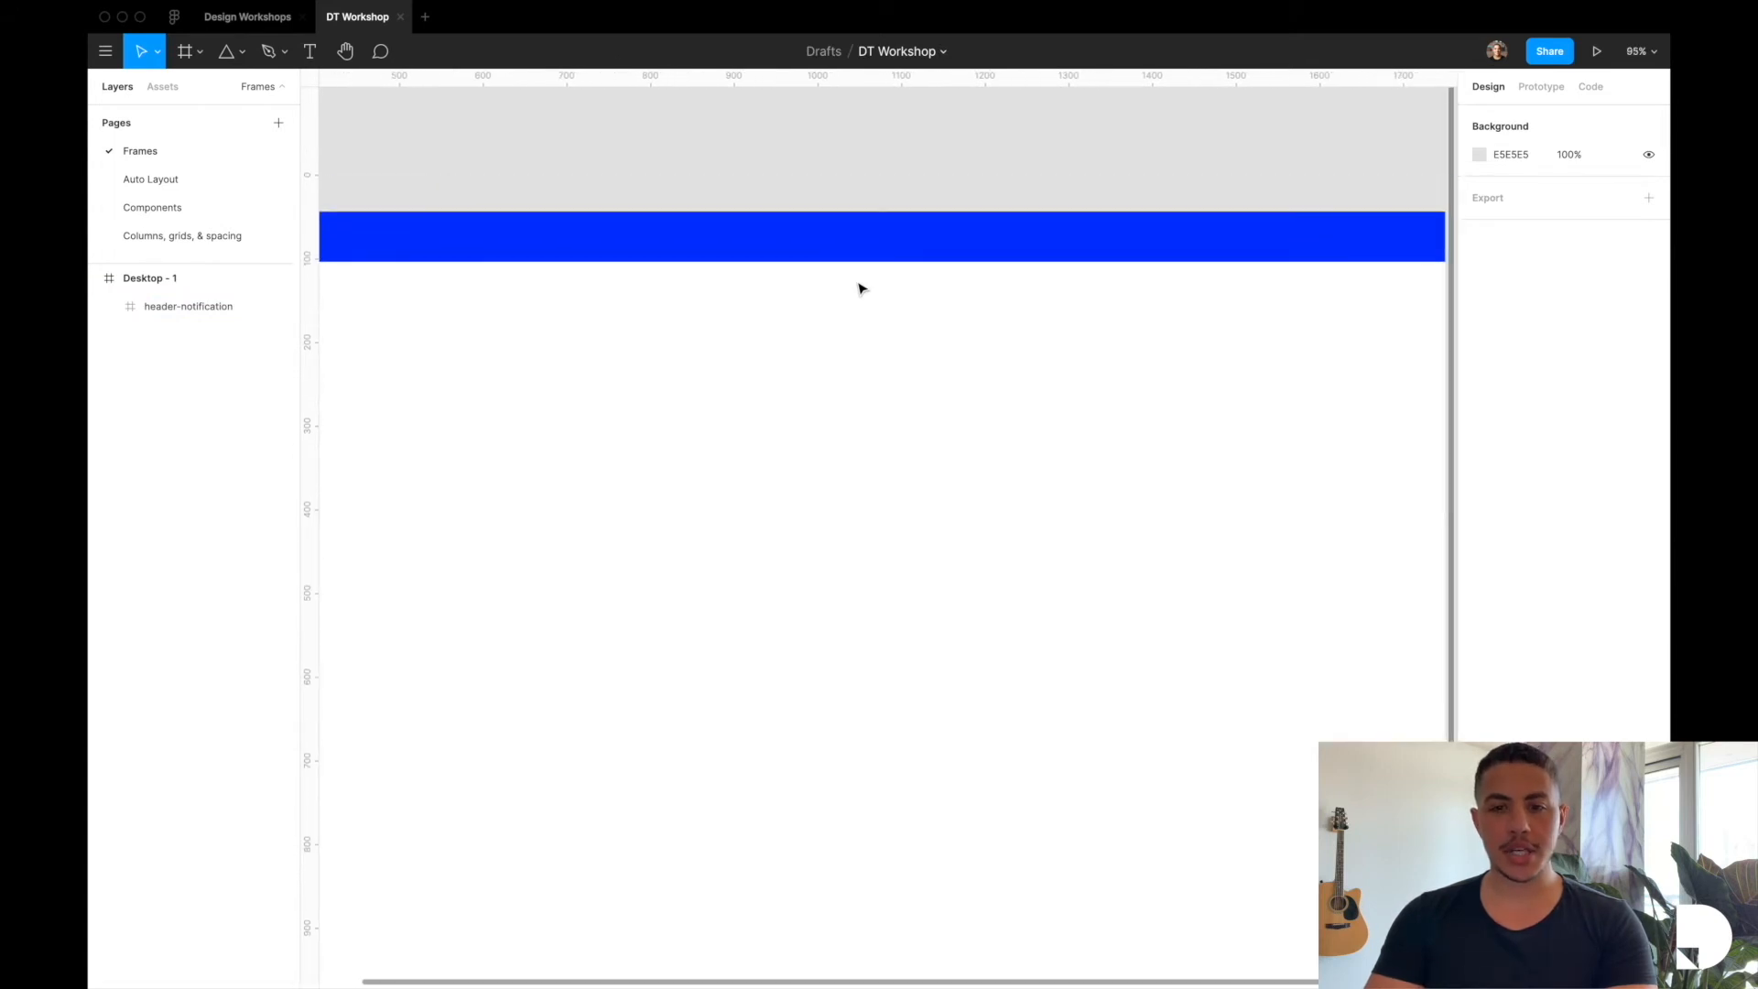
Add a text layer in the bar reading 'This is a notification. Click here to learn more.'
left_click(824, 247)
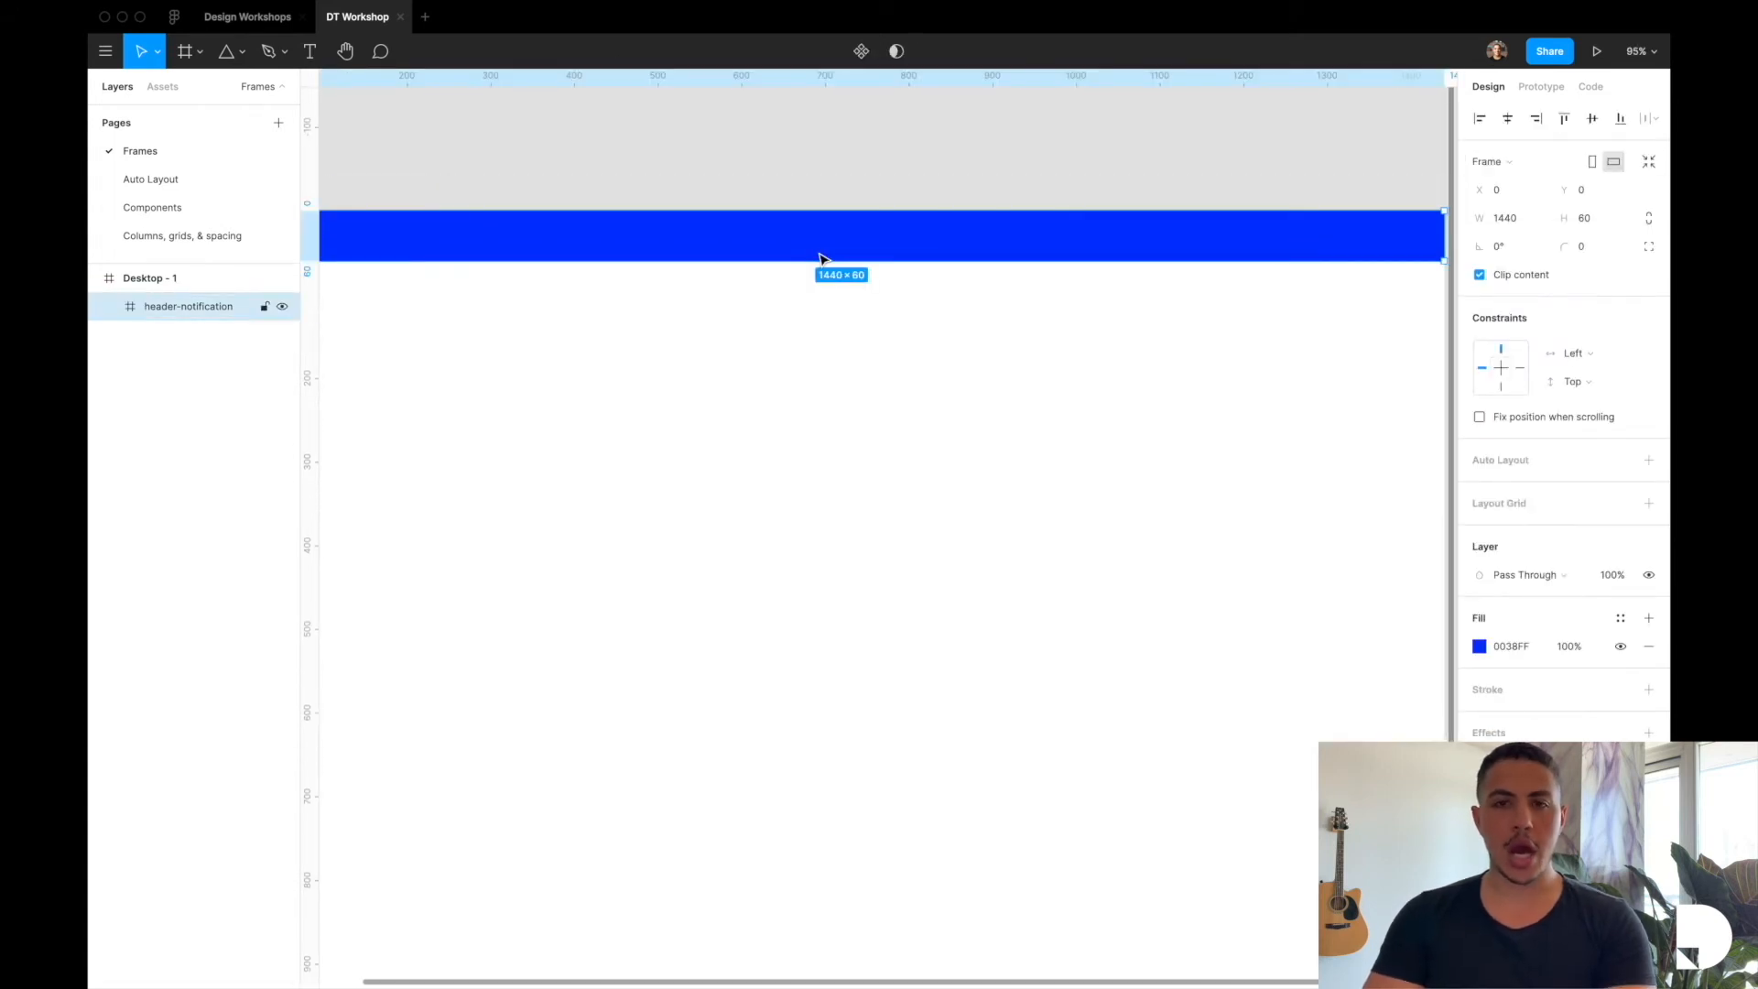
left_click(310, 52)
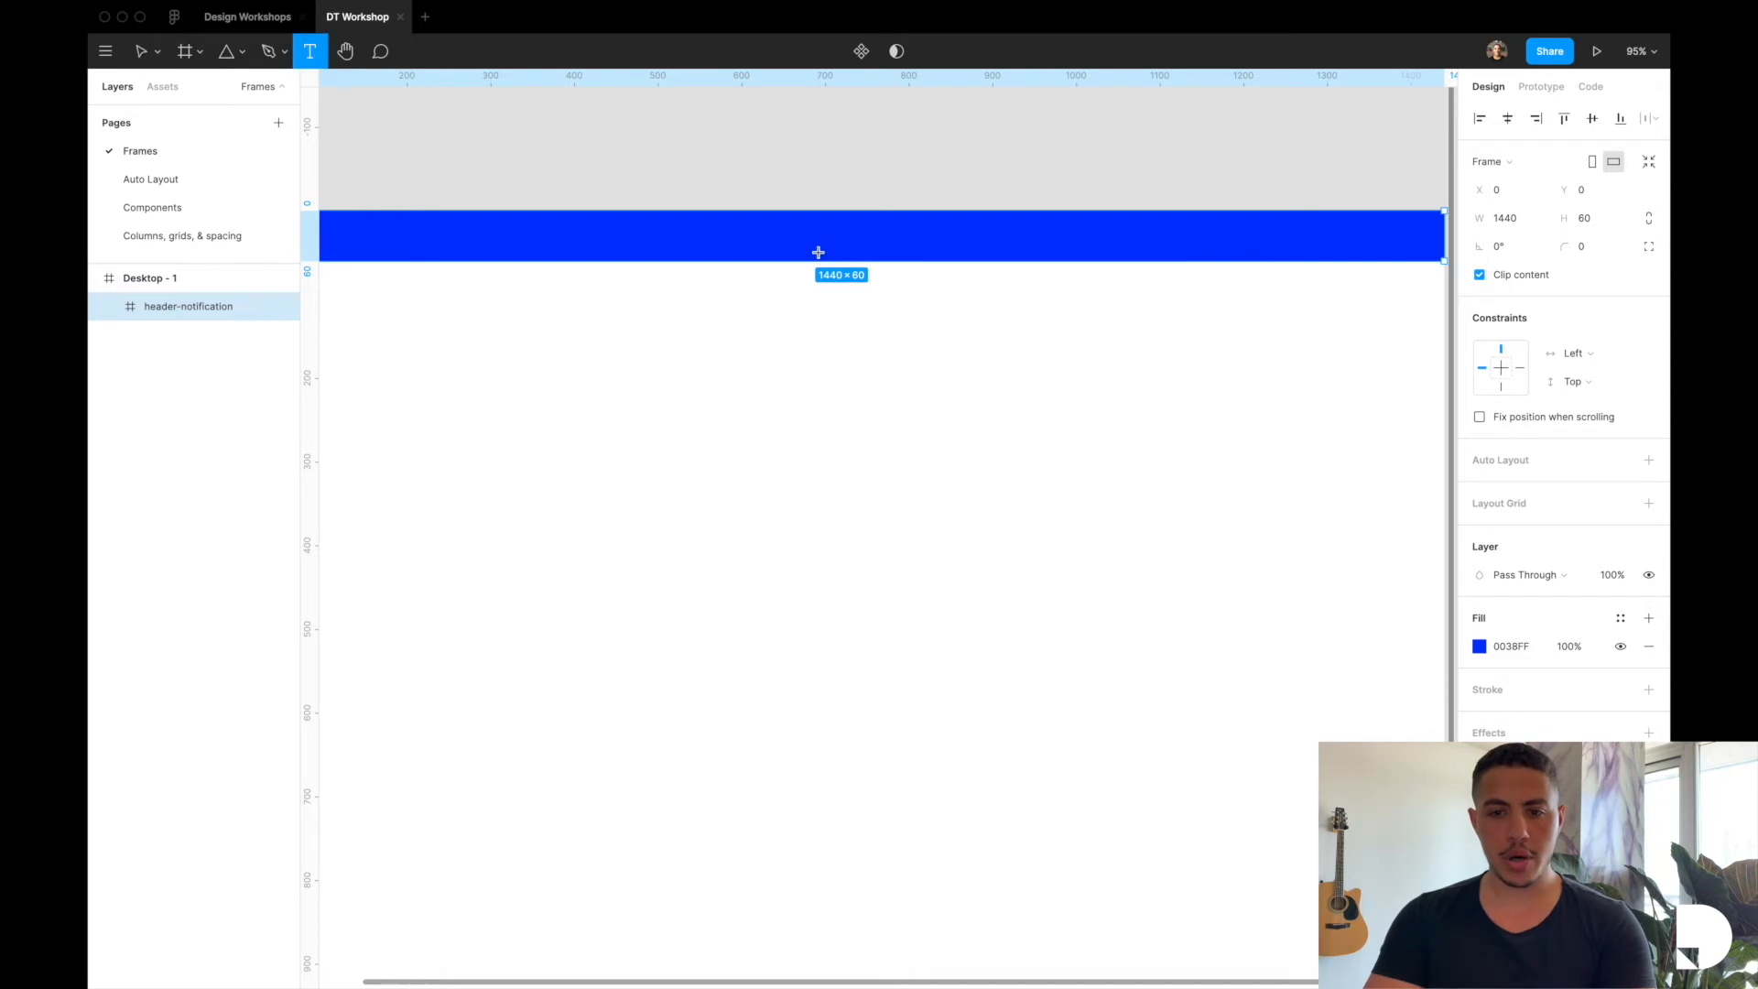
left_click_drag(740, 212, 1047, 253)
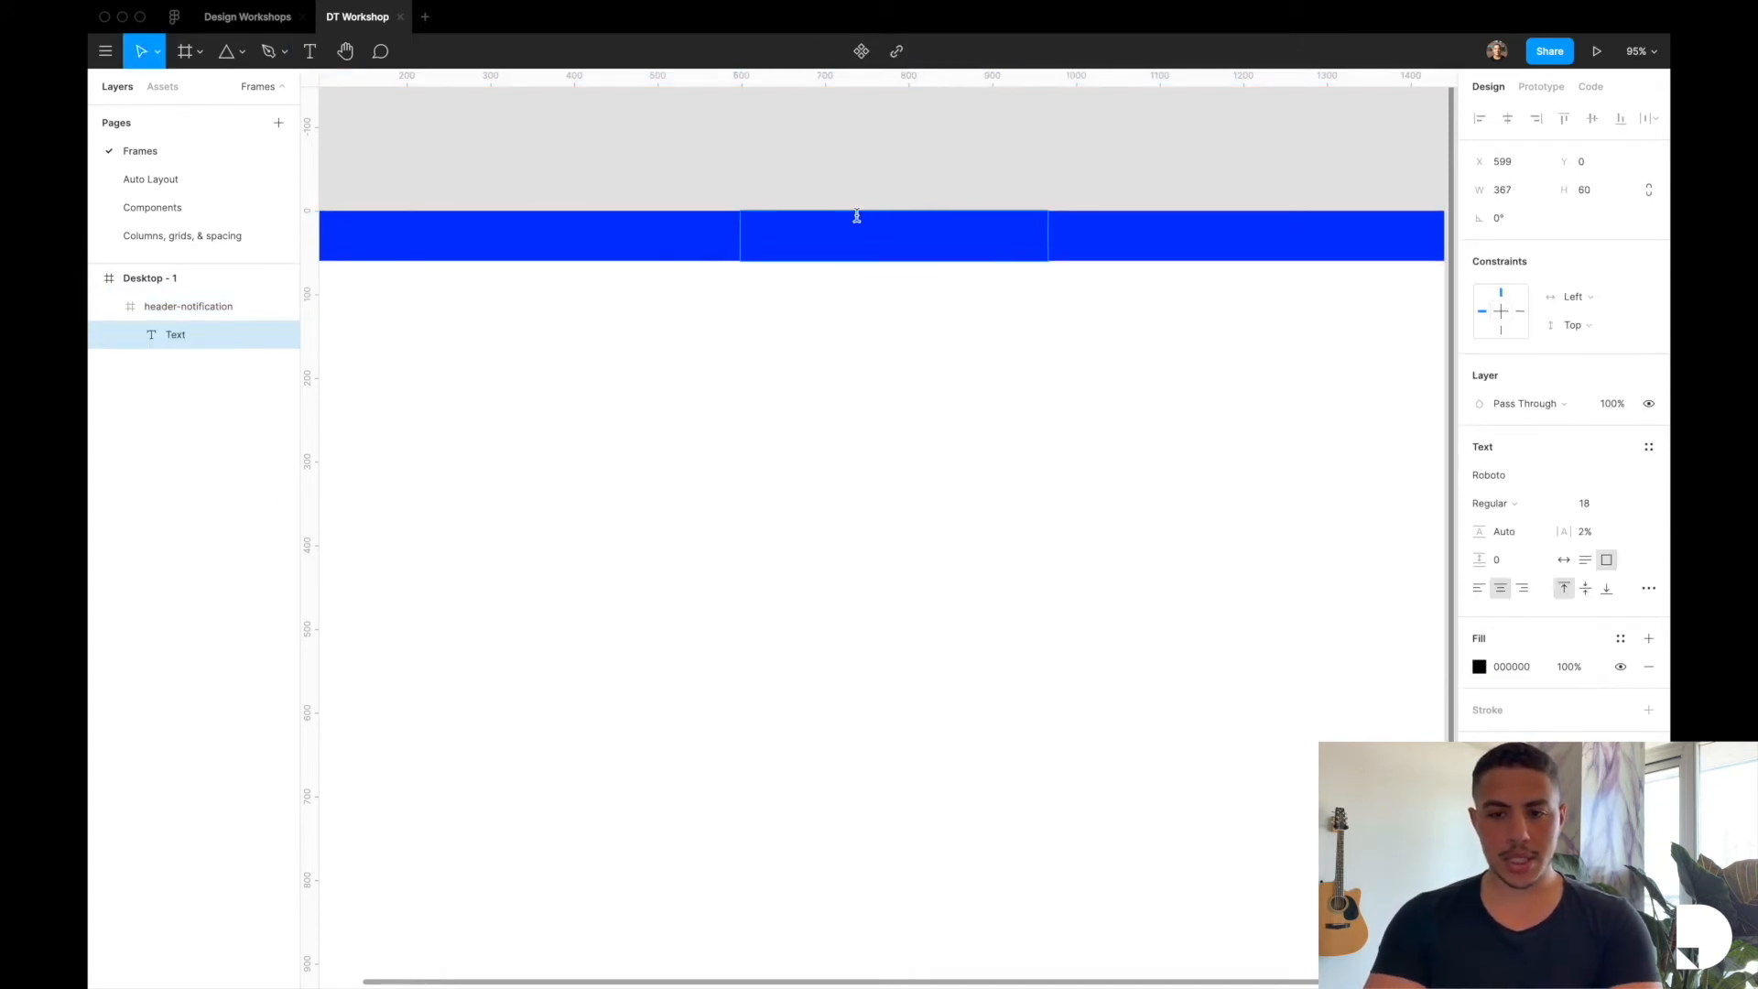
type("This is a notification. Click here to learn more.")
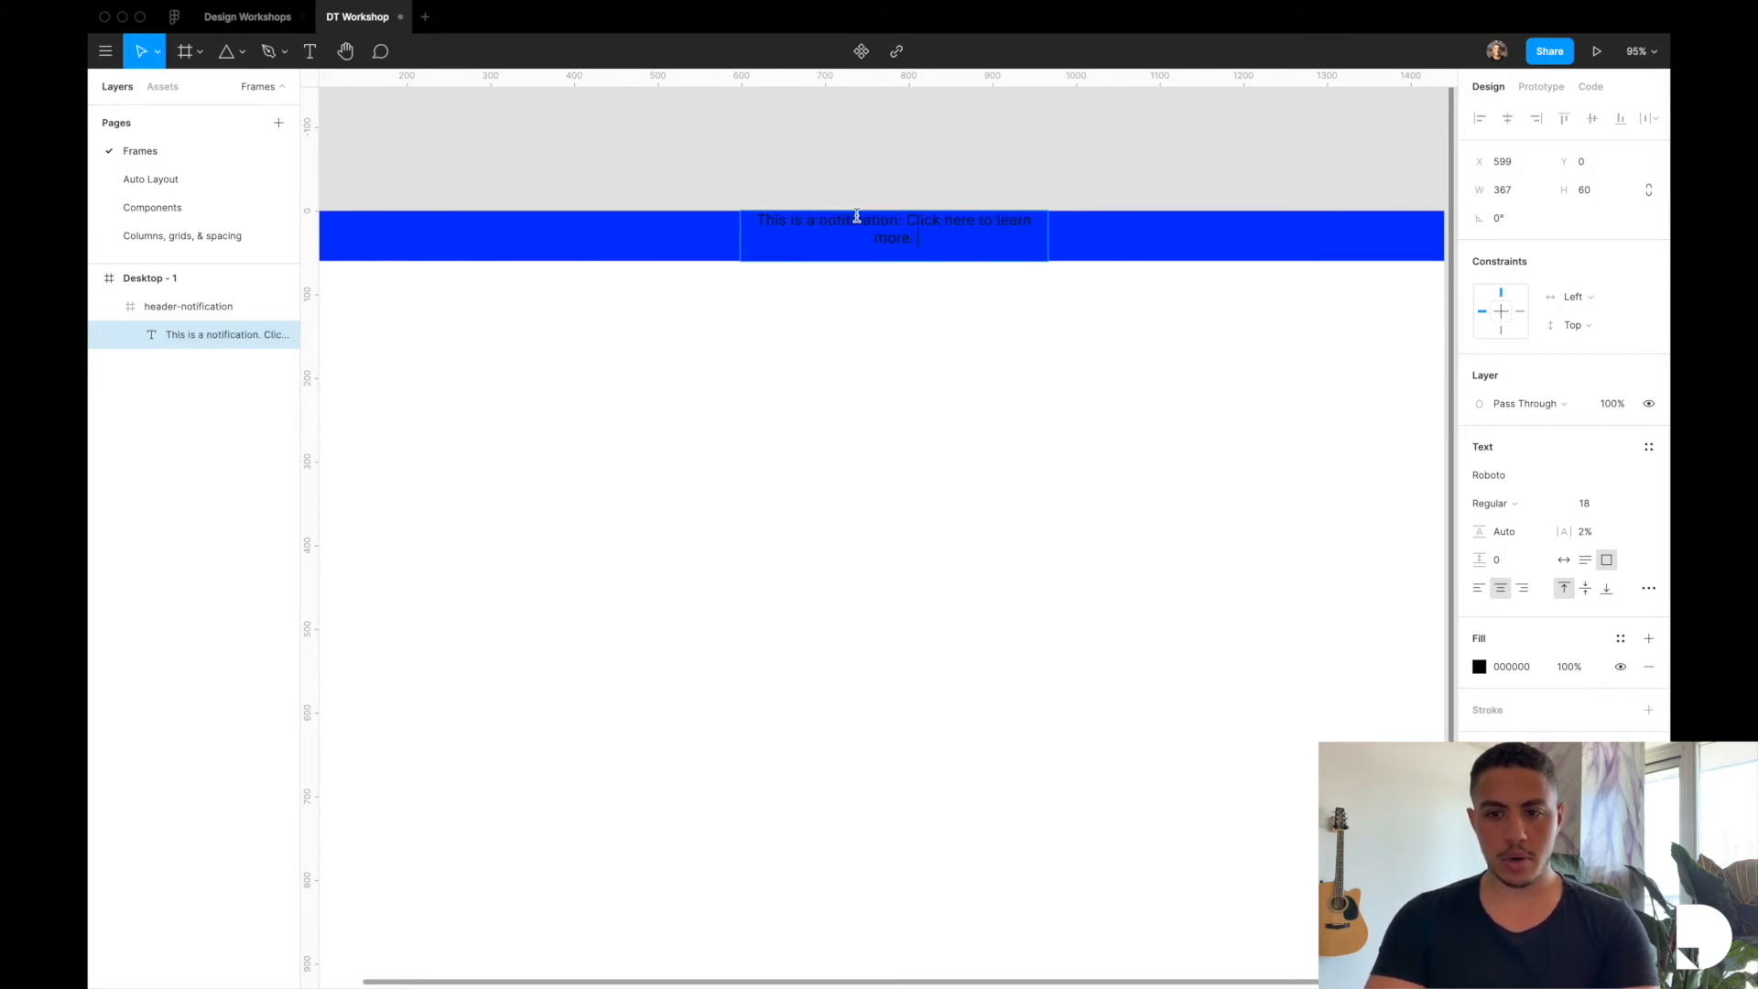
left_click(893, 237)
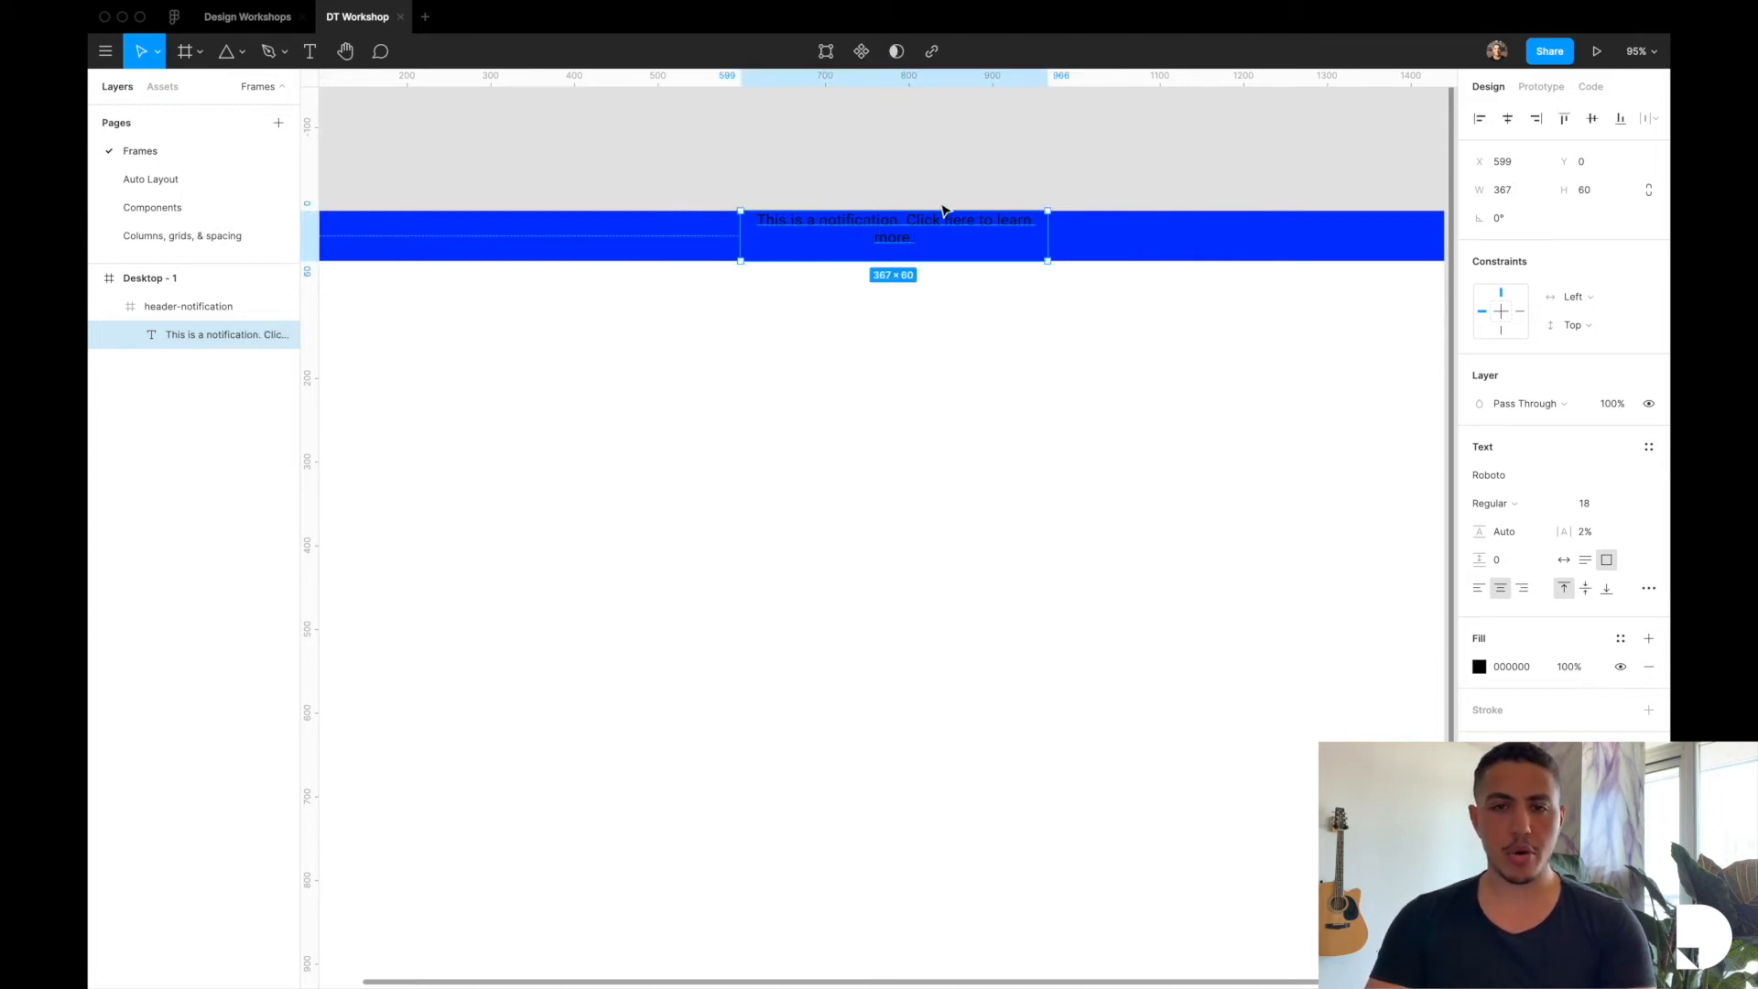
mouse_move(929, 291)
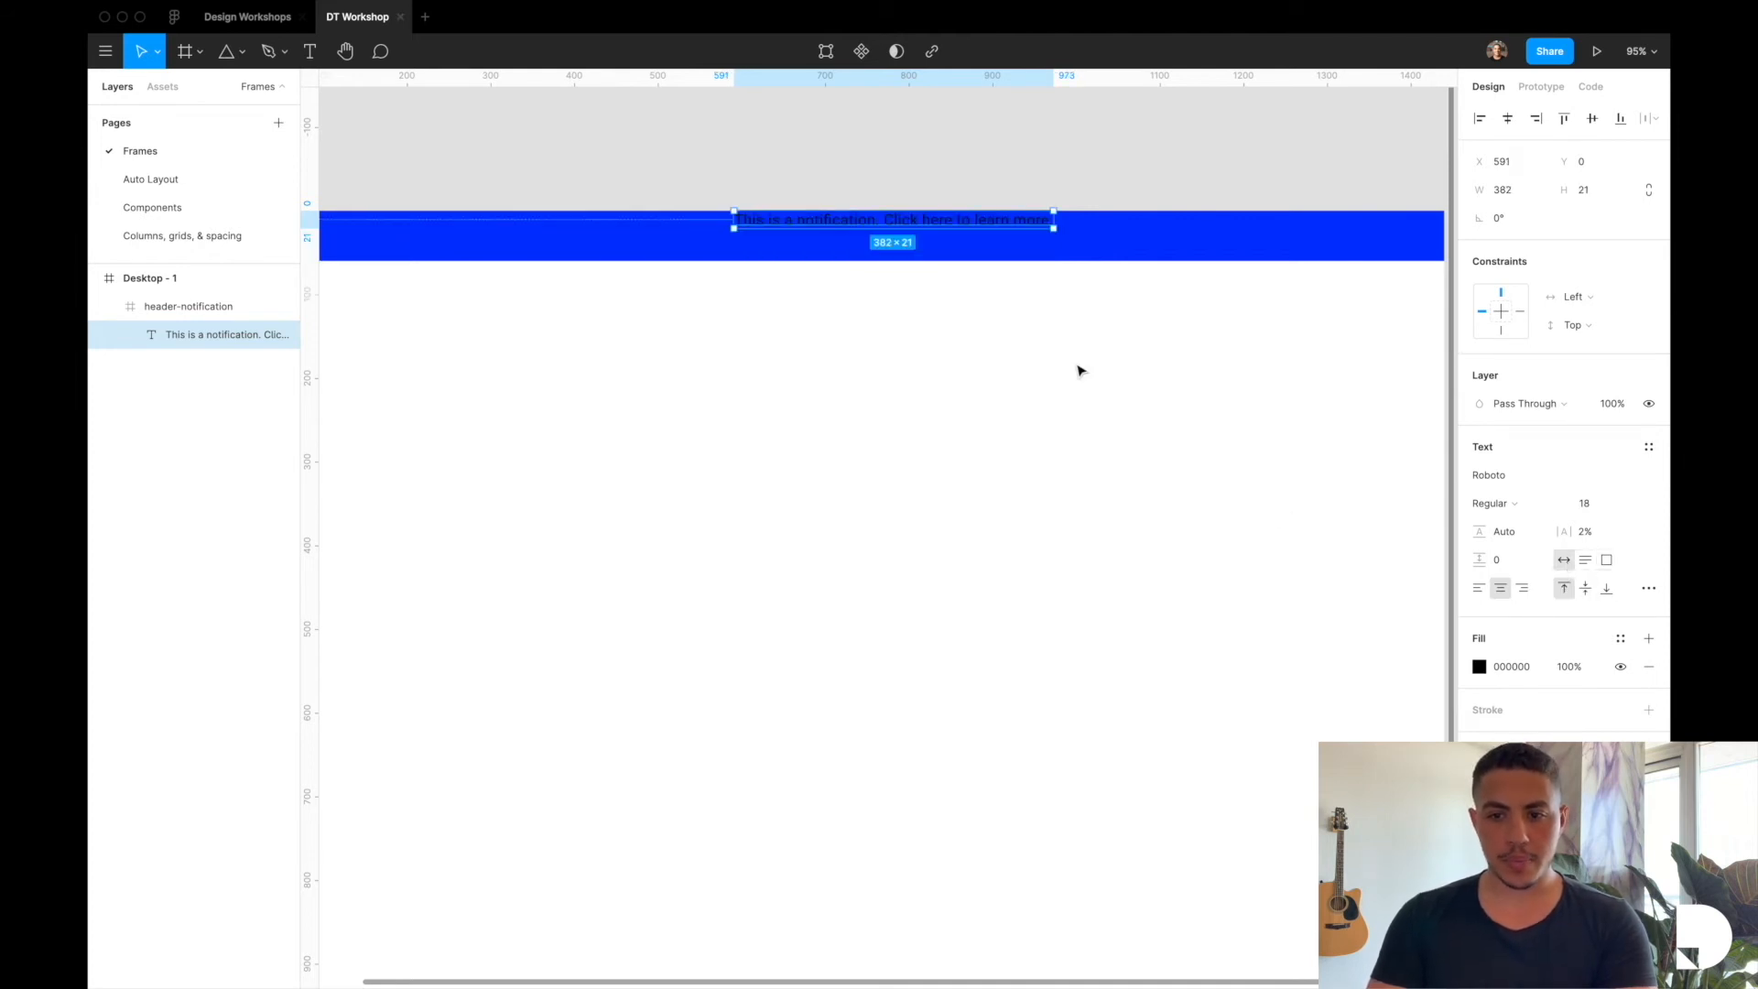
mouse_move(950, 224)
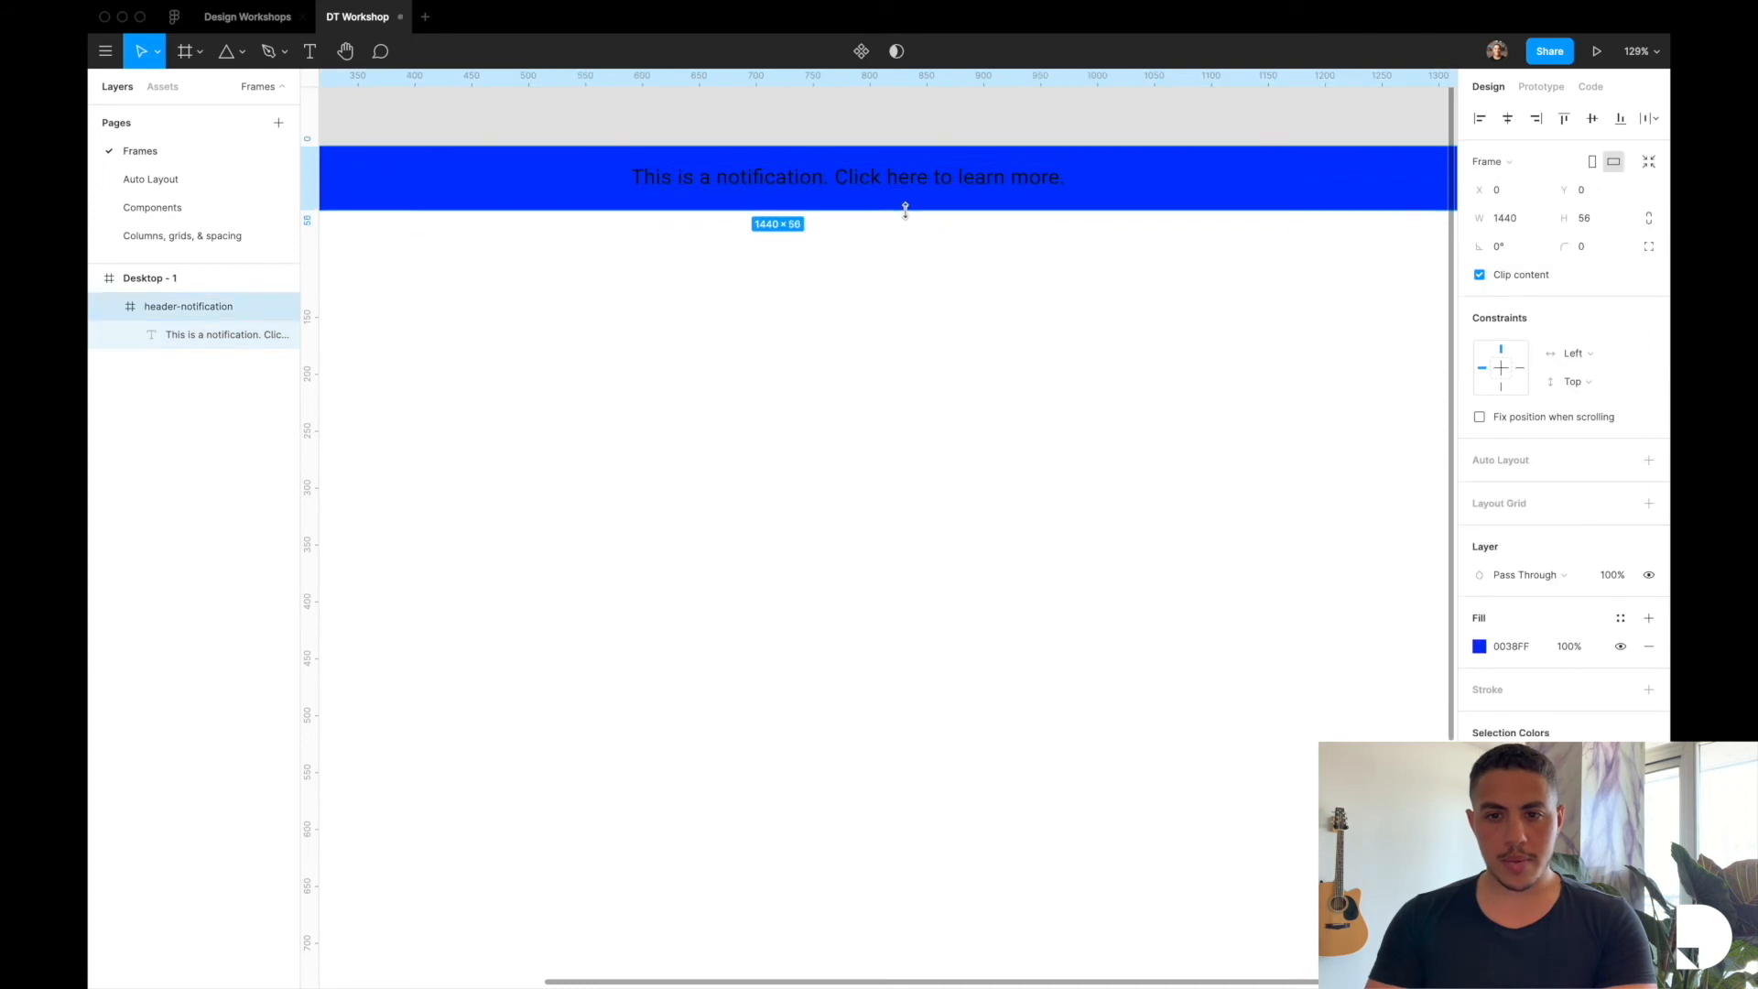
Centre the text vertically in the bar and make its fill white (FFFFFF)
left_click_drag(905, 207, 904, 201)
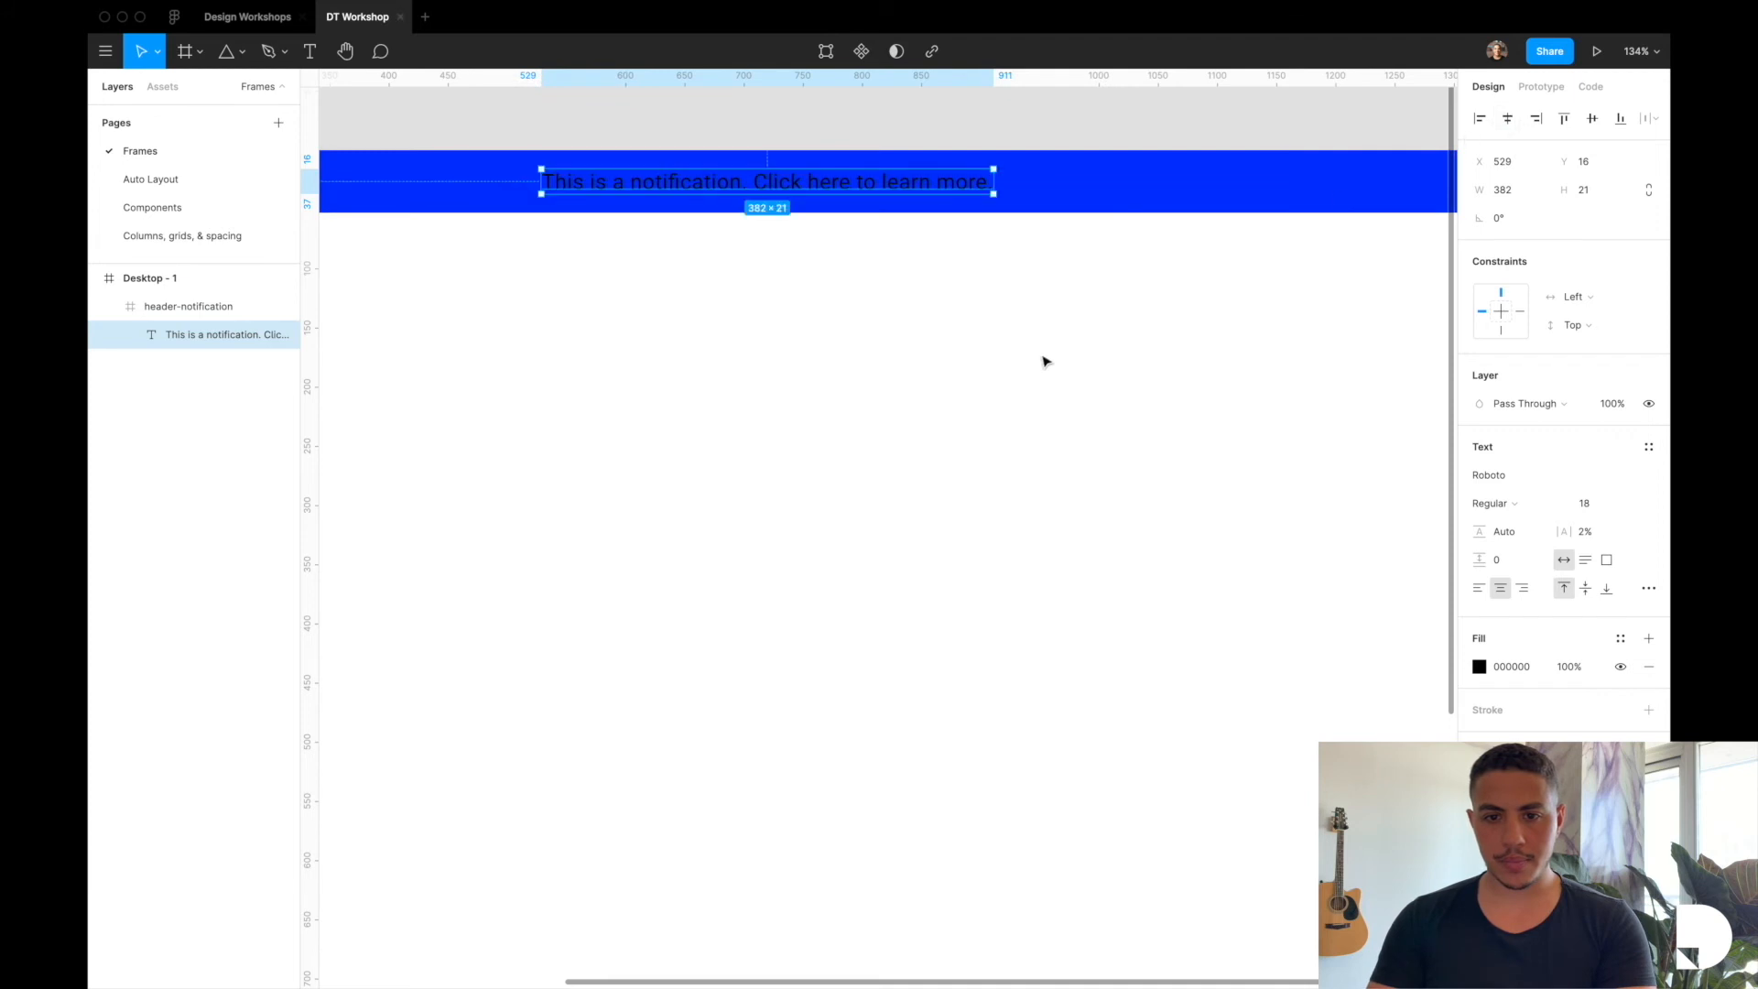
left_click(1480, 667)
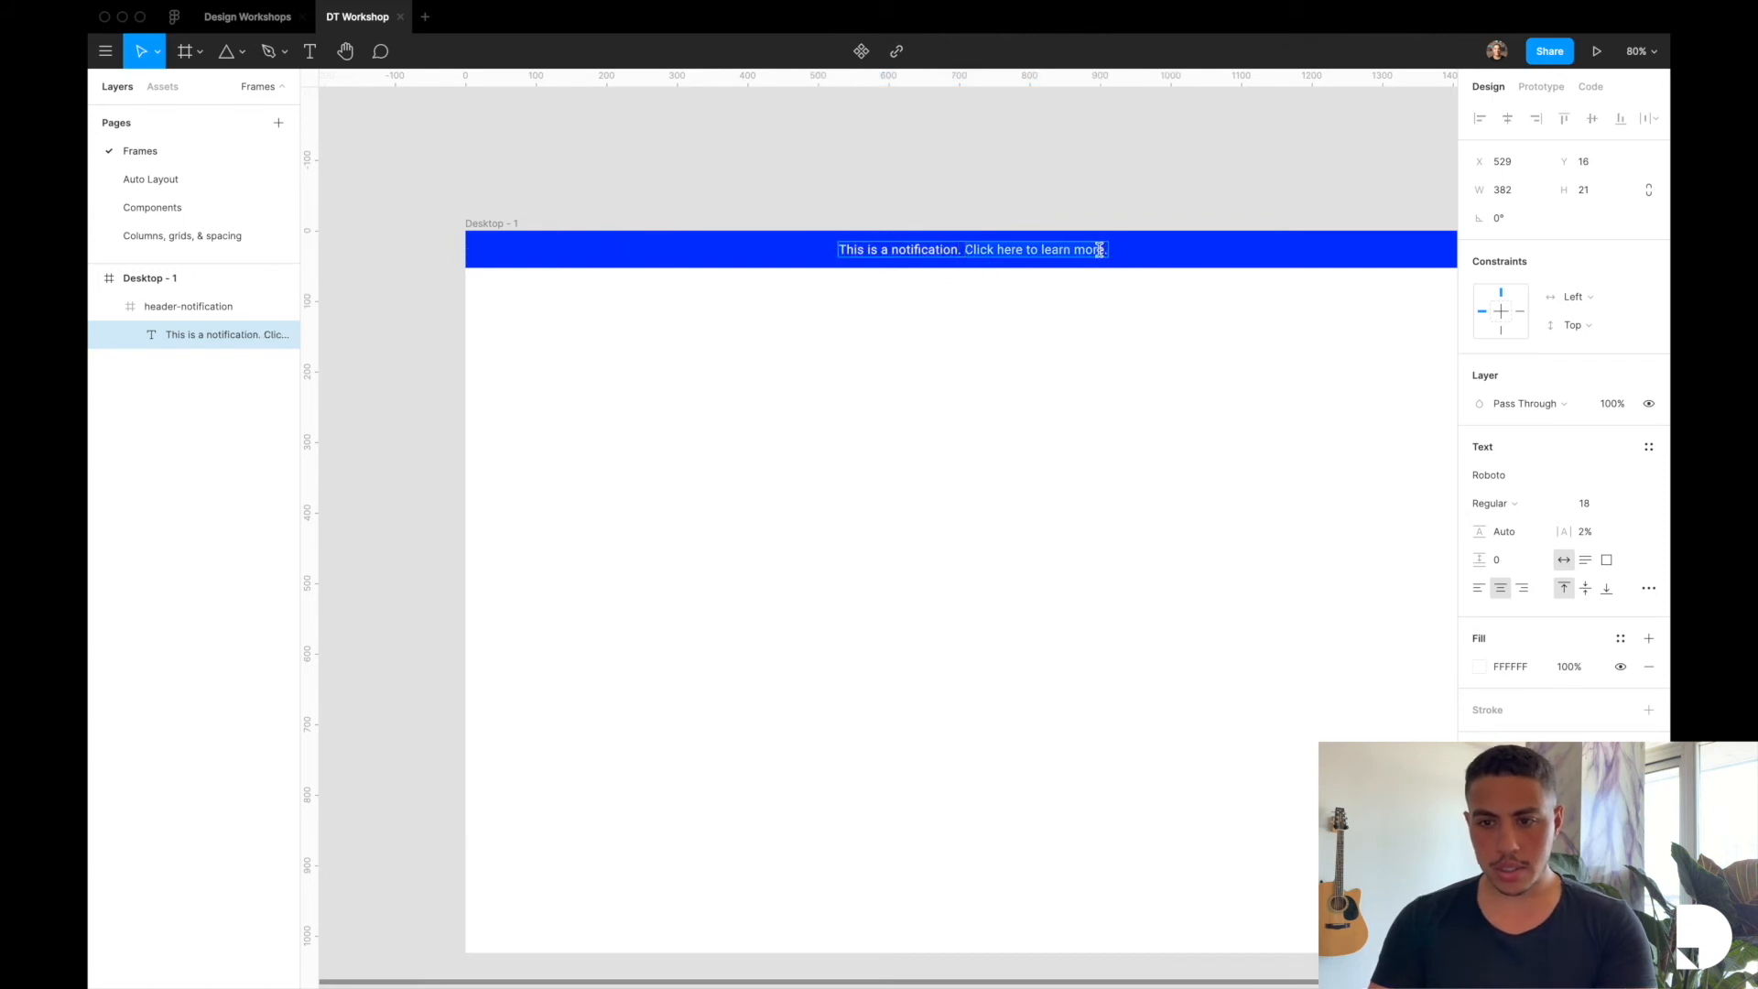
left_click(1648, 588)
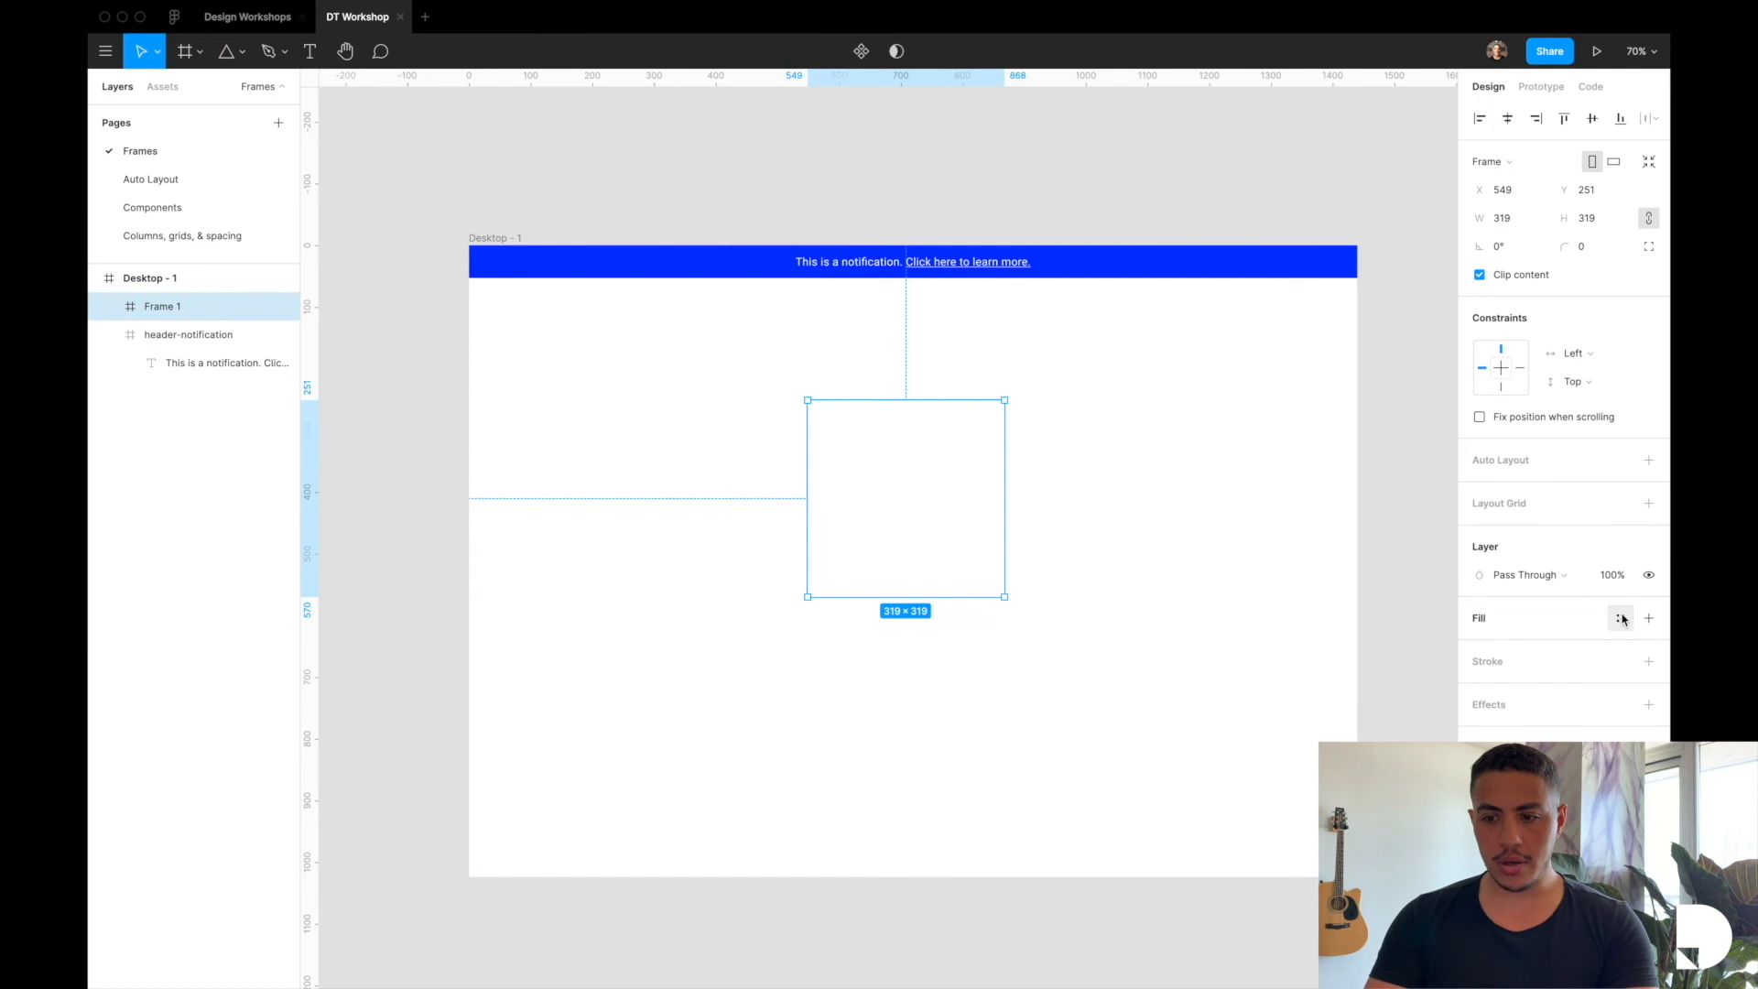
Fill the square frame with the newspaper photo as an Image fill
left_click(1648, 619)
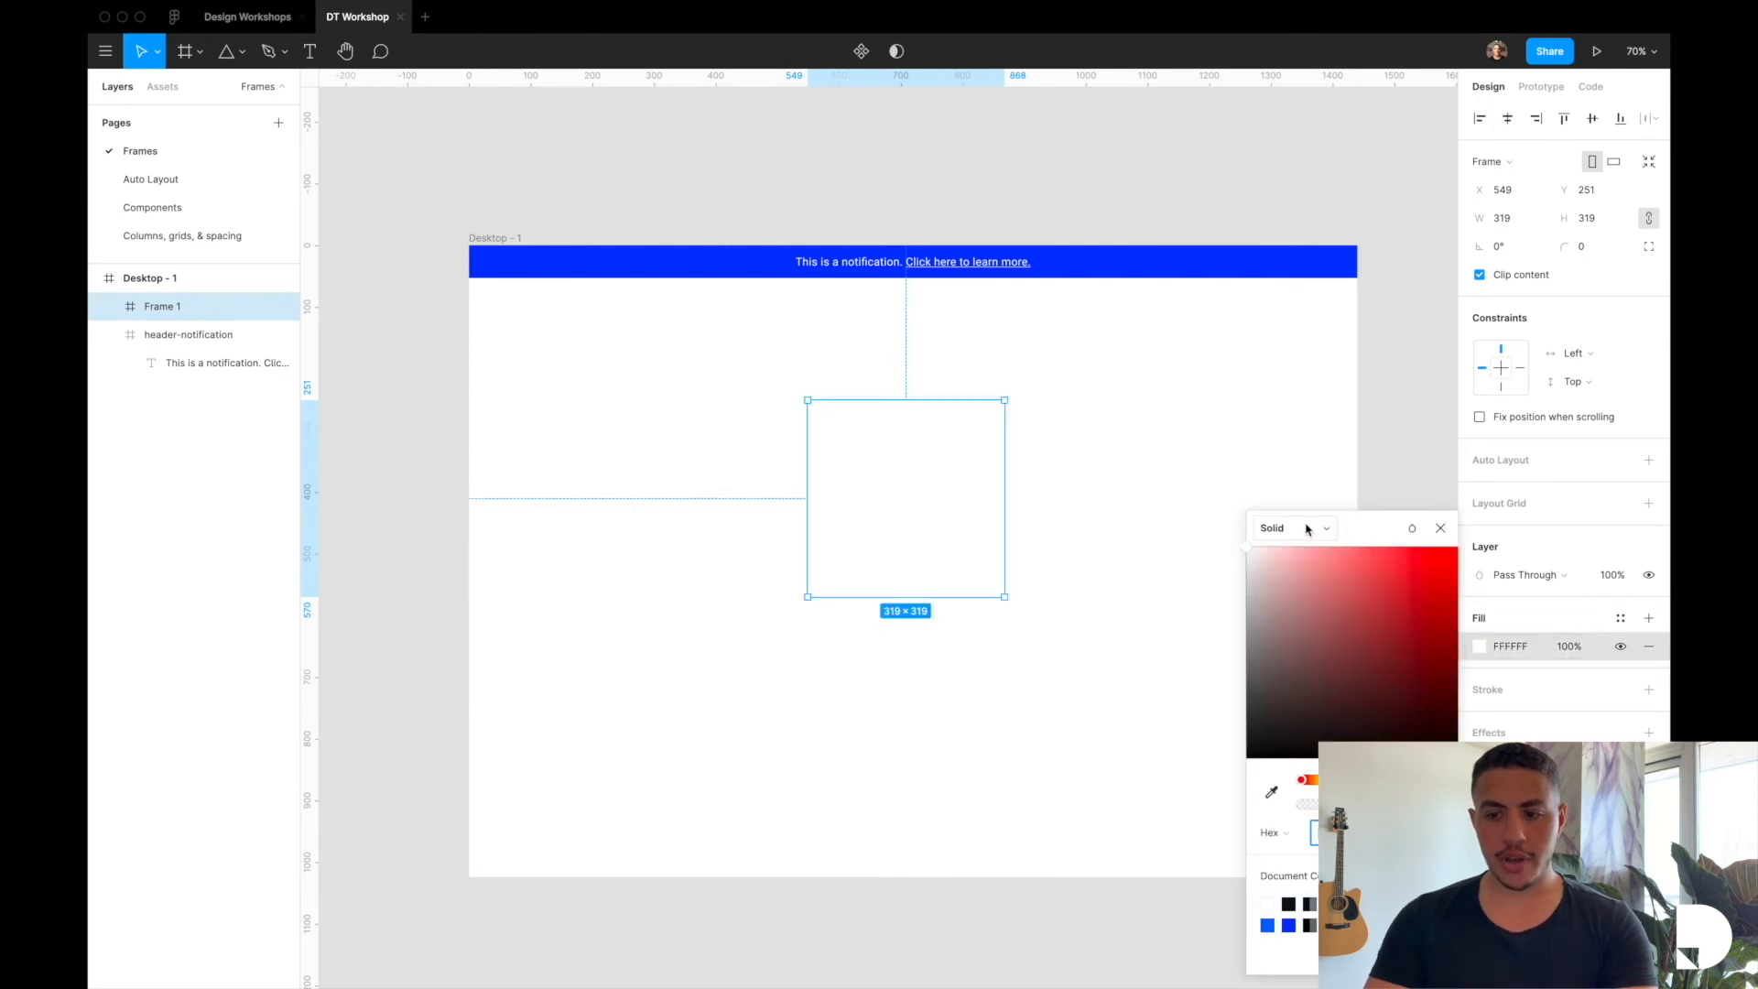
left_click(1291, 528)
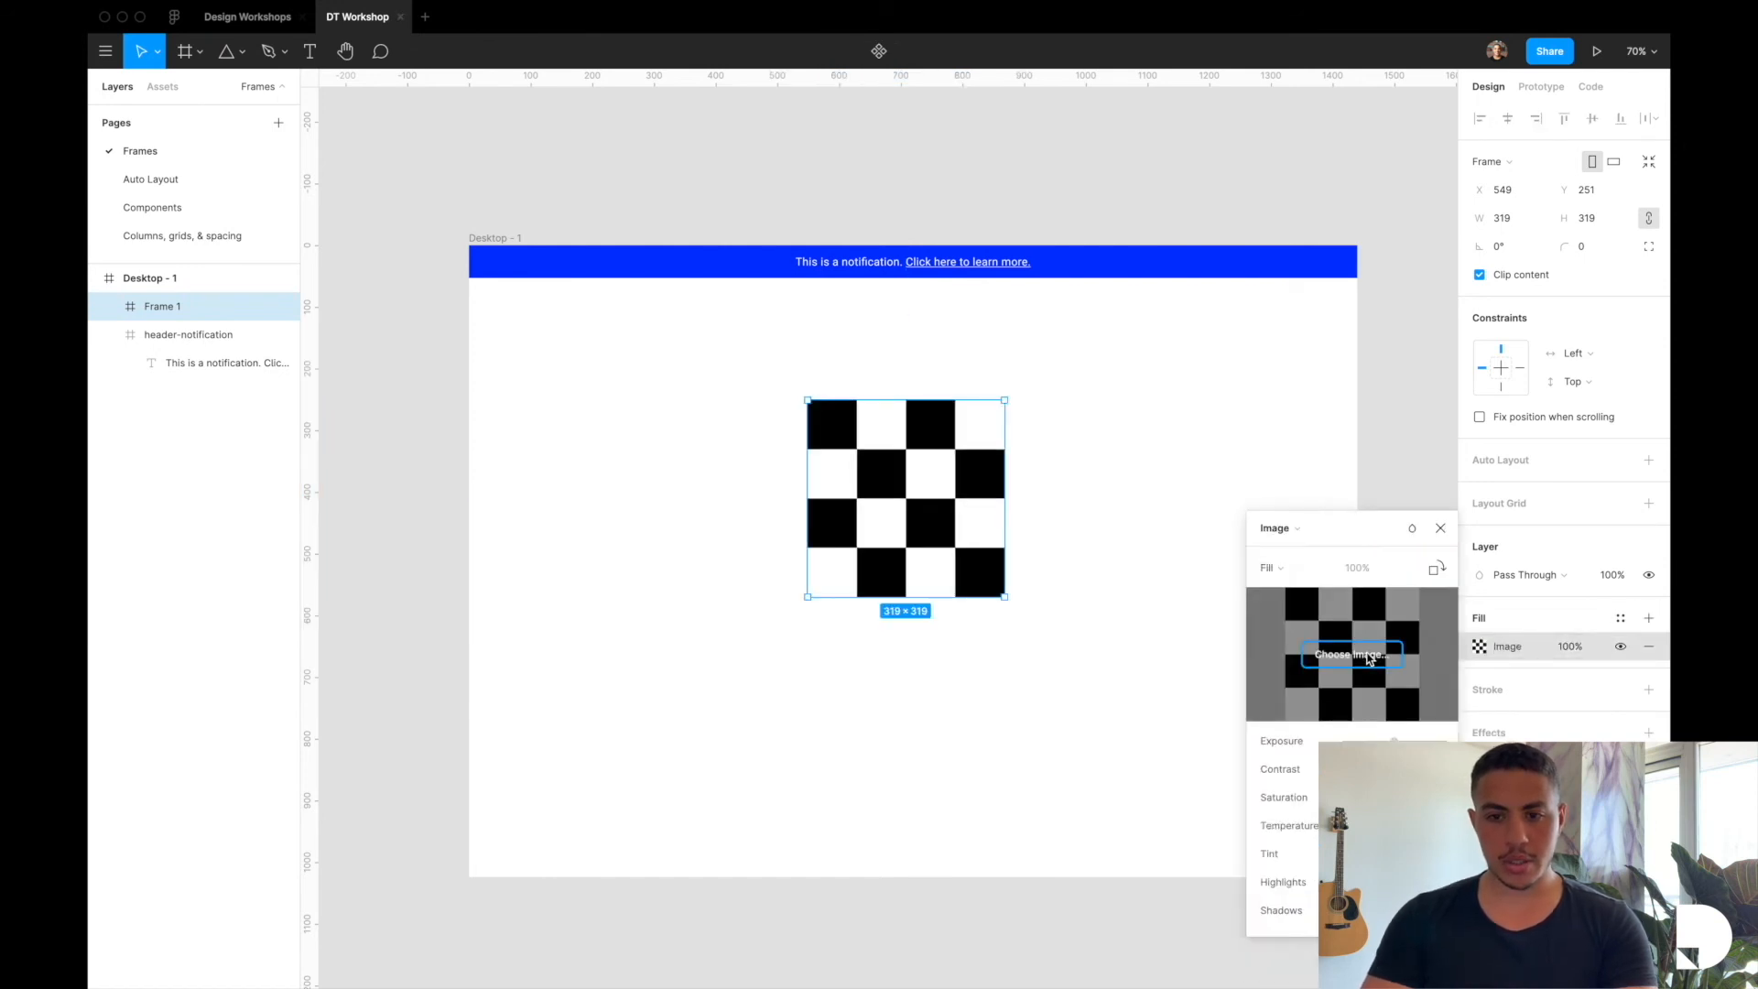
left_click(1351, 654)
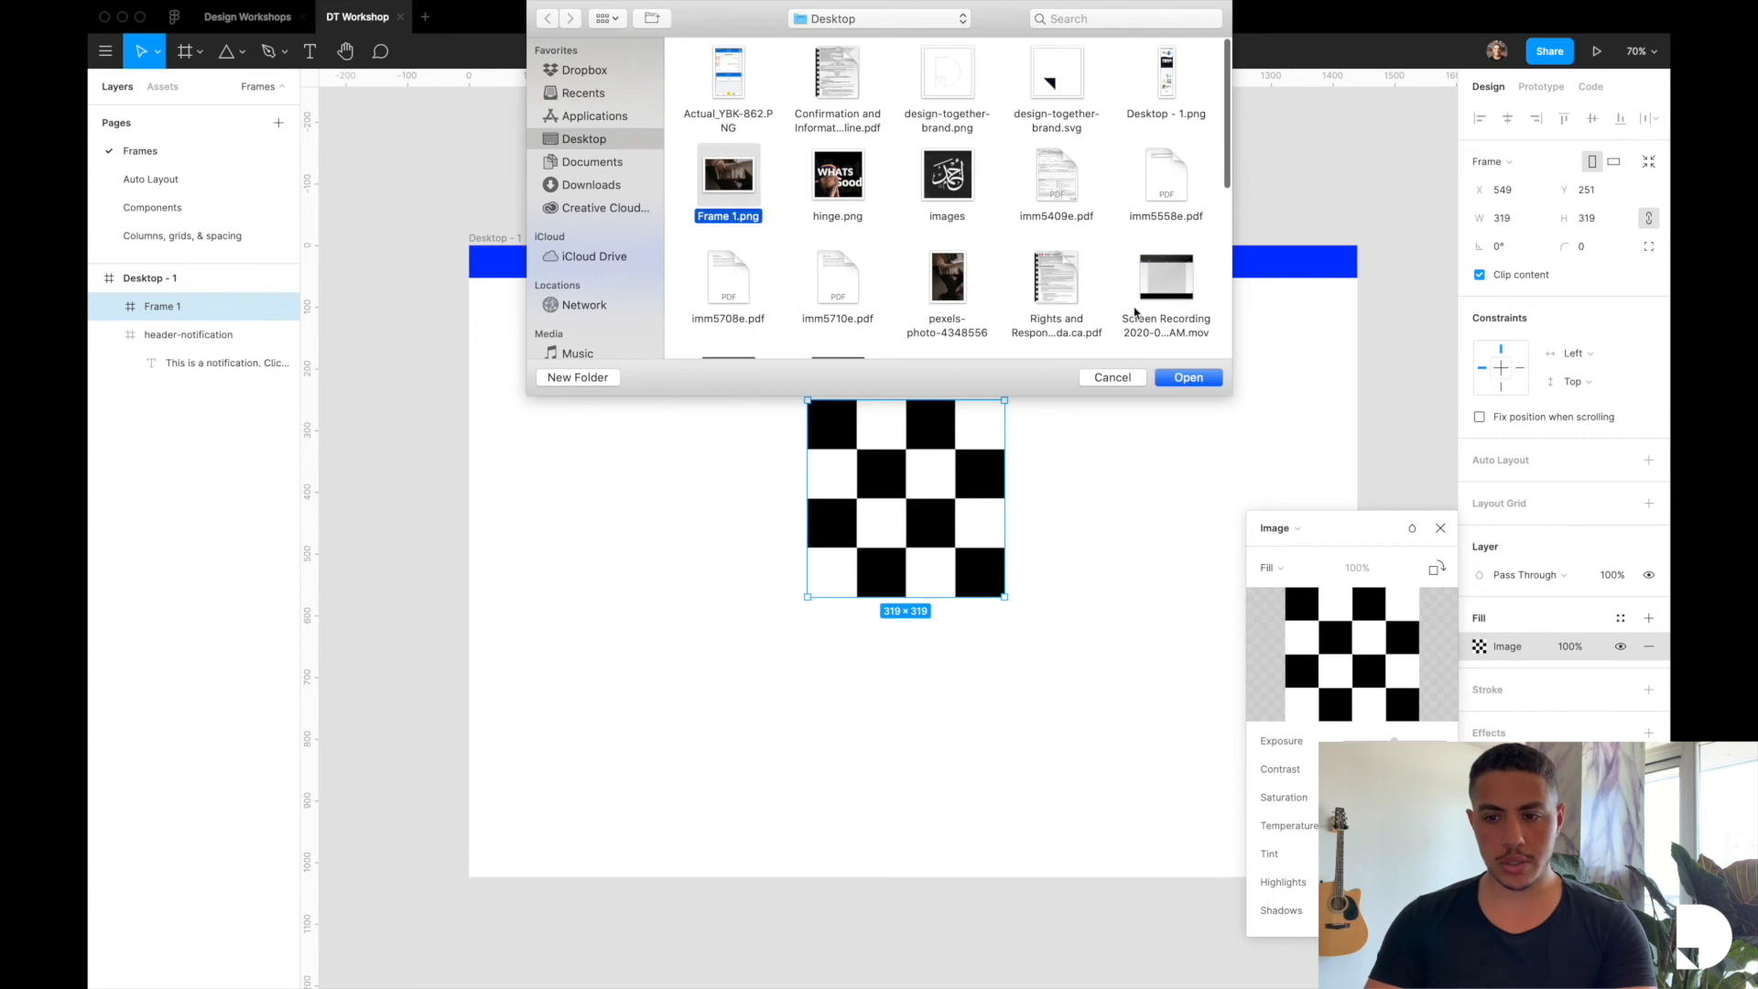
left_click(1189, 377)
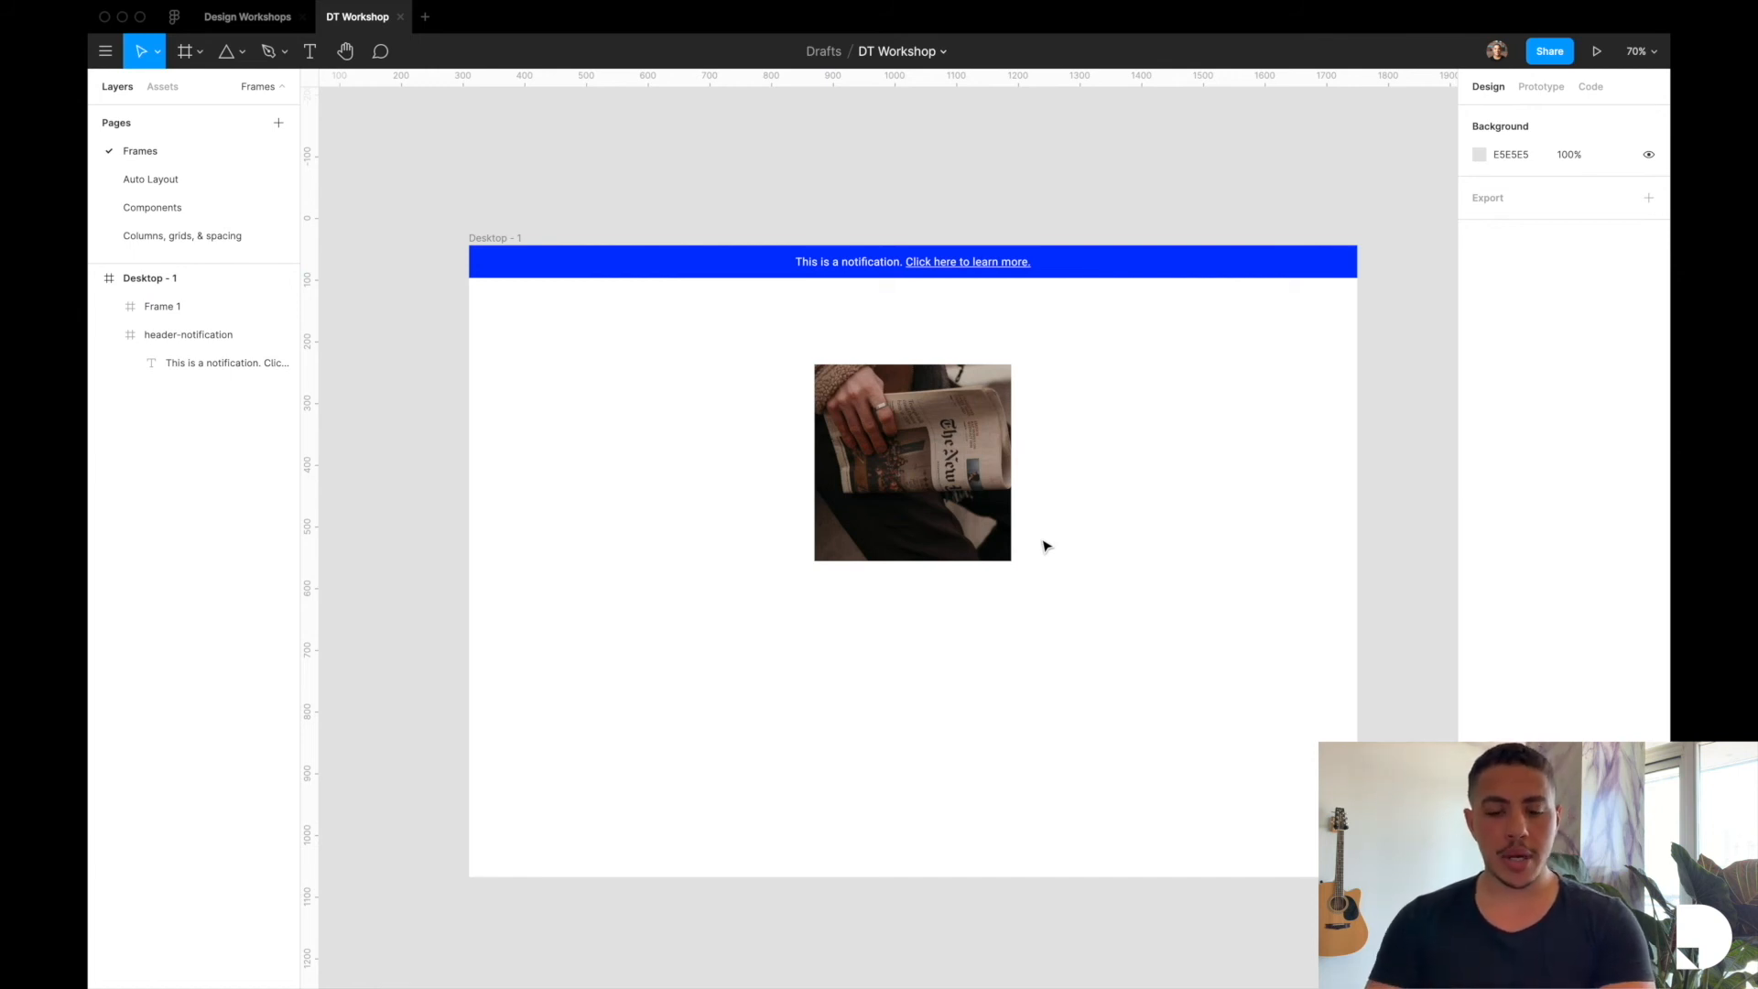
Draw a grey square below the photo and a grey Polygon triangle to its right
left_click(223, 51)
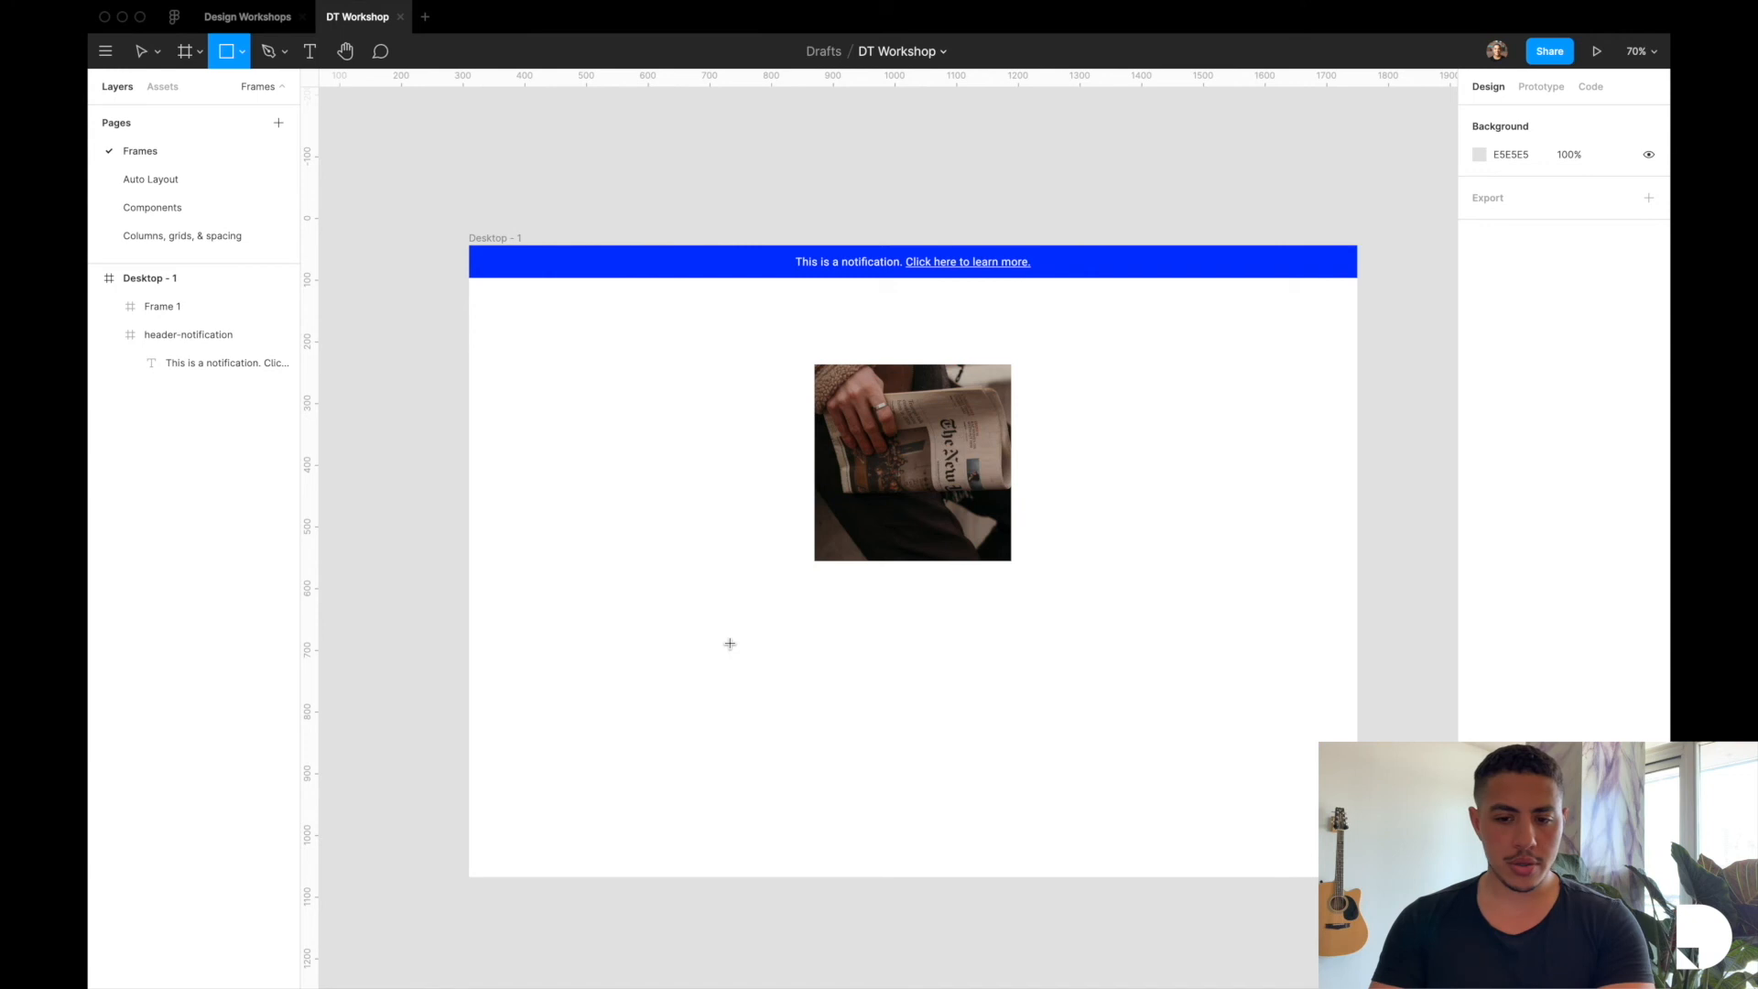
left_click_drag(729, 643, 875, 788)
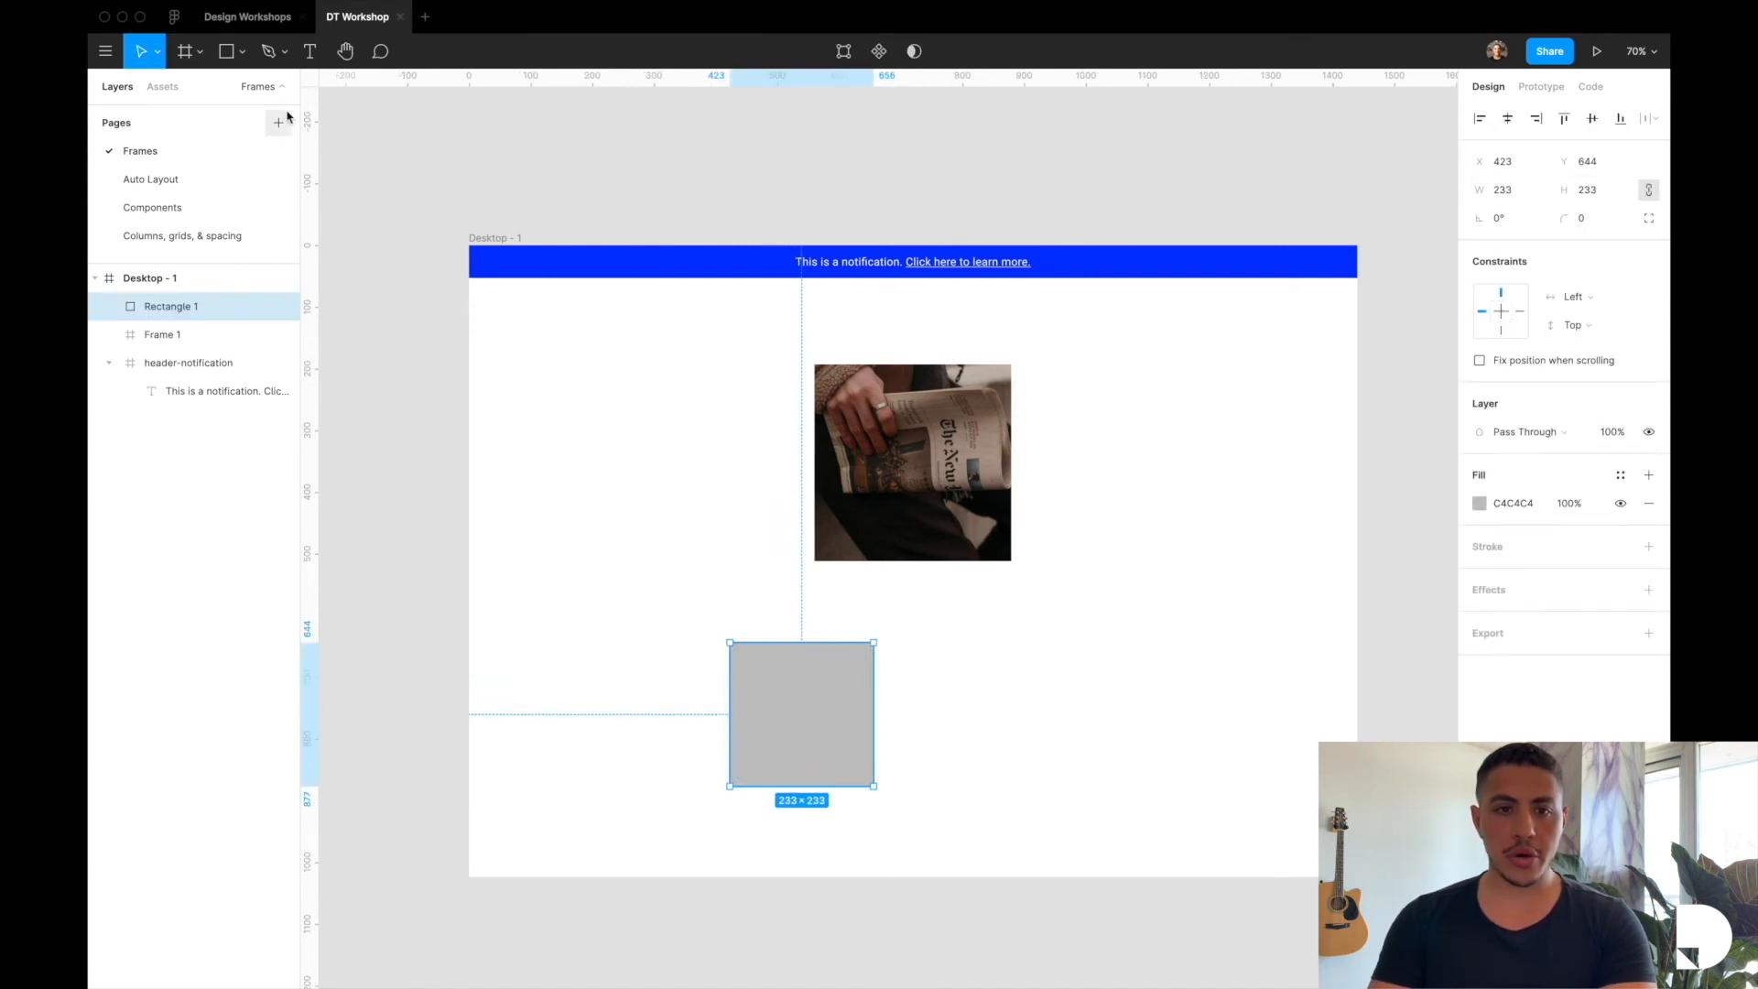
left_click(244, 51)
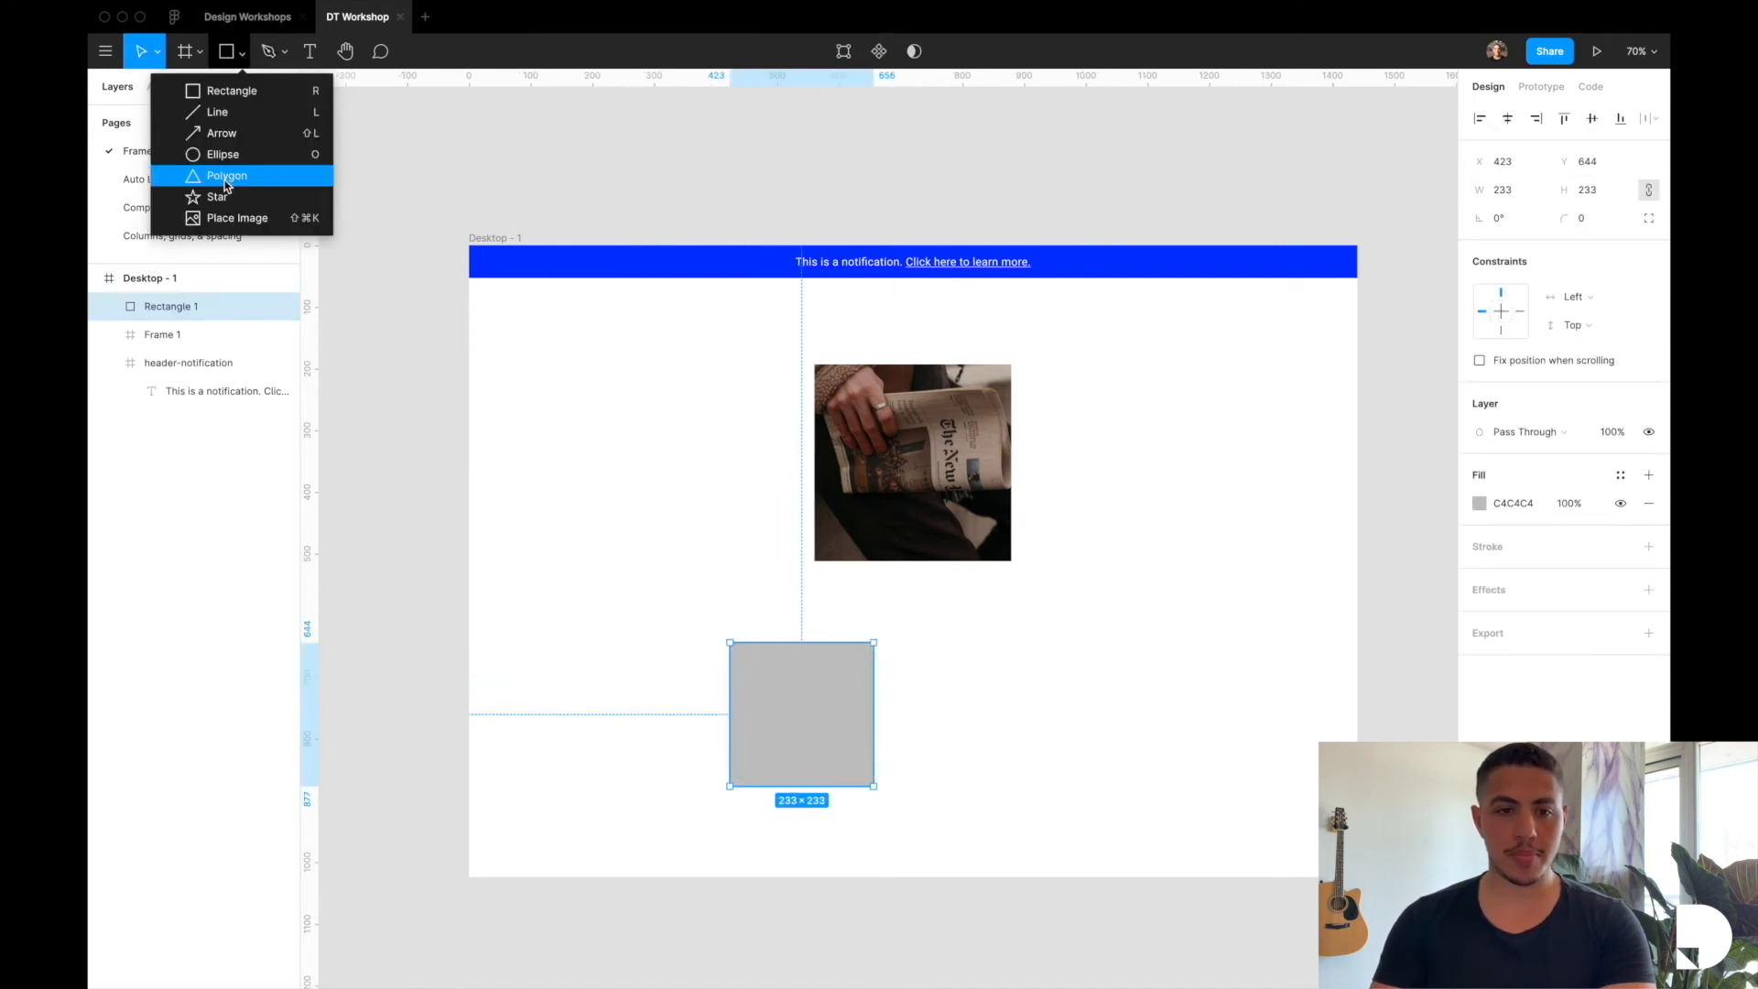
left_click(229, 176)
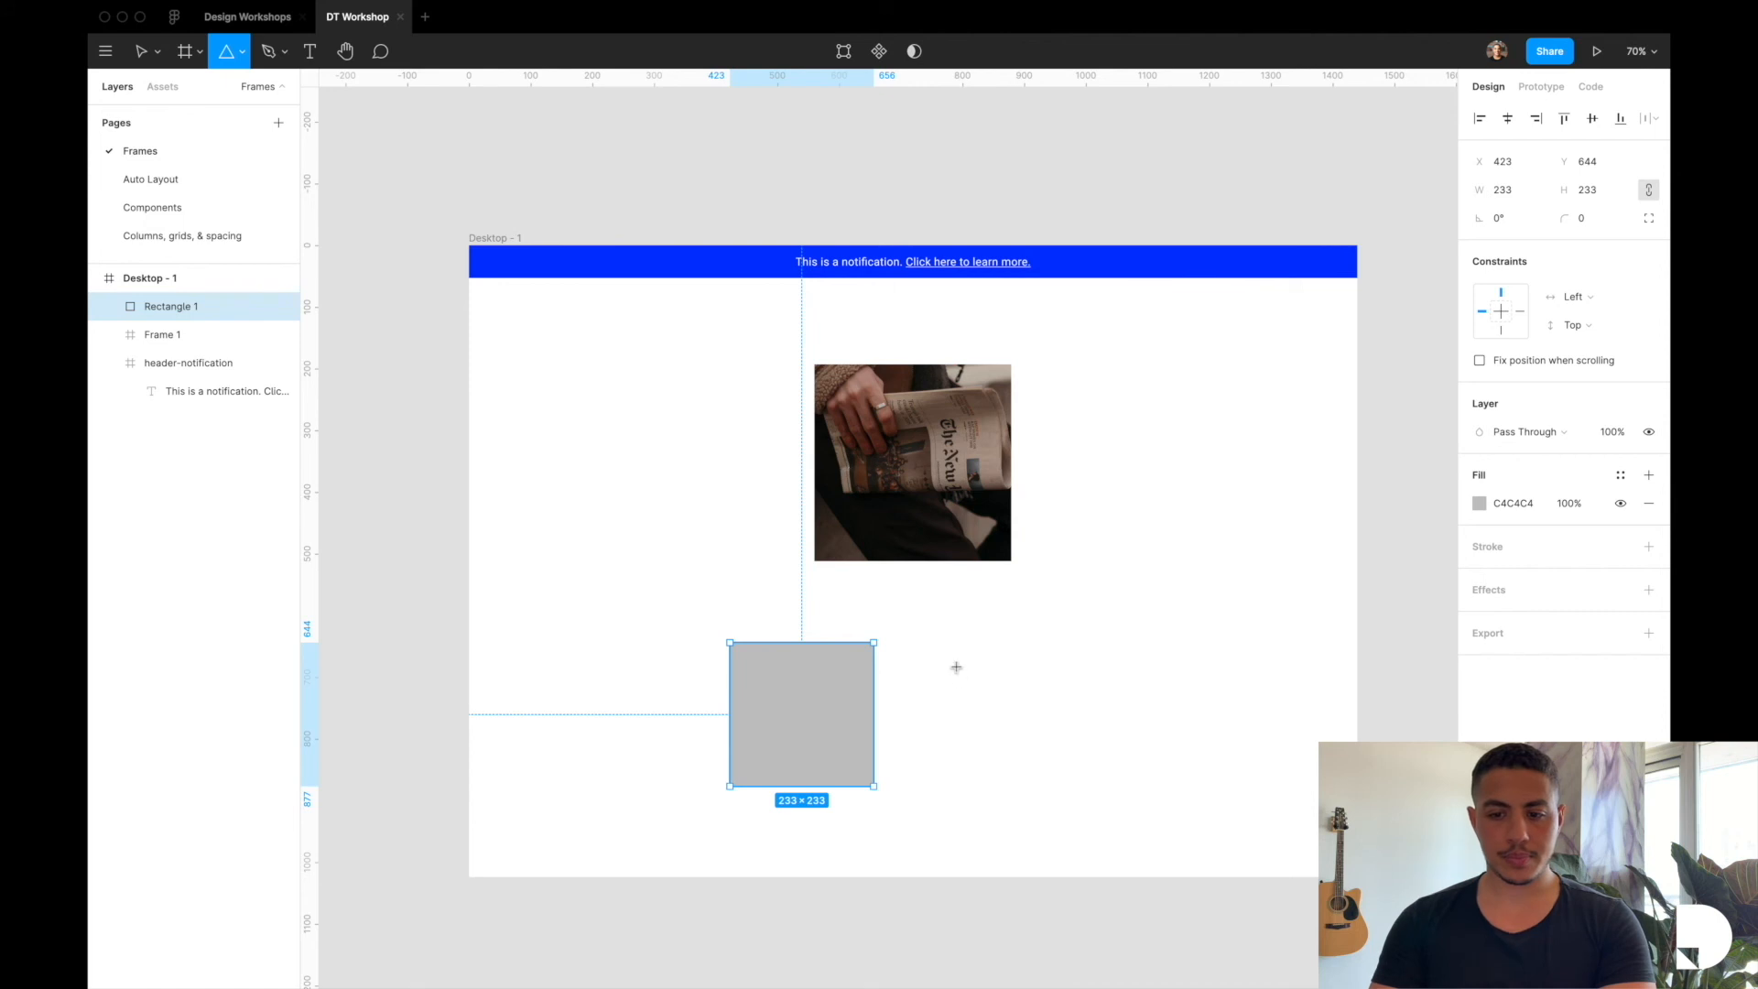
left_click_drag(954, 667, 1105, 793)
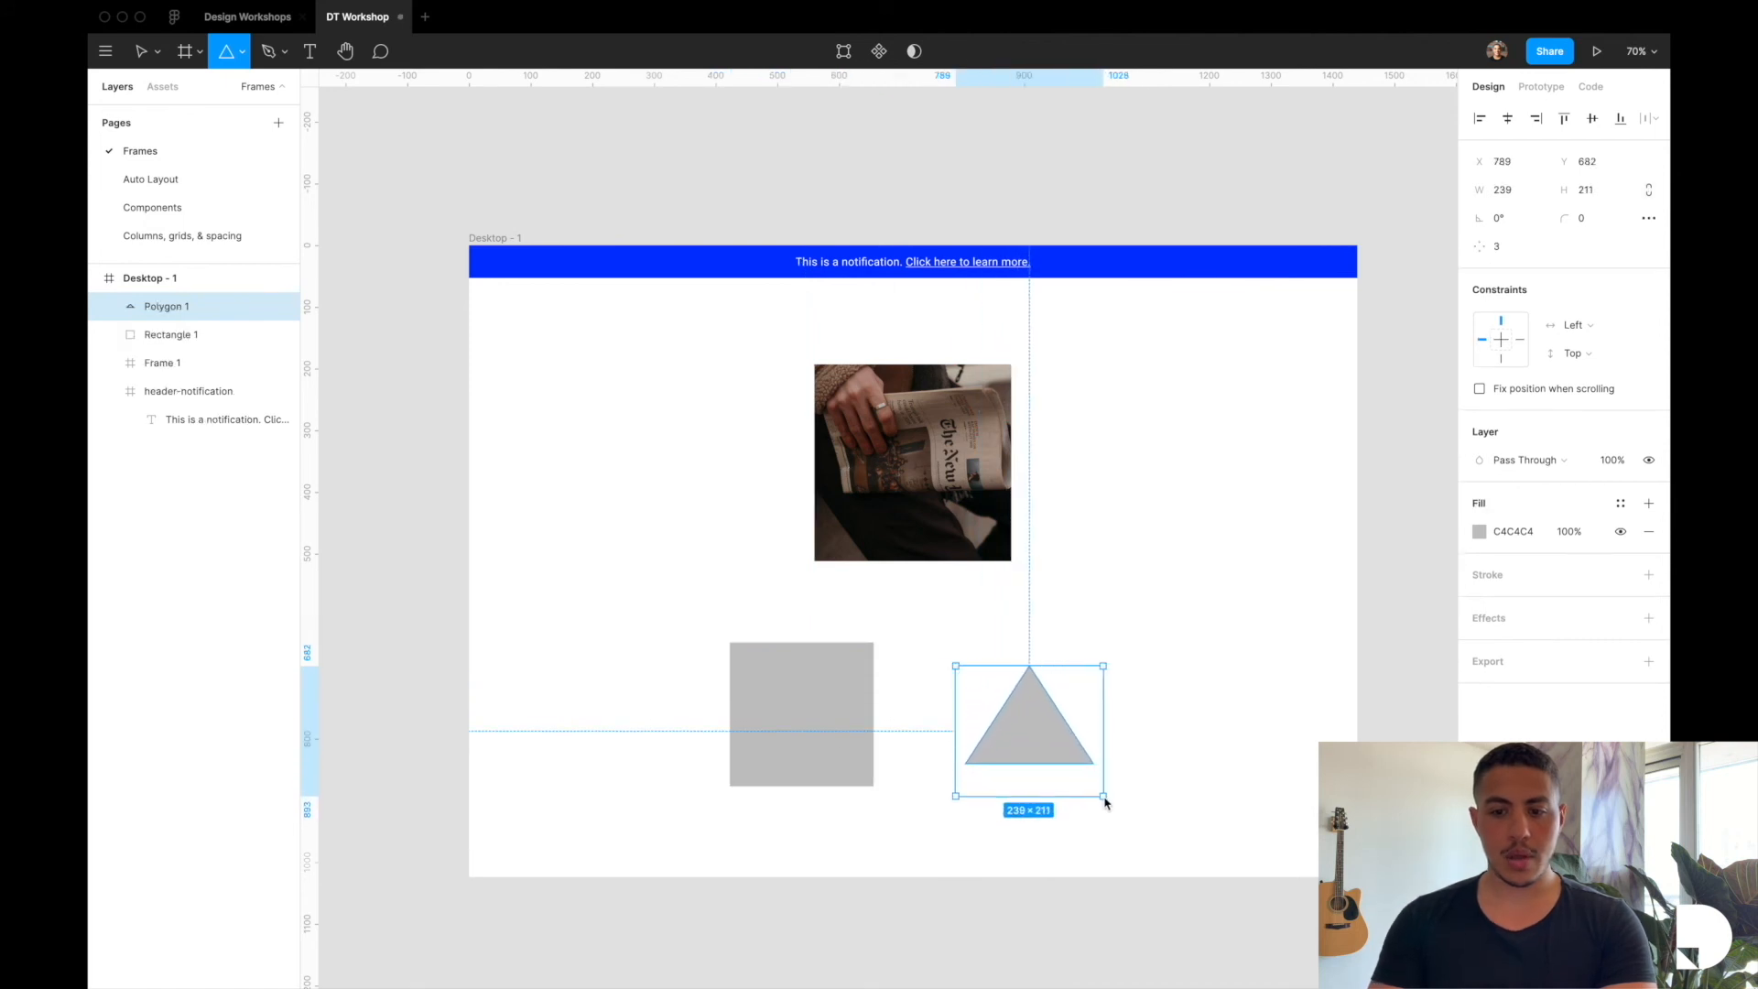